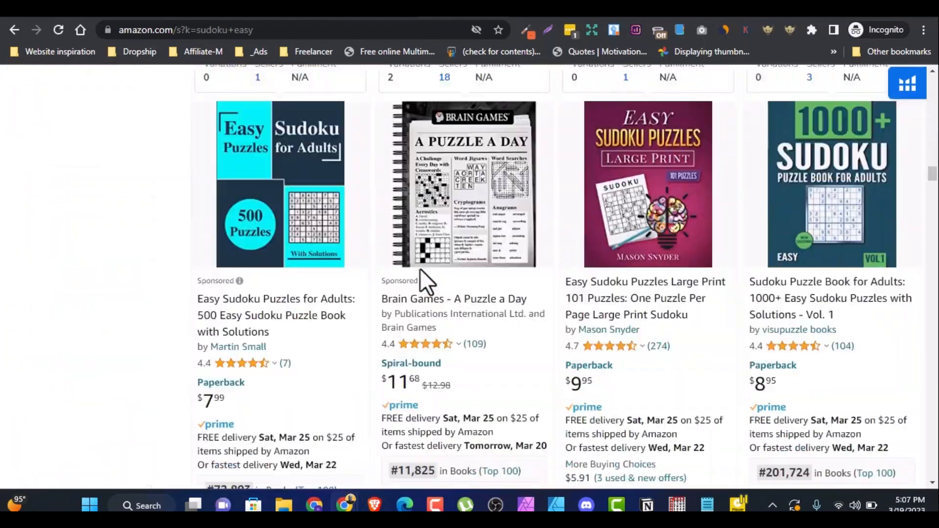
Step: View the Easy Sudoku Puzzles Large Print 101 Puzzles paperback product page
click(644, 282)
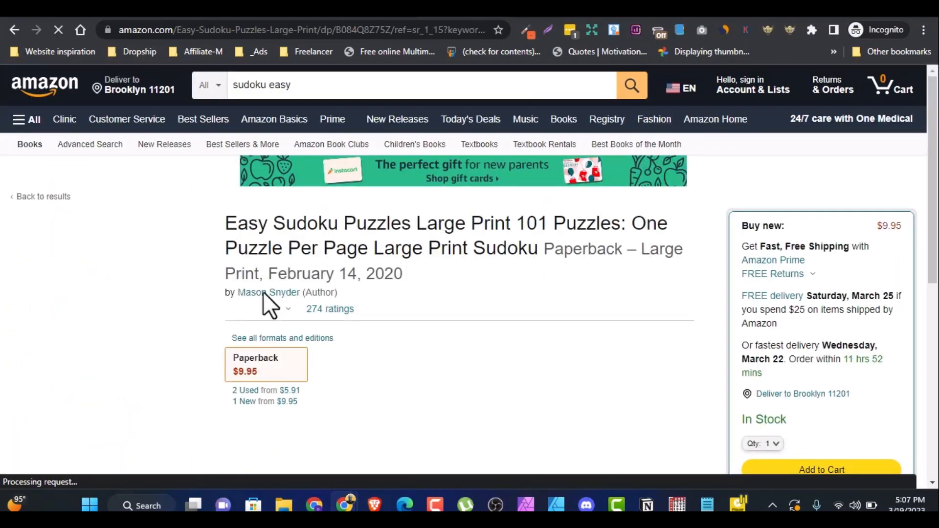
scroll(down, 3)
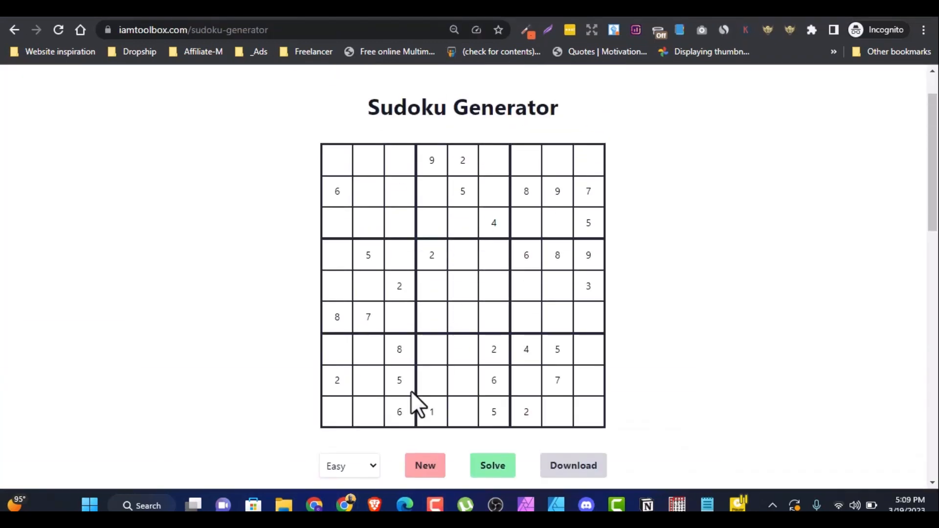
Step: Download the generated easy sudoku puzzle as Easy-sudoku.jpeg
click(492, 466)
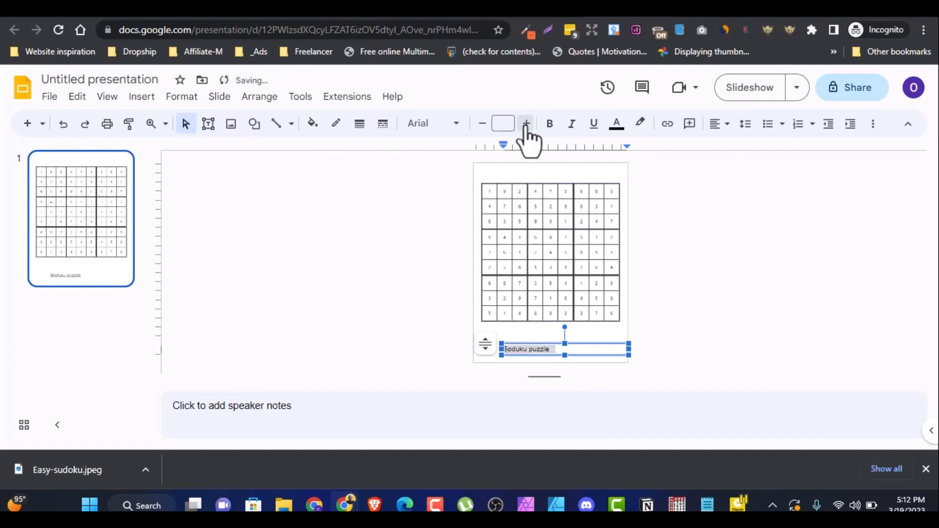
Step: Increase the font size of the Soduku puzzle caption
click(526, 124)
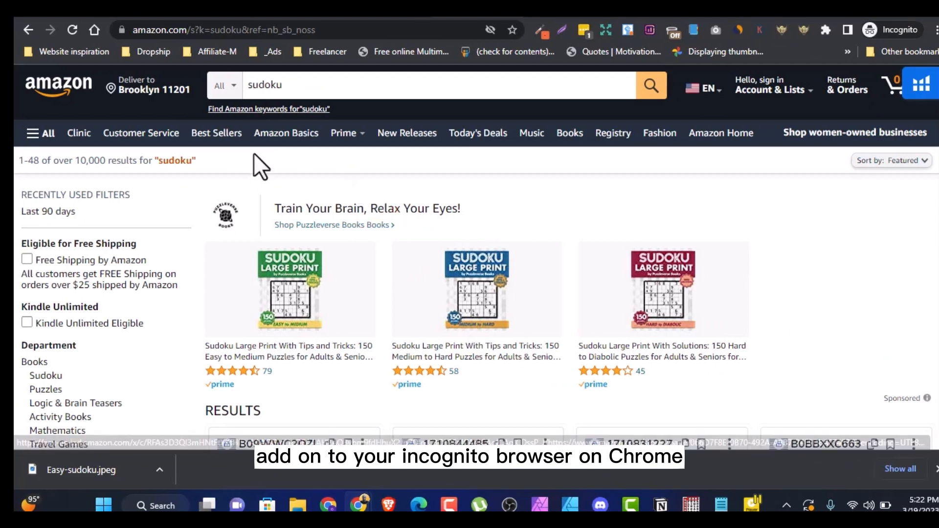
mouse_move(593, 301)
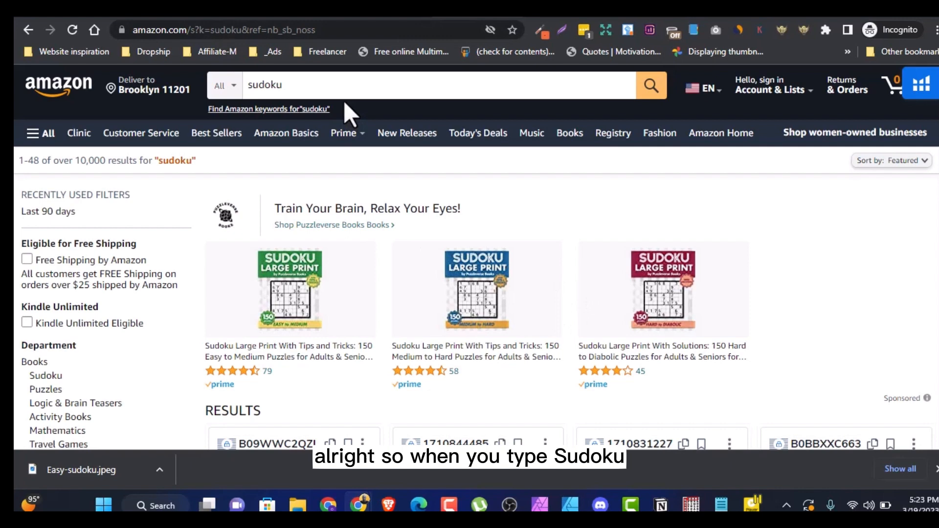
mouse_move(305, 177)
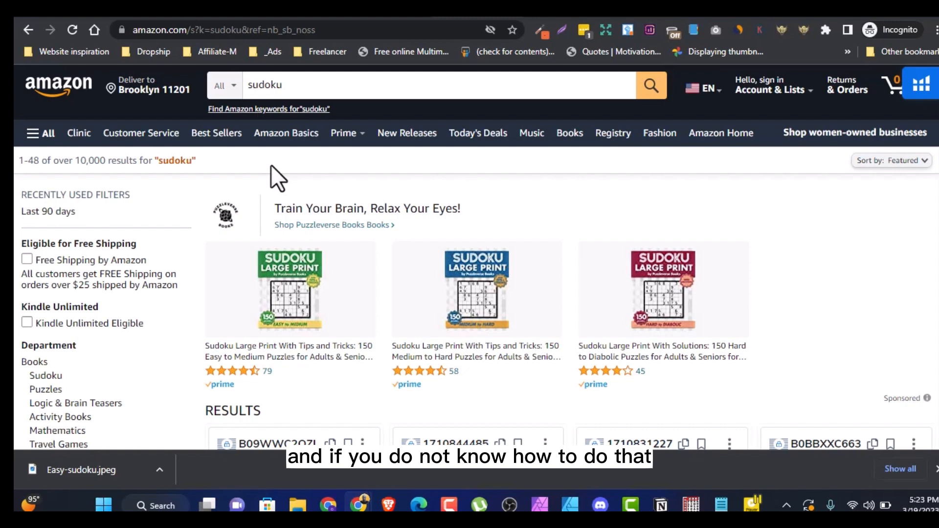
mouse_move(311, 174)
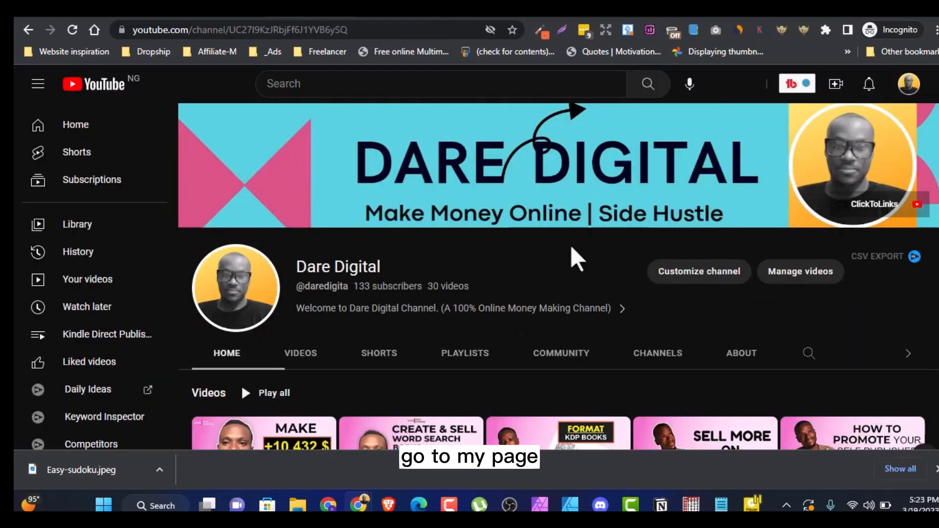
Step: Scroll through the Dare Digital channel's rows of KDP videos
scroll(down, 3)
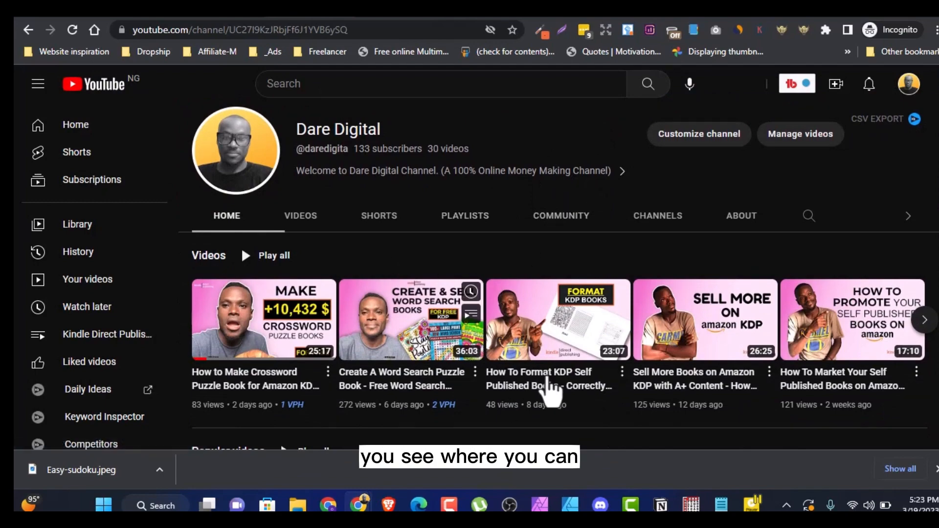
scroll(down, 3)
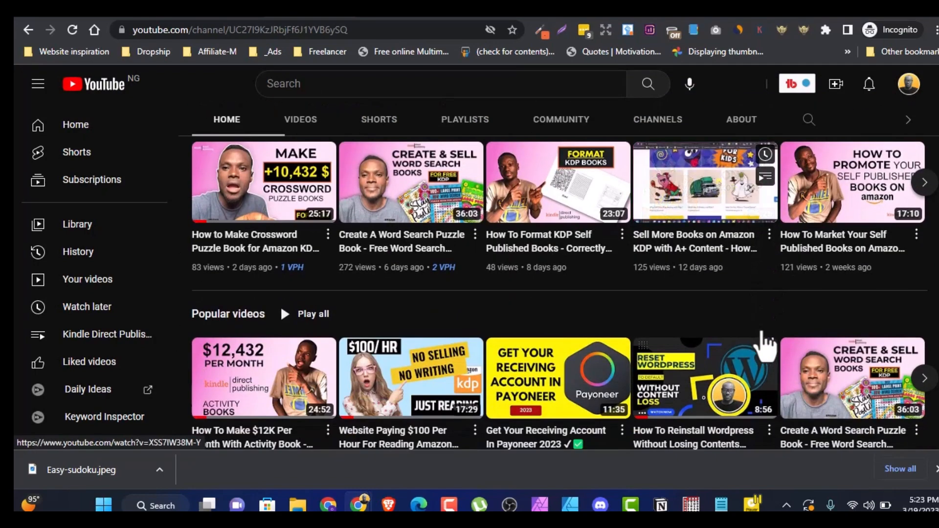
scroll(down, 3)
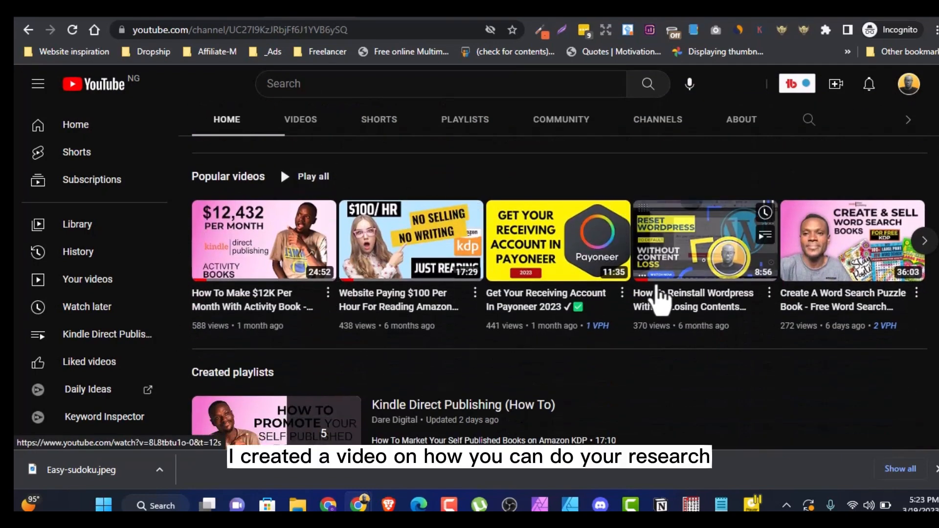
scroll(down, 3)
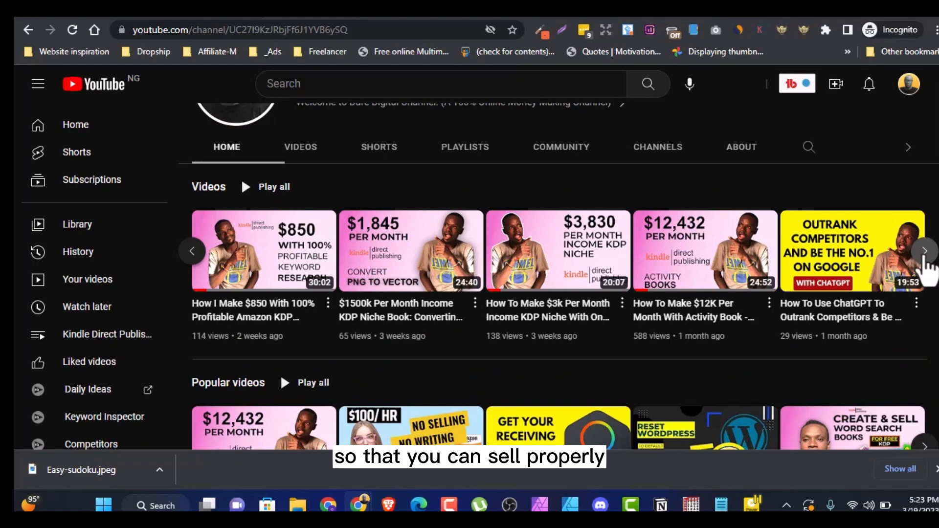
mouse_move(375, 294)
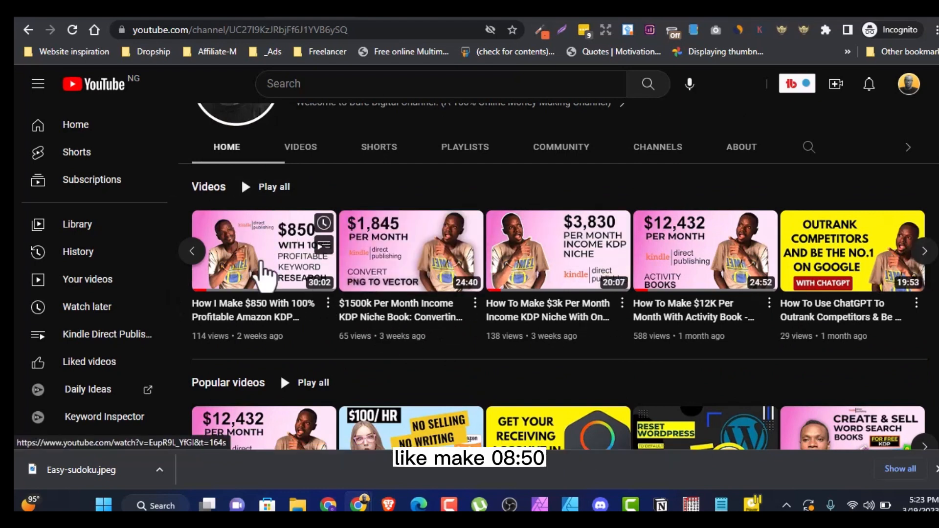
mouse_move(333, 358)
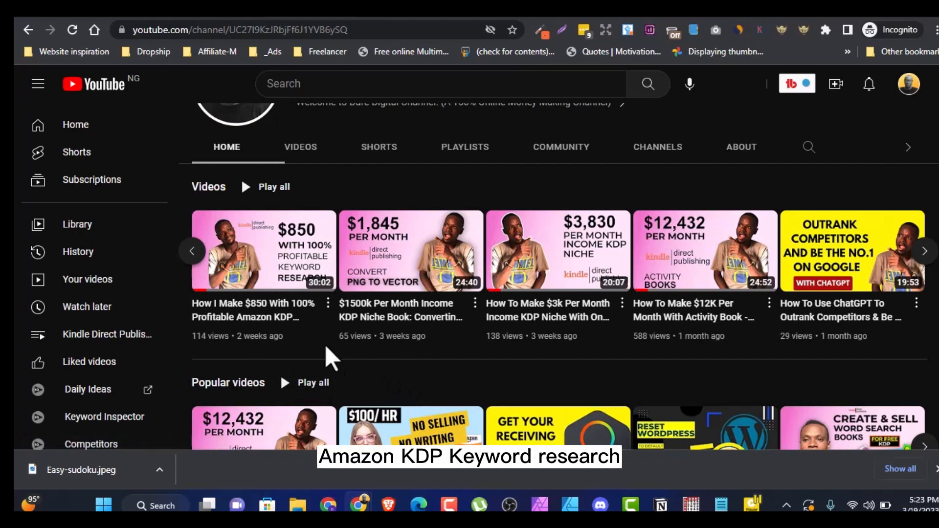
mouse_move(263, 250)
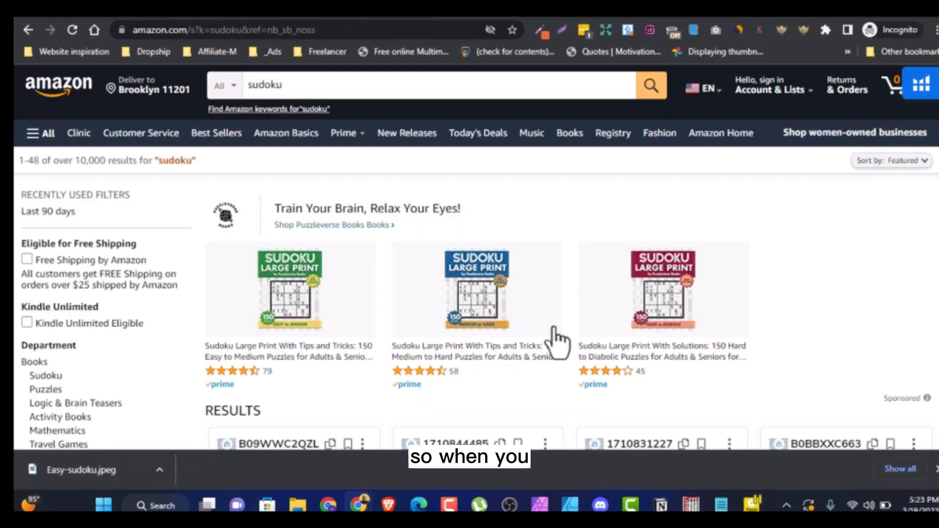
scroll(down, 3)
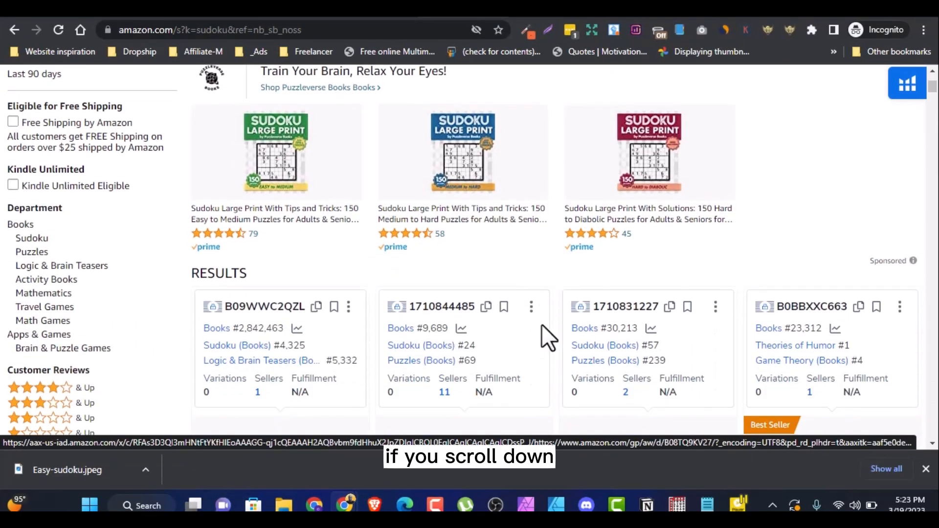
scroll(down, 3)
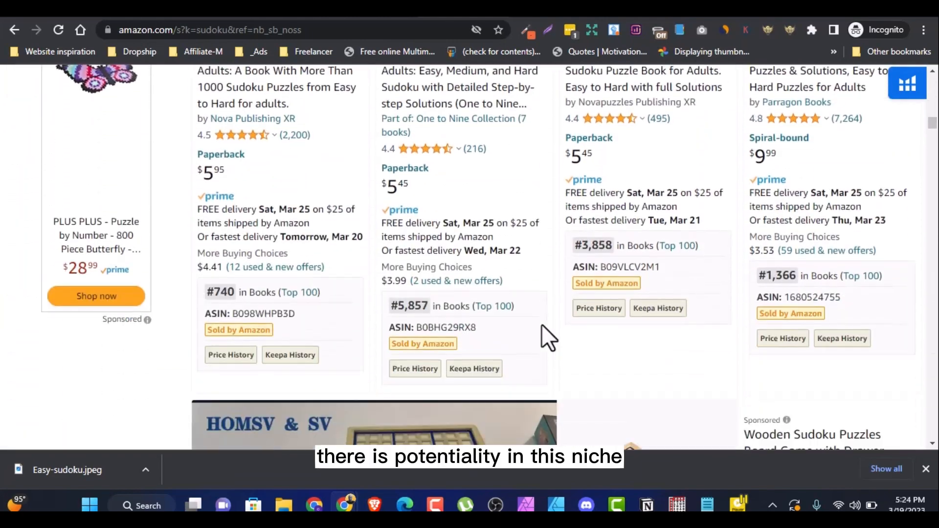
scroll(down, 3)
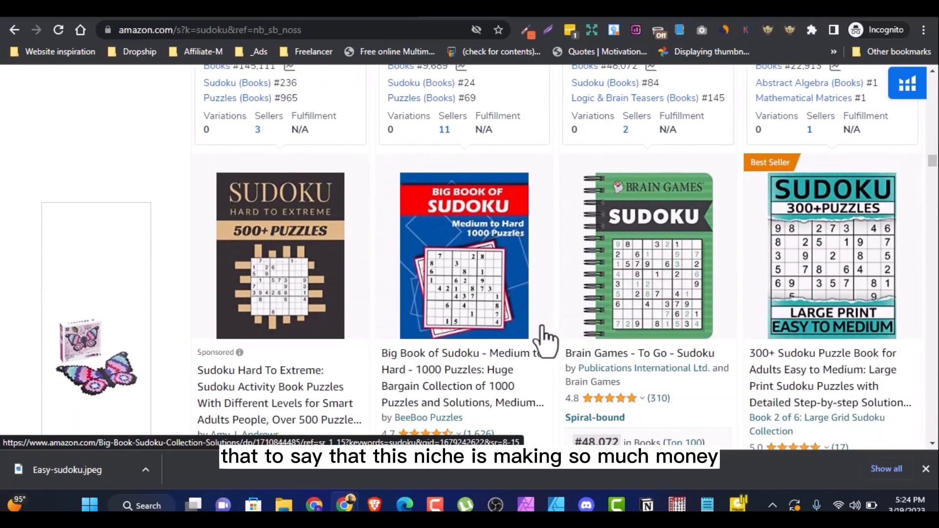
scroll(down, 3)
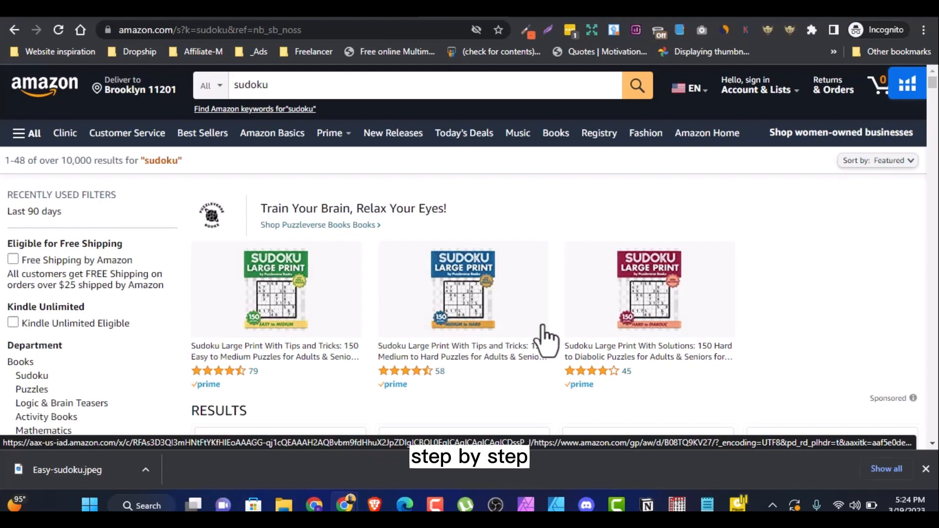
mouse_move(521, 311)
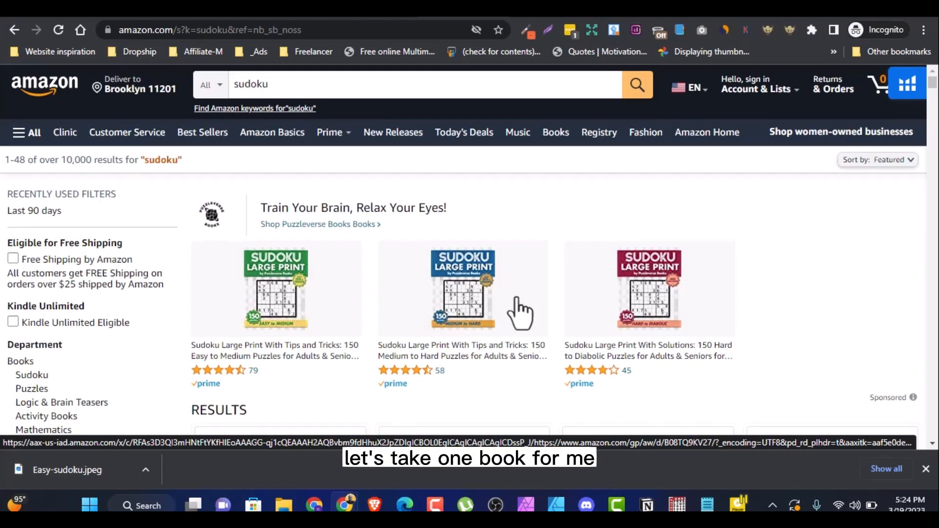
scroll(down, 3)
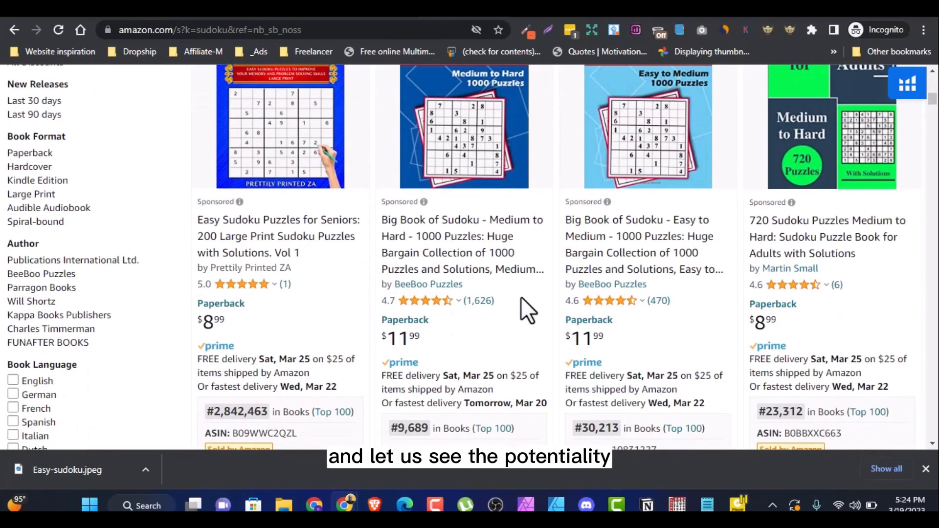
scroll(down, 3)
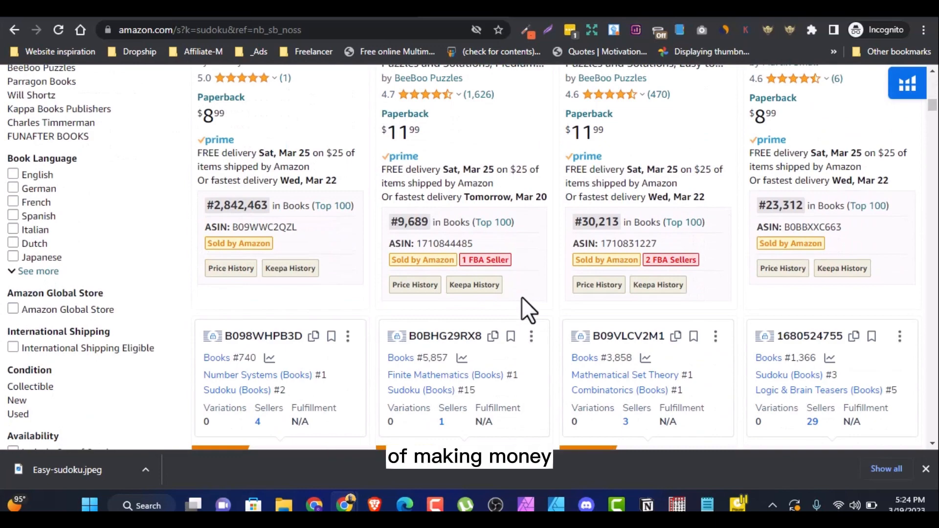
scroll(down, 3)
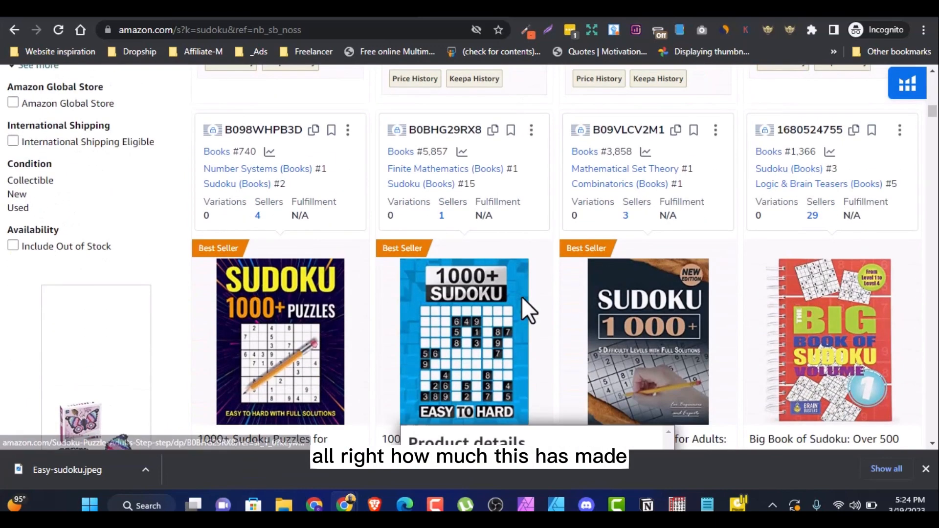
scroll(down, 3)
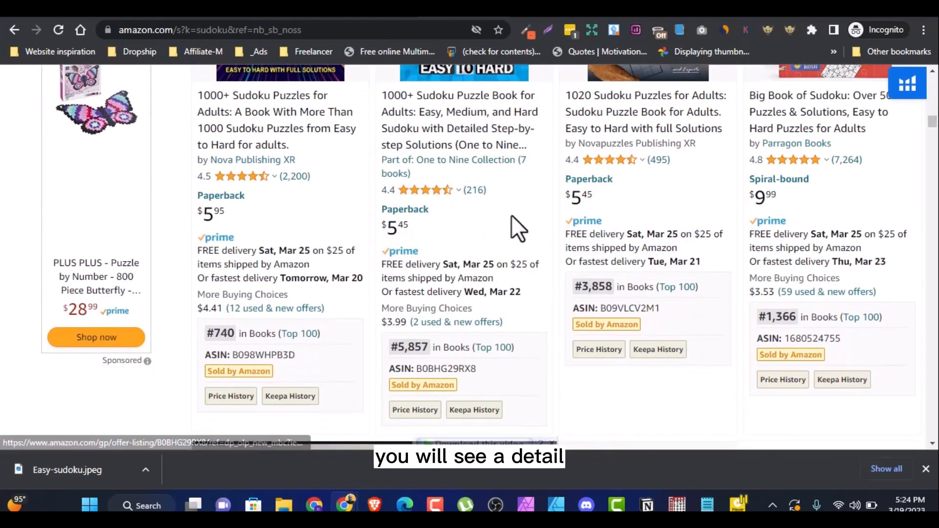
scroll(down, 3)
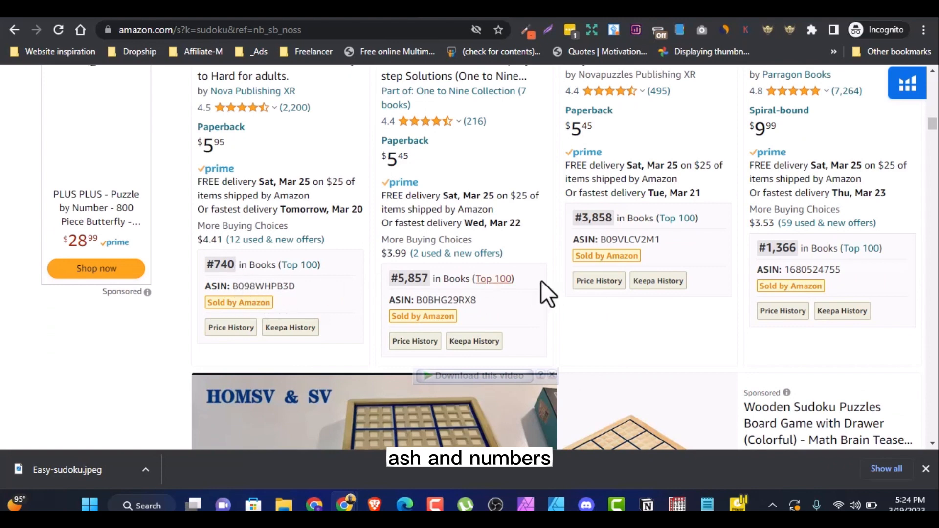
mouse_move(573, 341)
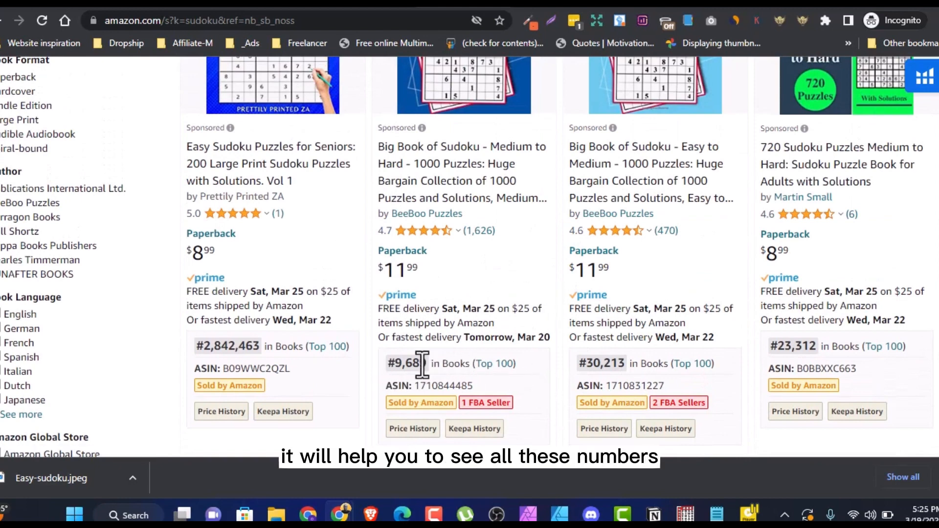
scroll(down, 3)
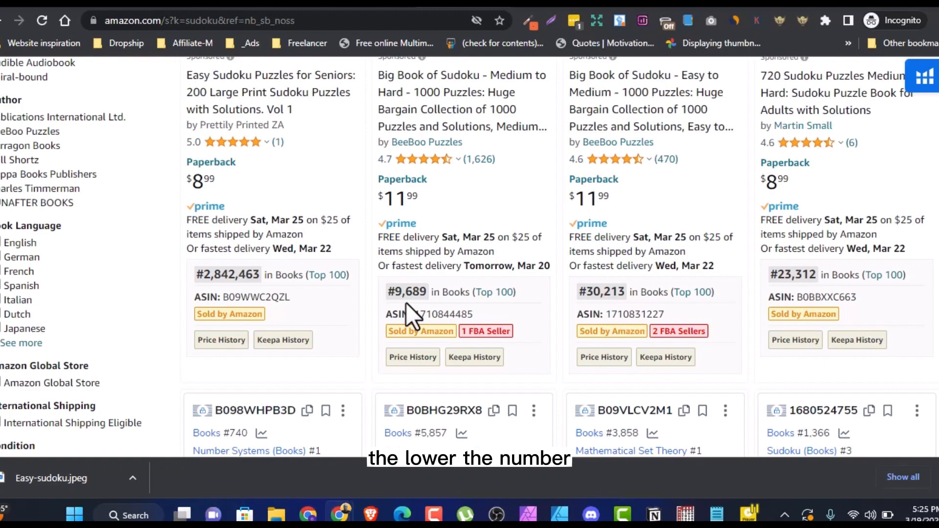
scroll(down, 3)
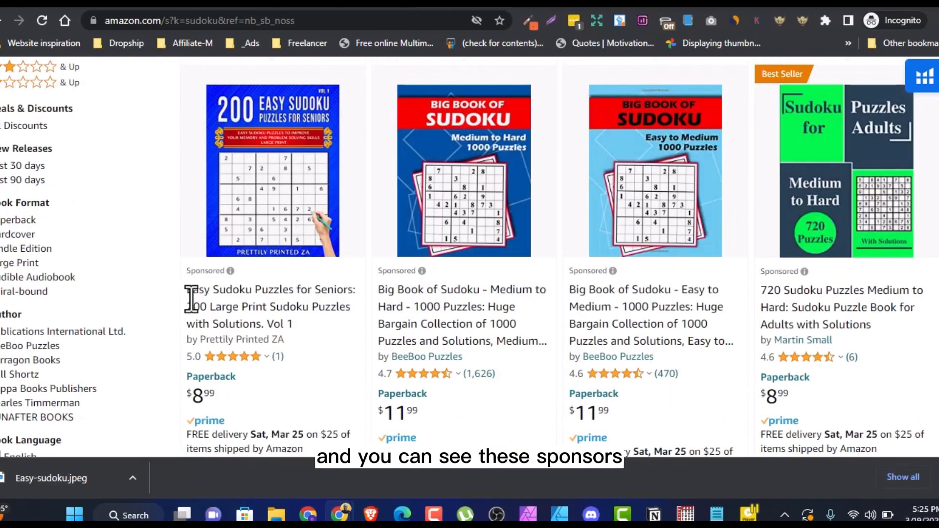
scroll(down, 3)
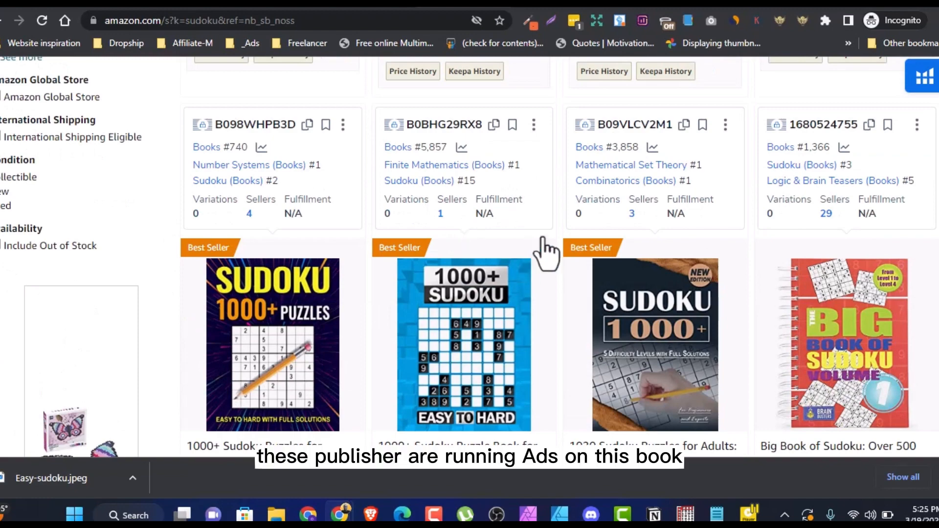
scroll(down, 3)
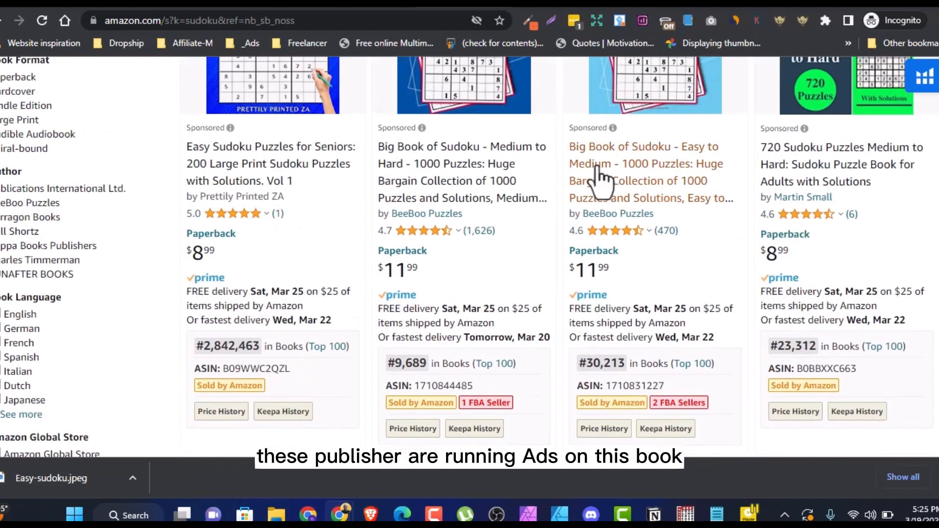
scroll(down, 3)
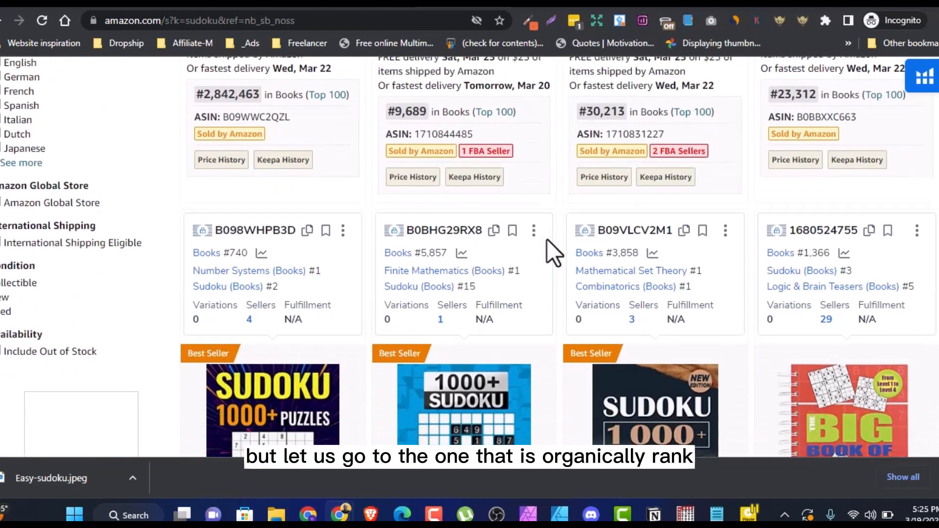
scroll(down, 3)
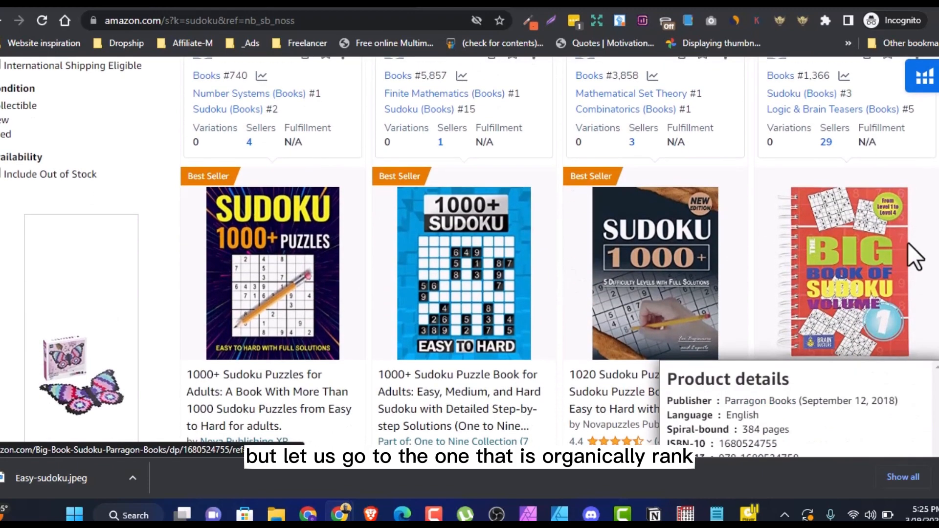
scroll(down, 3)
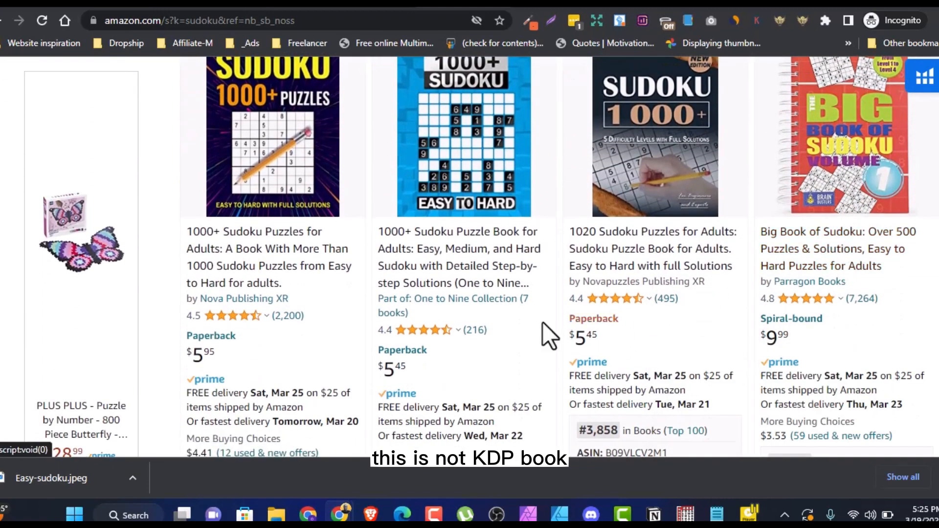
scroll(down, 3)
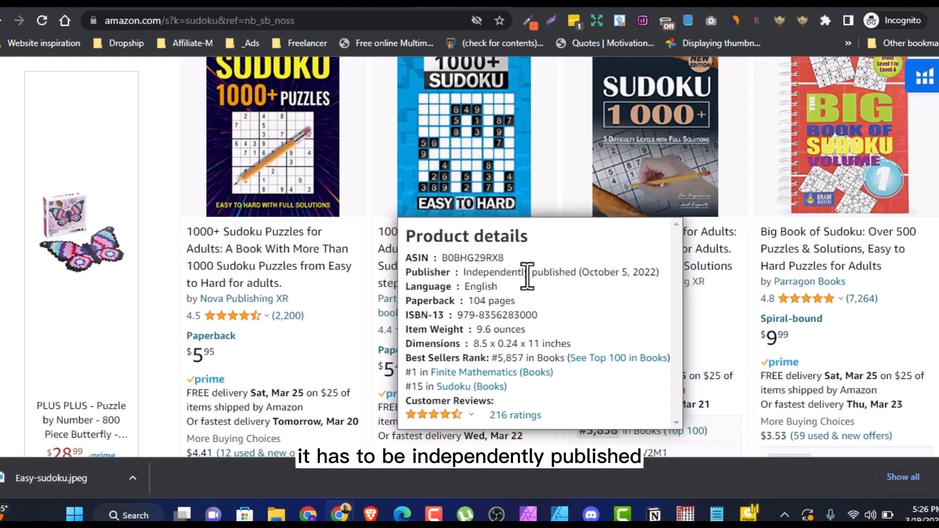
mouse_move(511, 192)
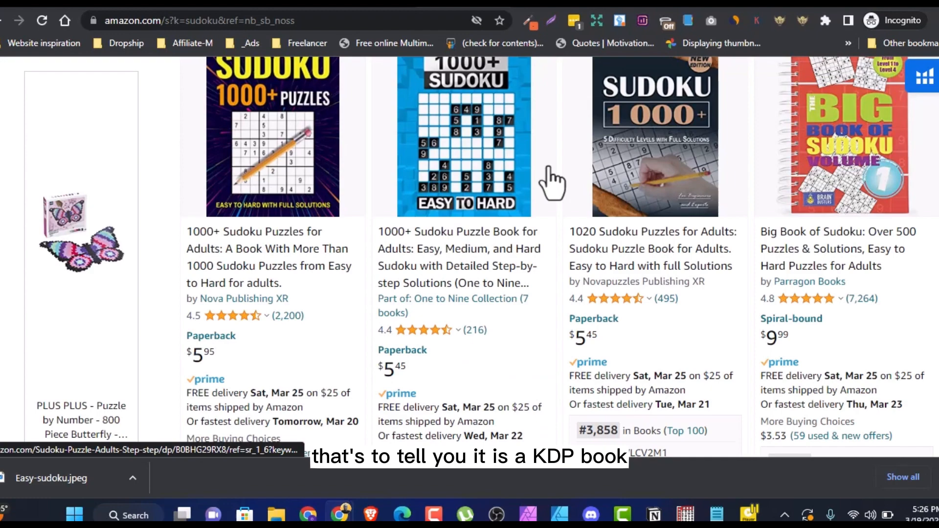
scroll(down, 3)
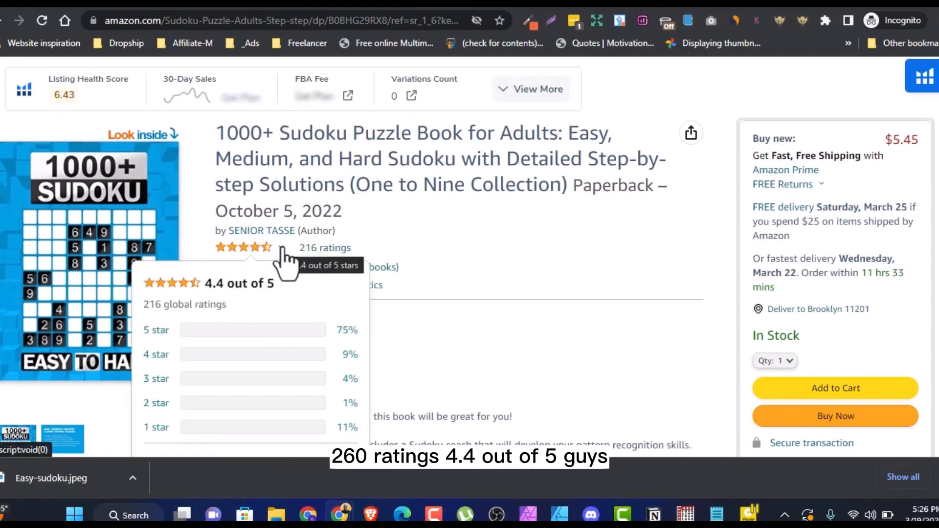
mouse_move(519, 249)
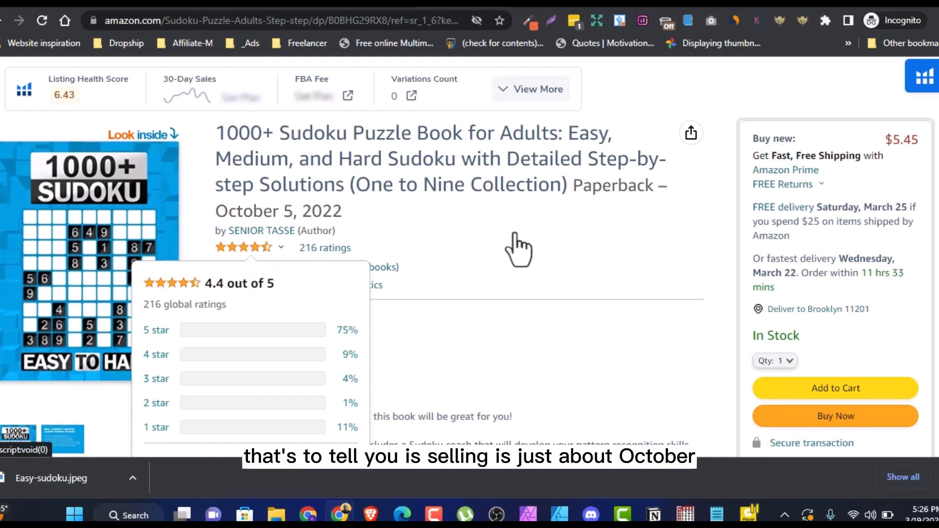
Step: Scroll the 1000+ Sudoku Puzzle Book page past its $5.45 price, Best Seller badge and 104-page length
scroll(down, 3)
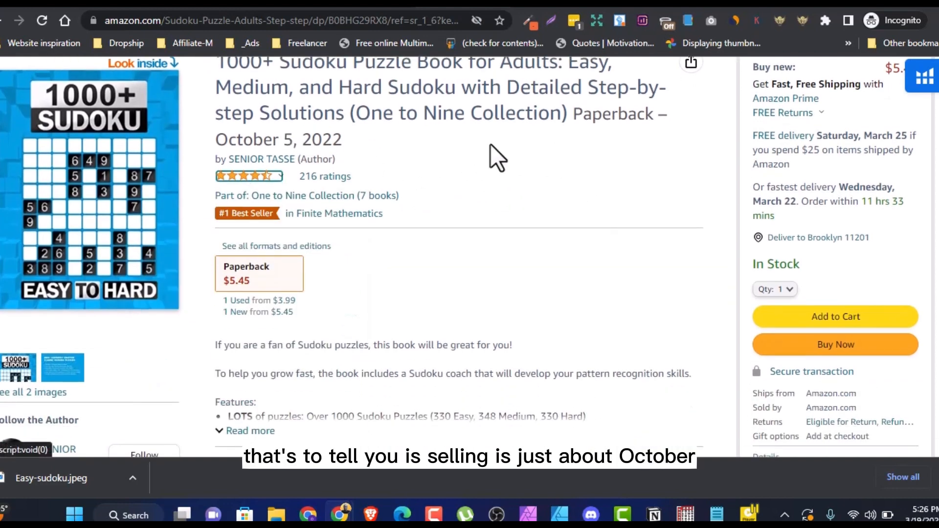
mouse_move(449, 166)
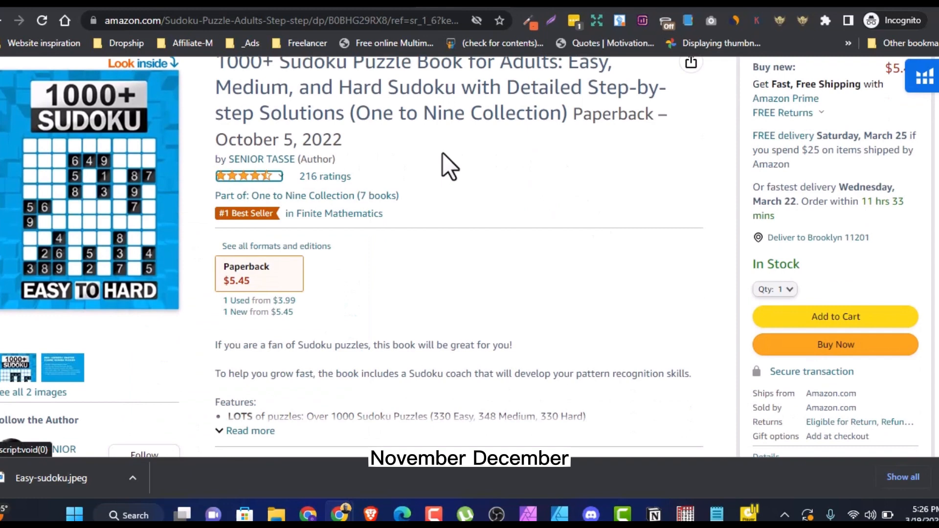
mouse_move(473, 203)
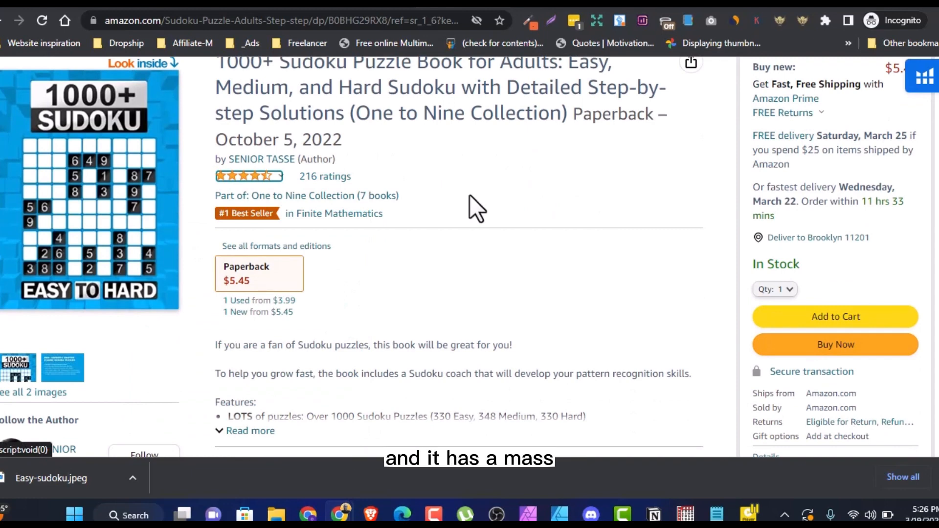
mouse_move(356, 196)
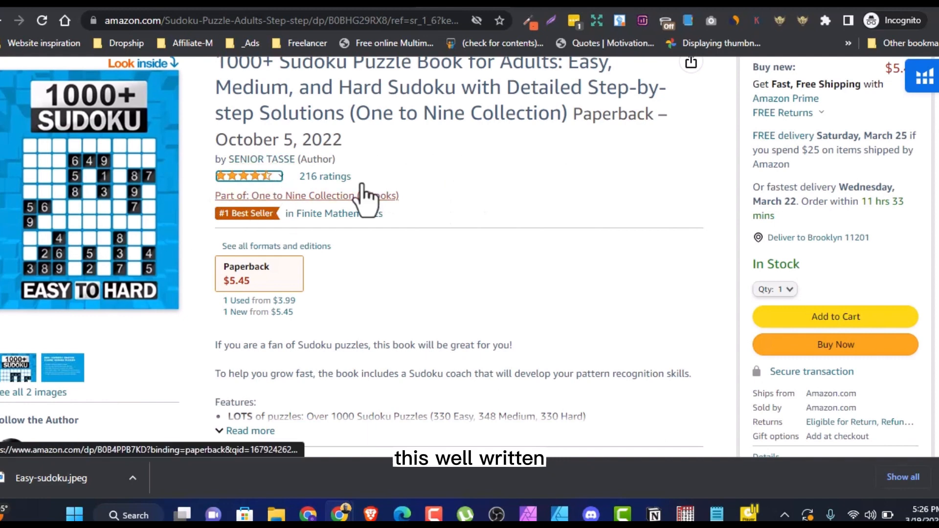
scroll(down, 3)
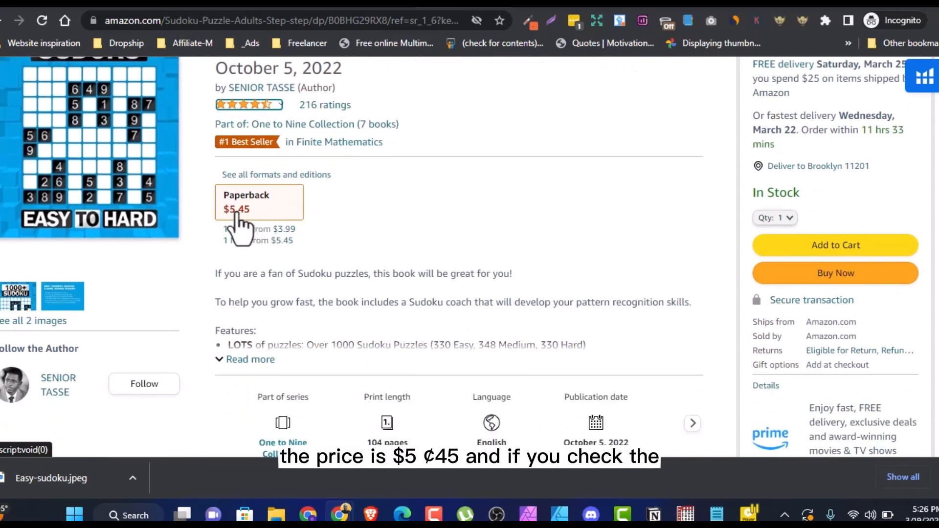
scroll(down, 3)
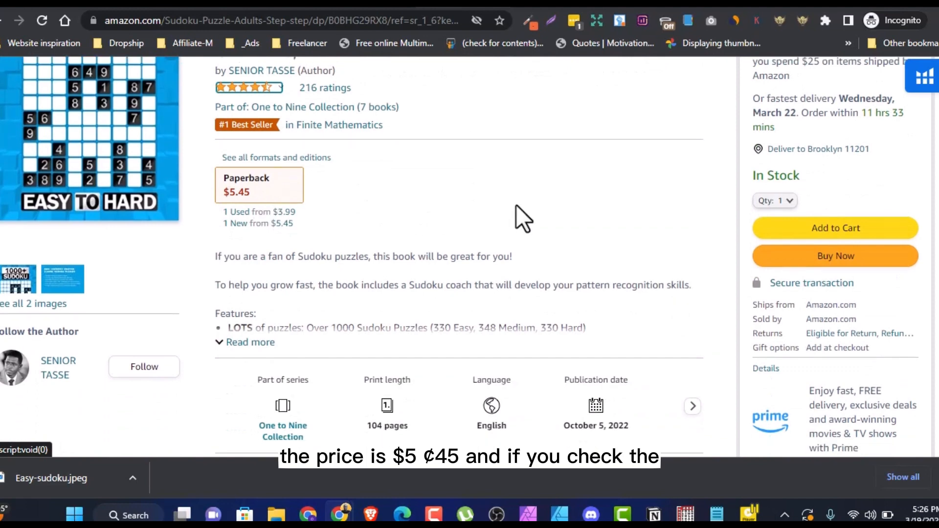
scroll(down, 3)
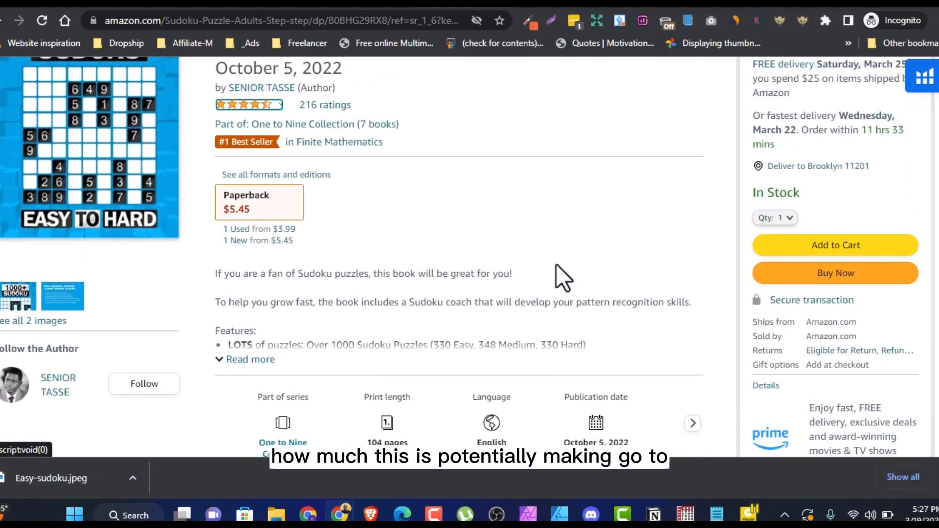
mouse_move(630, 59)
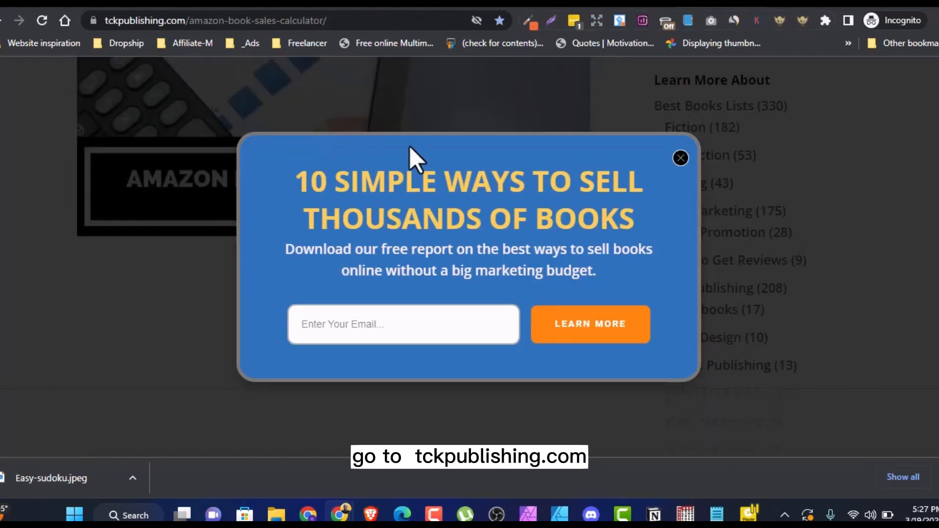
mouse_move(632, 165)
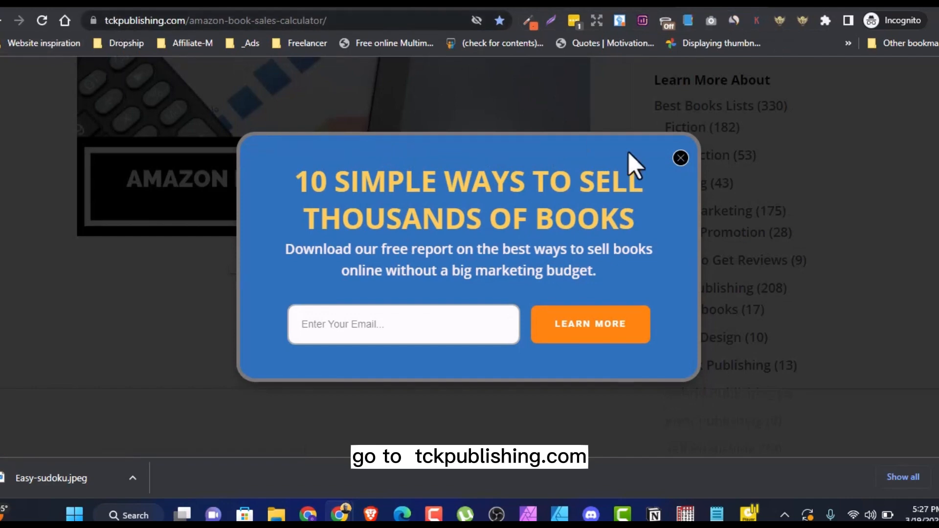
Step: Dismiss the calculator's sign-up pop-up and scroll the Amazon listing down to Product details
click(681, 157)
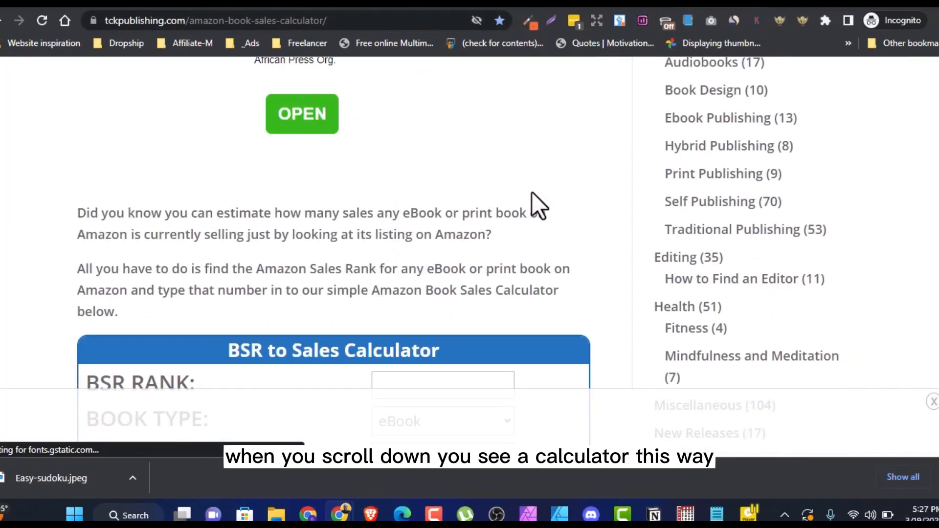
scroll(down, 3)
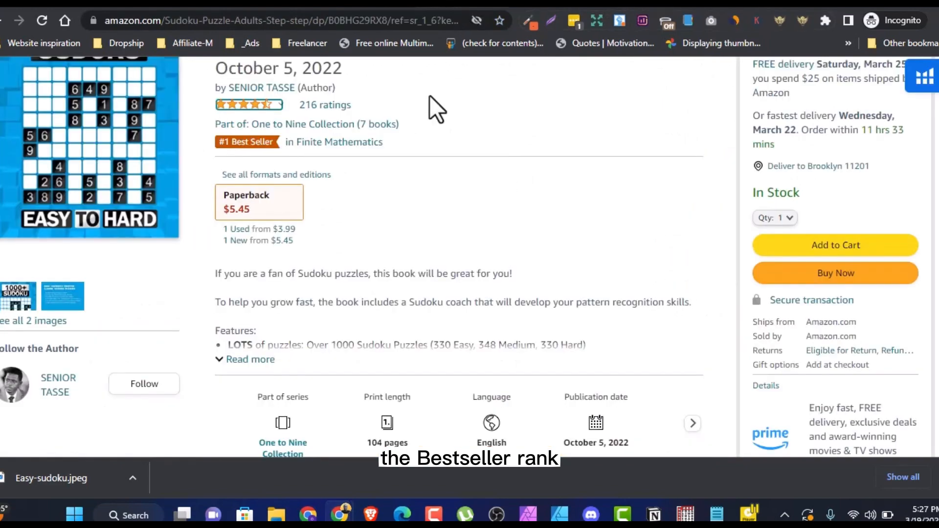
scroll(down, 3)
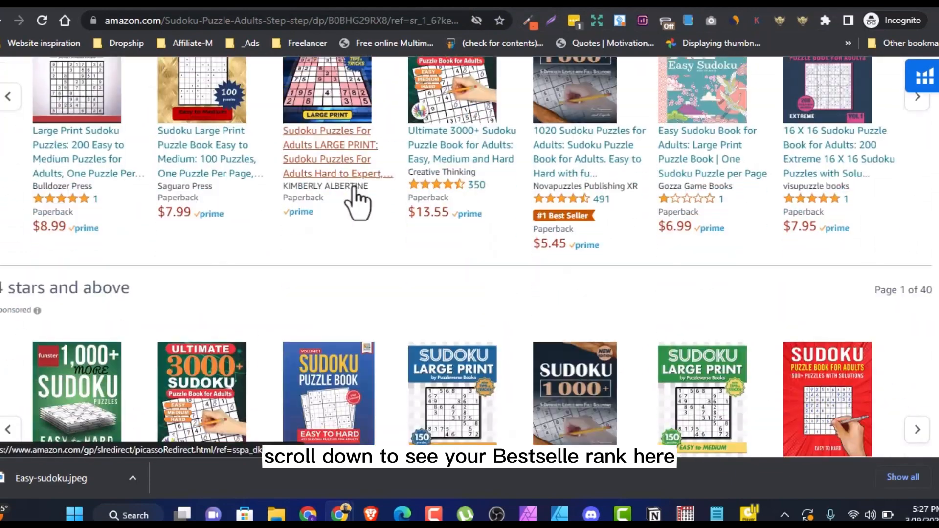
scroll(down, 3)
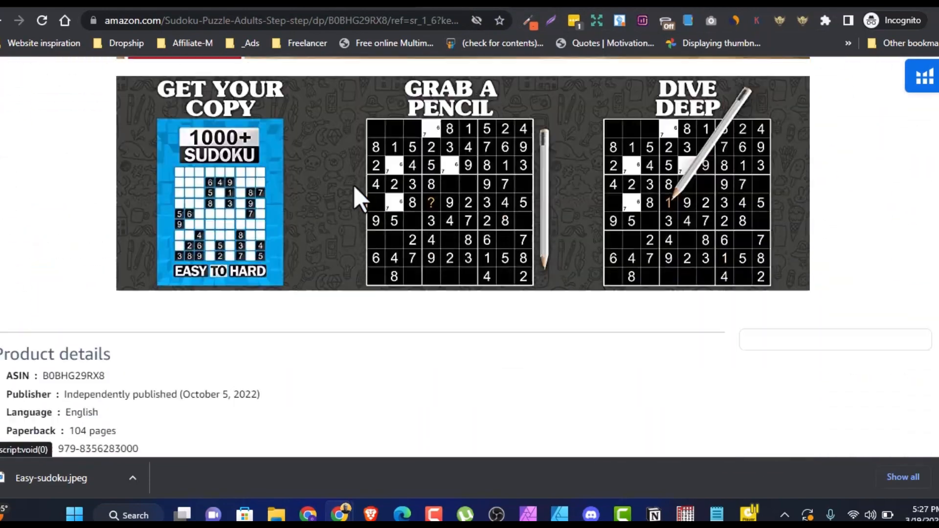
scroll(down, 3)
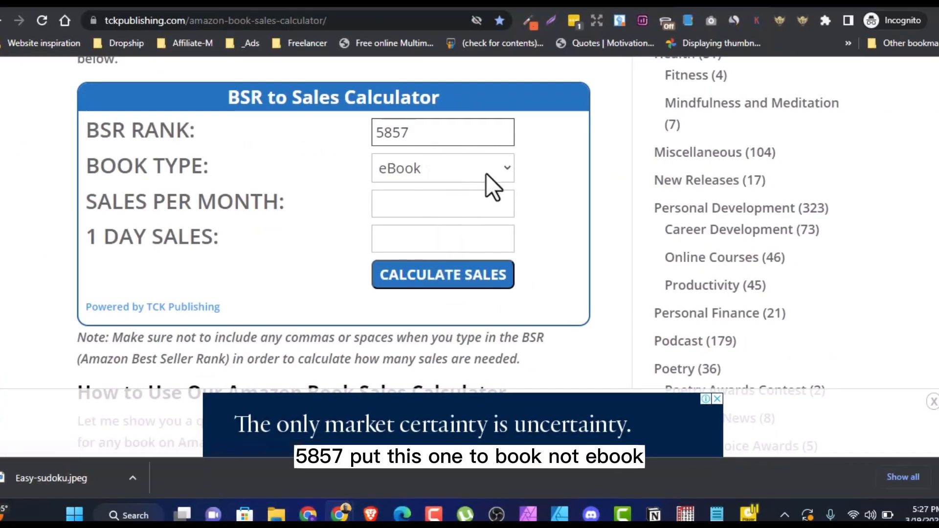
Step: Set book type to Book and calculate the sales estimate for rank 5857
click(442, 167)
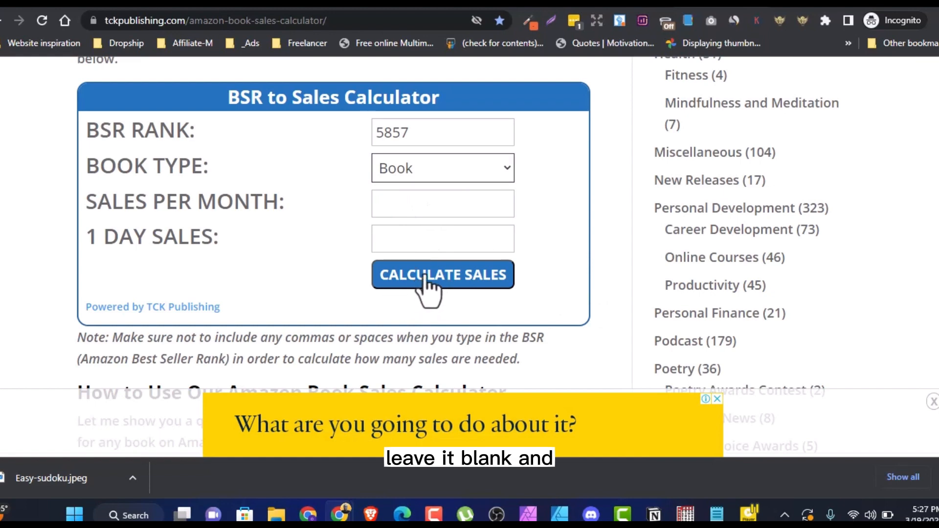
click(442, 275)
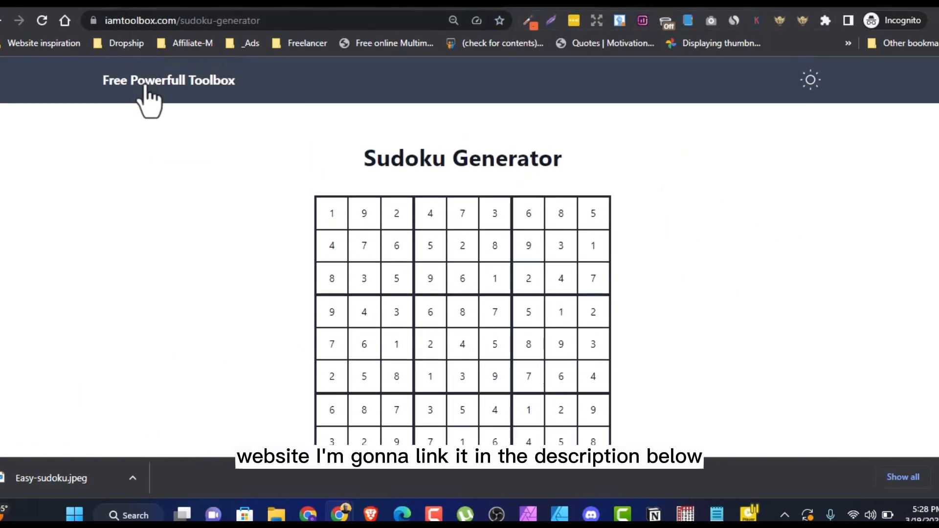
Step: Go to the iamtoolbox home page and launch the Amazon KDP Royalty Calculator
click(169, 79)
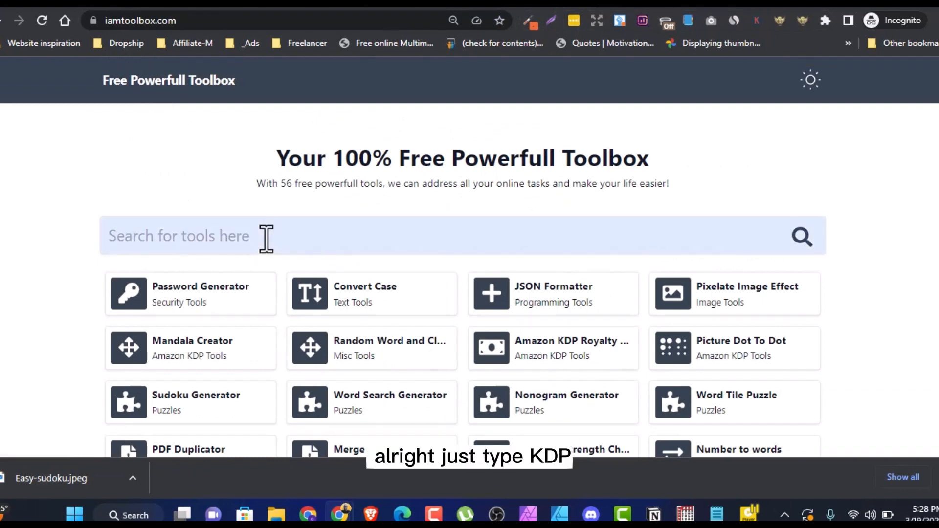
click(552, 349)
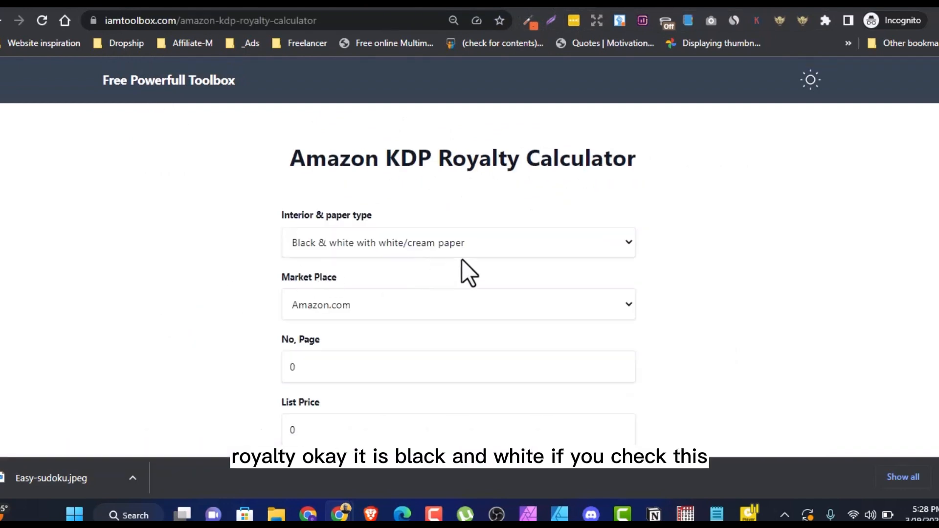
scroll(down, 3)
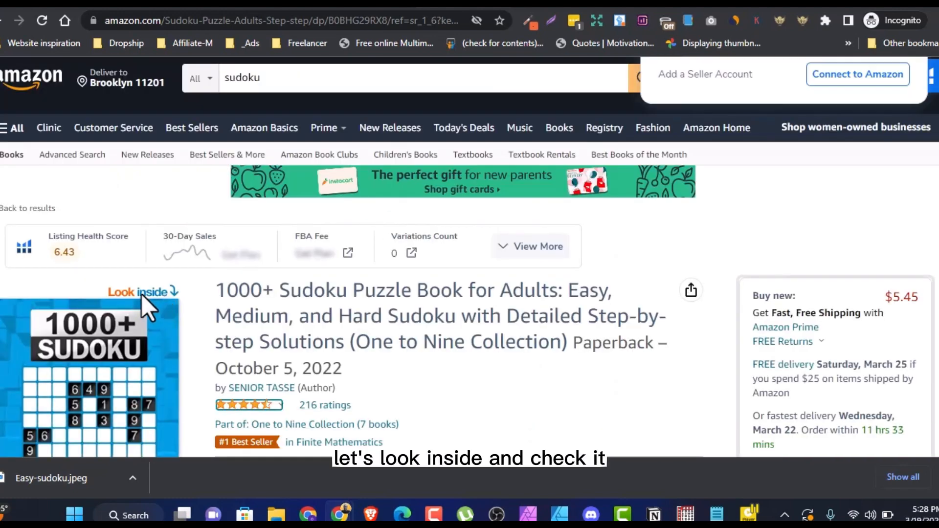
Step: Preview the book's Look Inside sample down to the Sudoku Rules page
click(138, 292)
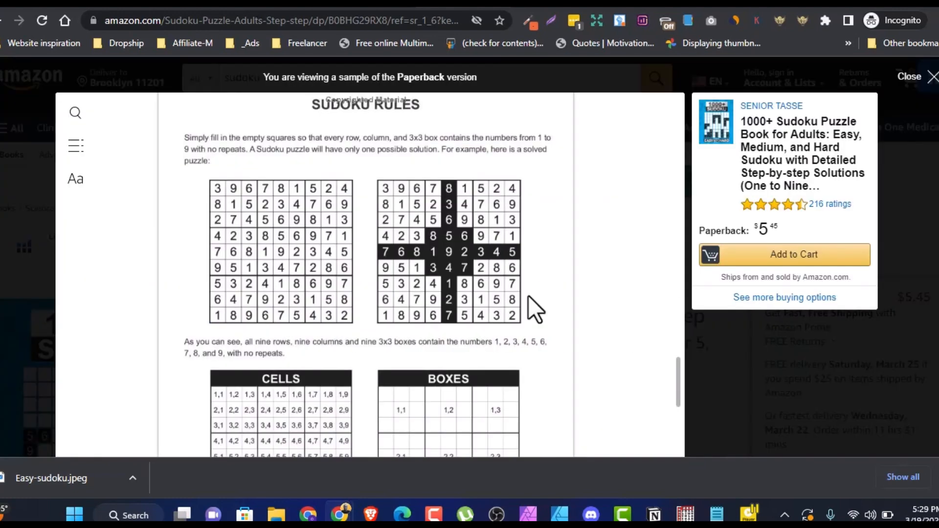
scroll(down, 3)
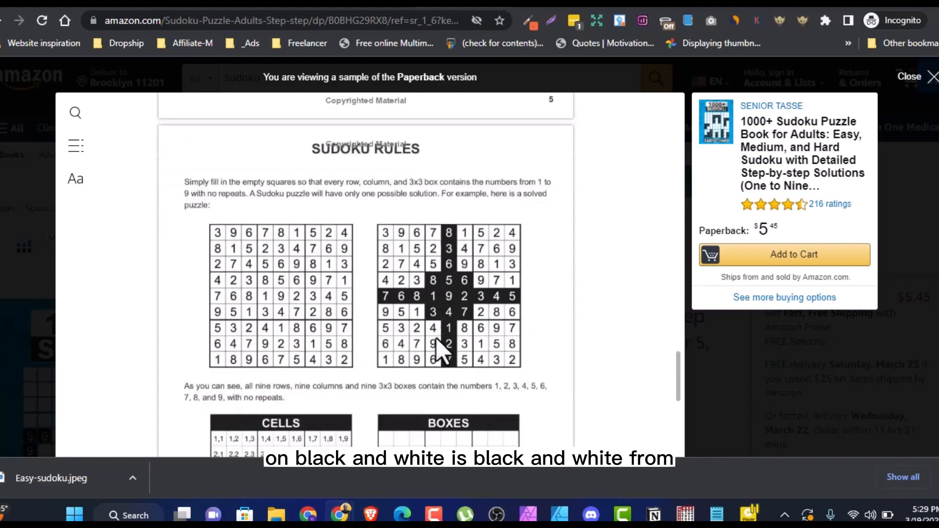
scroll(down, 3)
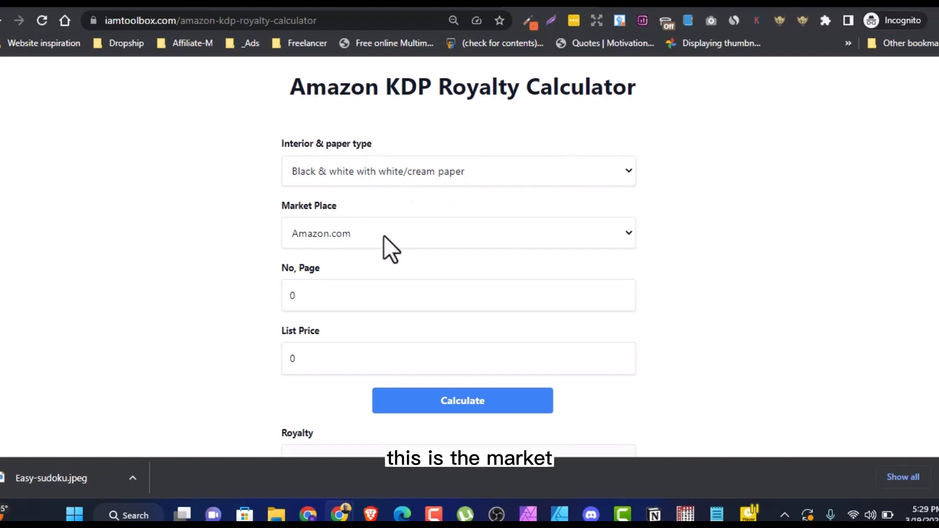
mouse_move(620, 257)
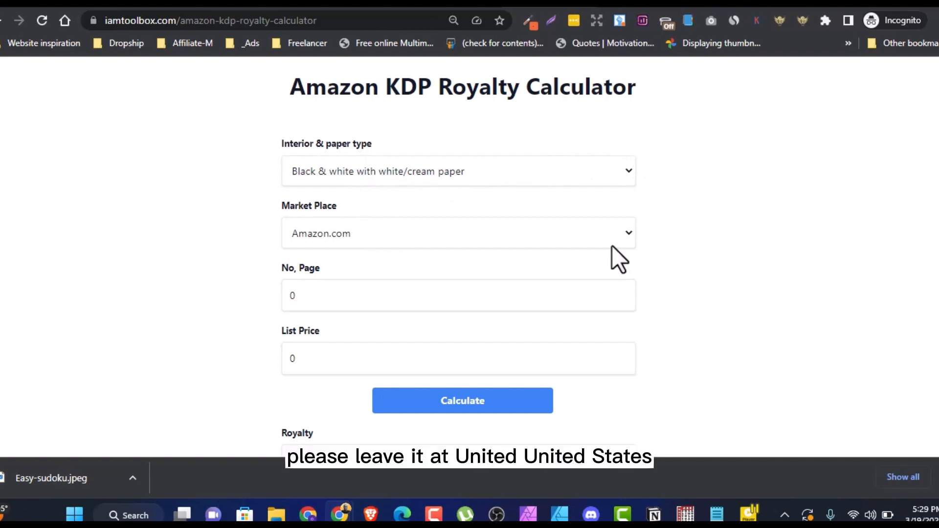
Step: Calculate the royalty for Amazon.com, 104 pages and $5.45 list price, highlighting the $1.12 USD result
click(458, 233)
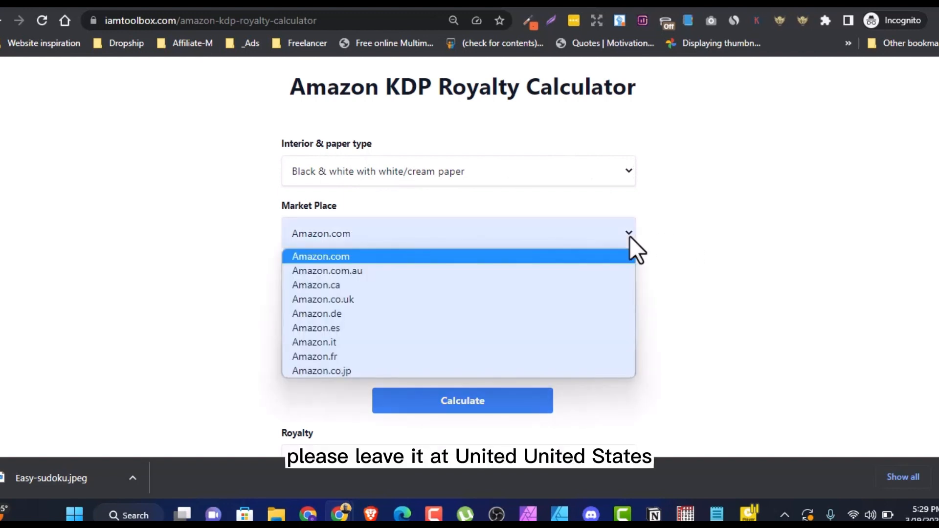
click(320, 256)
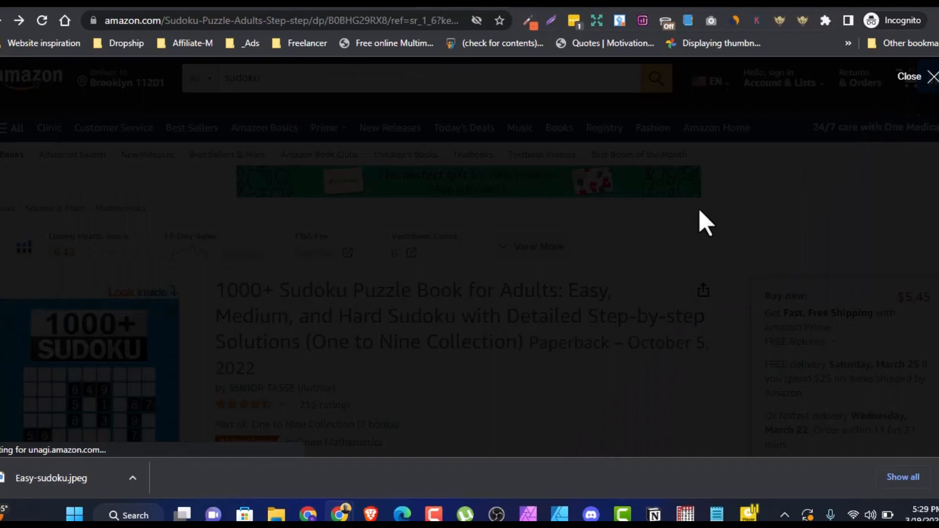
scroll(down, 3)
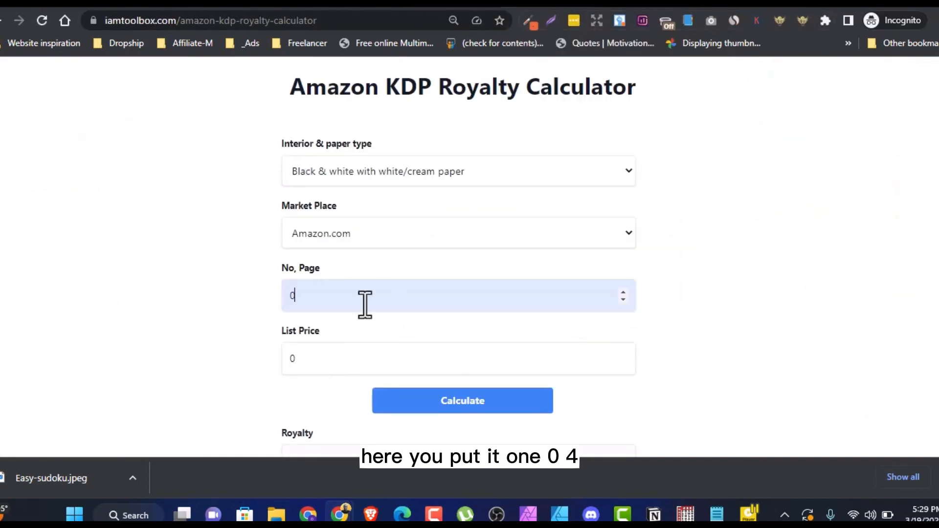
text(104)
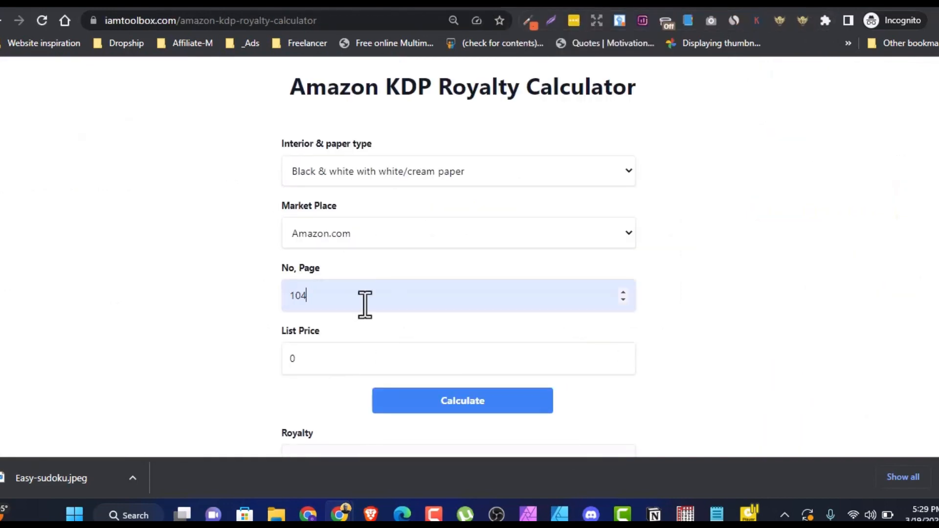
click(458, 358)
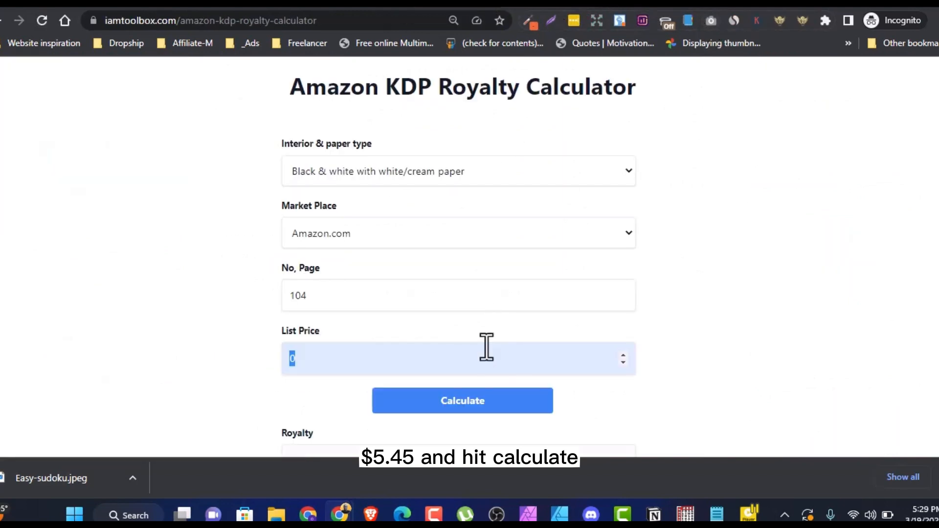
text(5.45)
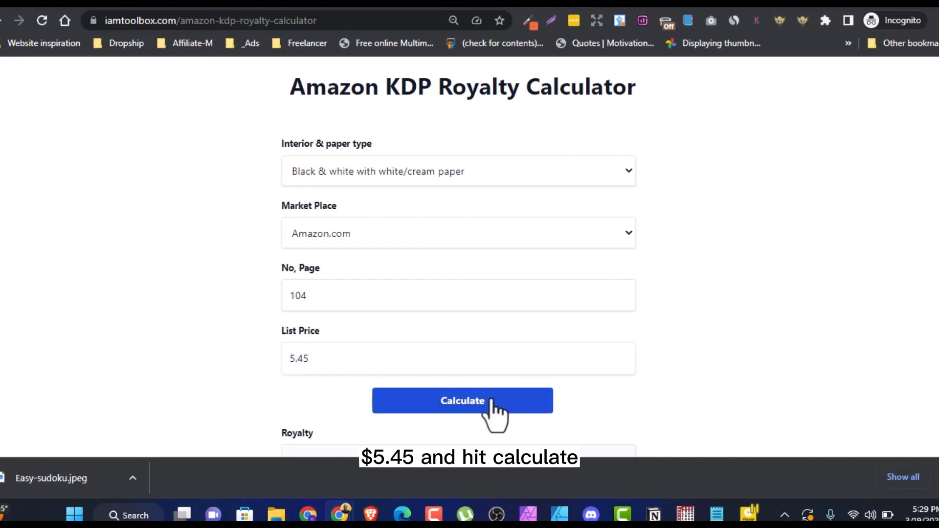
click(461, 401)
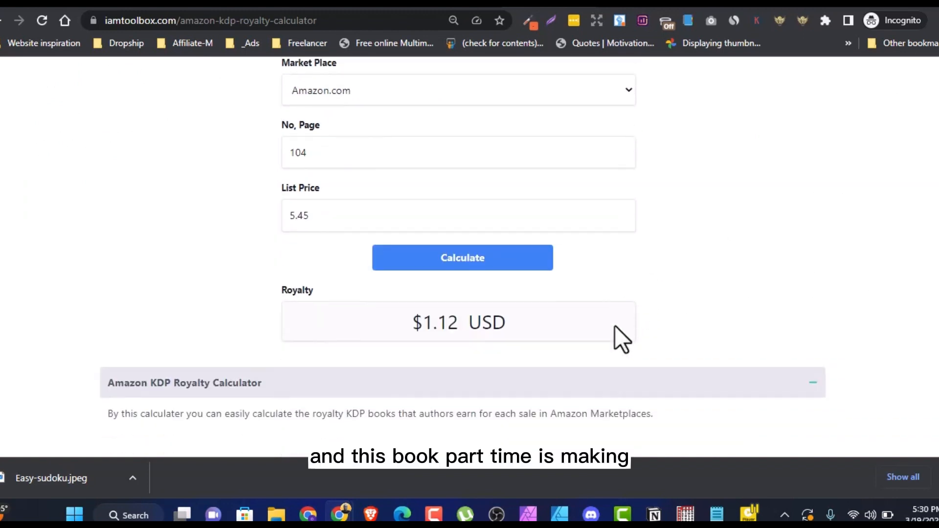
mouse_move(413, 327)
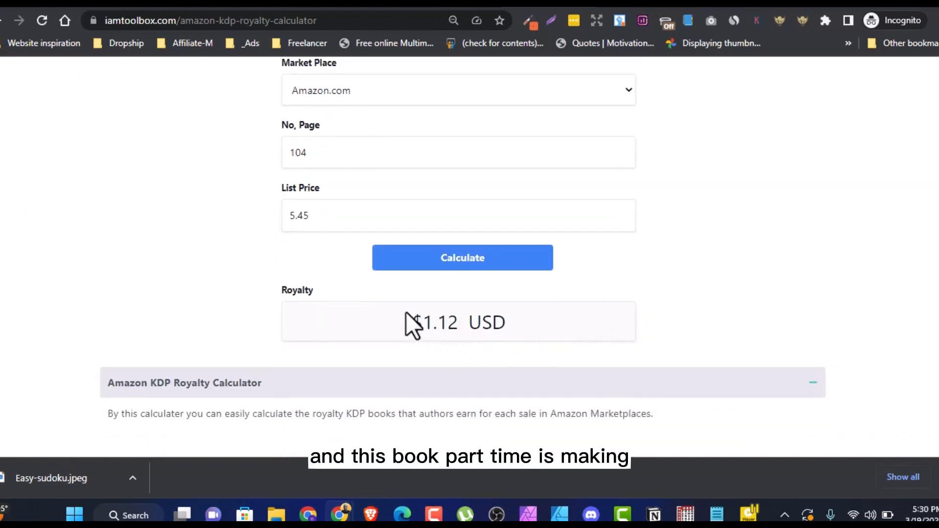
double_click(439, 322)
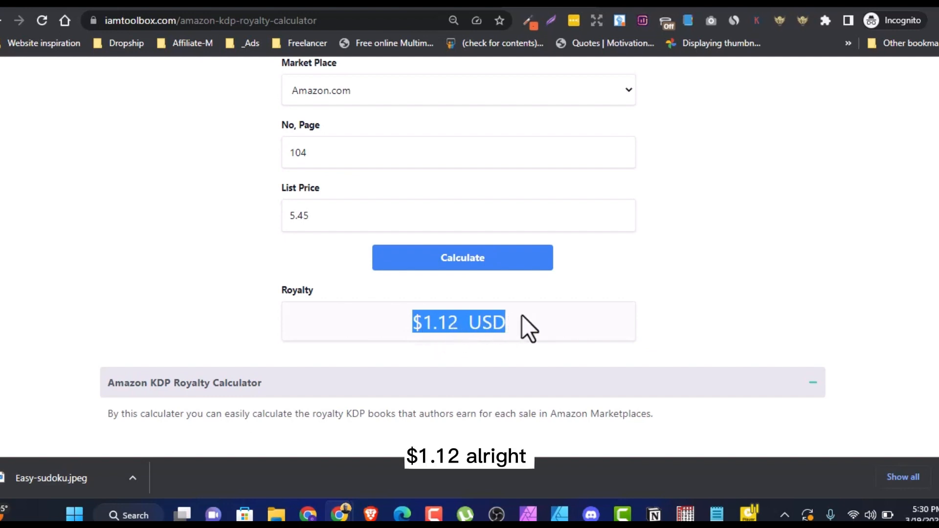
mouse_move(590, 321)
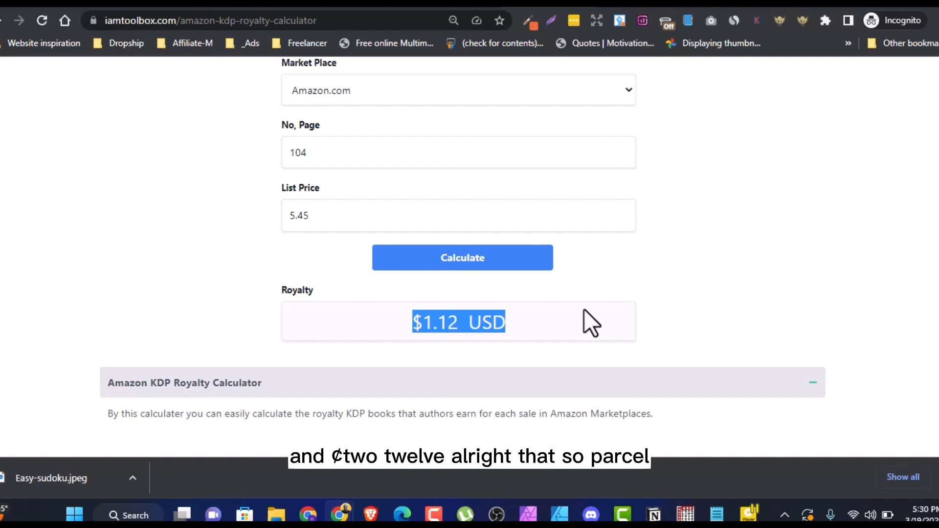
mouse_move(685, 234)
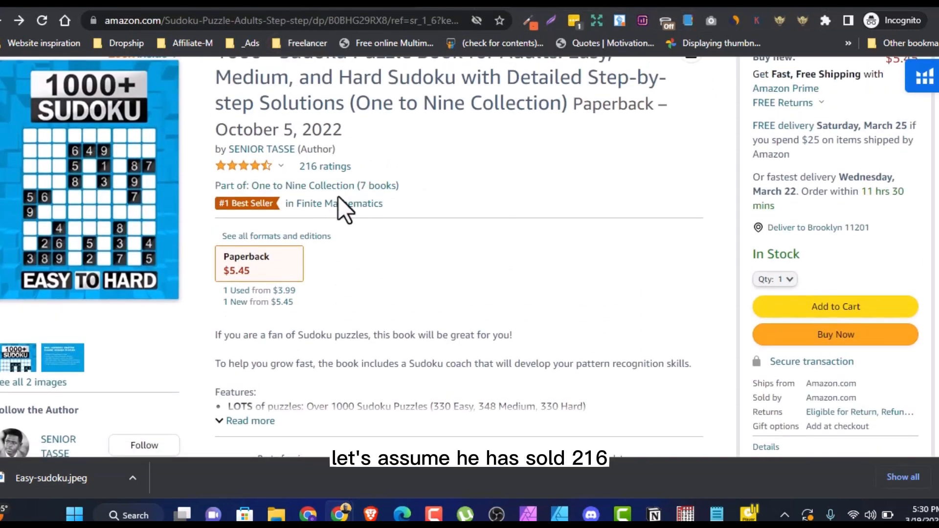
mouse_move(344, 159)
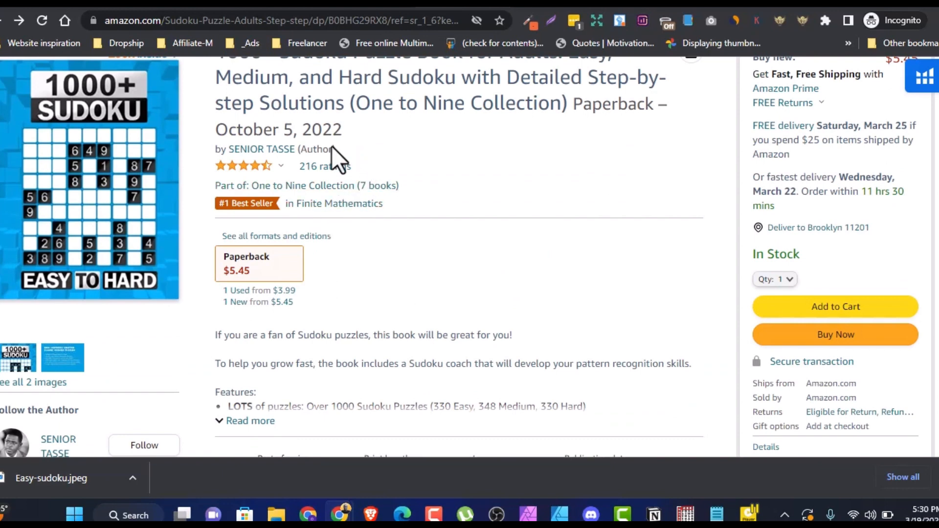
mouse_move(491, 240)
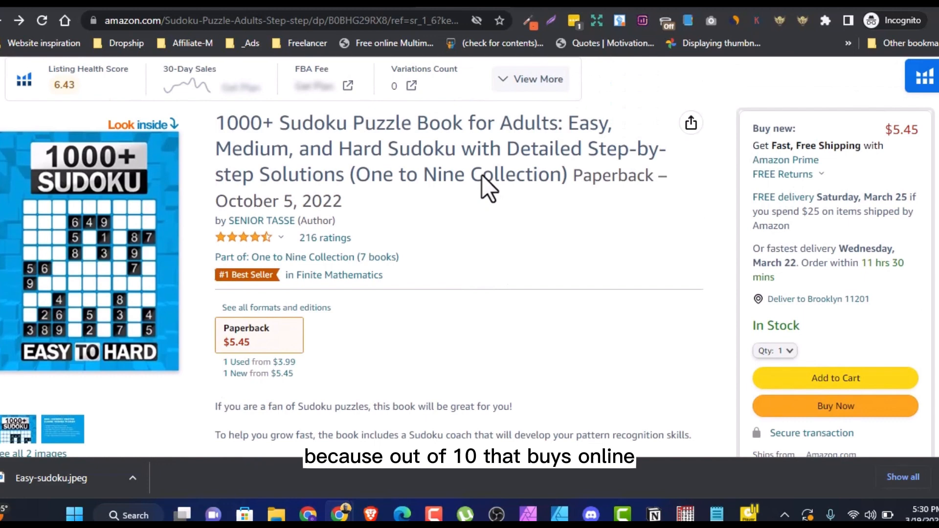
mouse_move(475, 268)
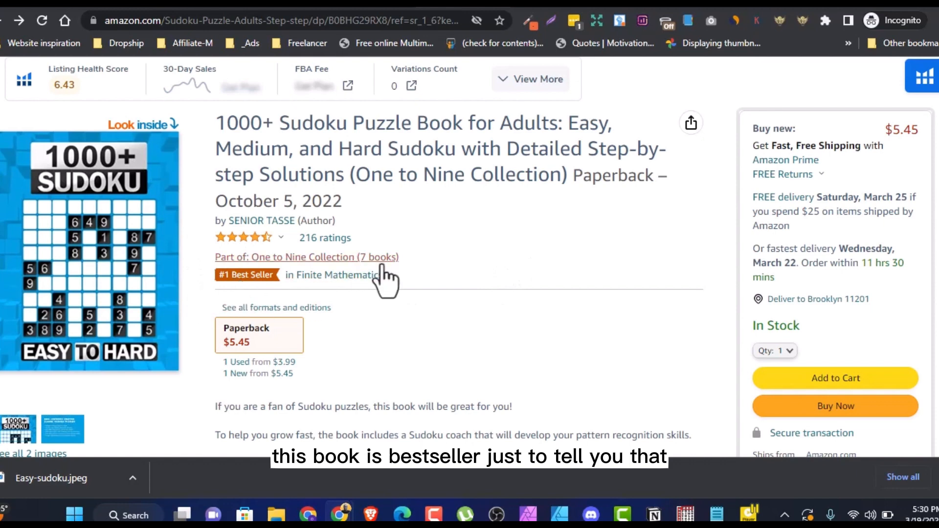
scroll(down, 3)
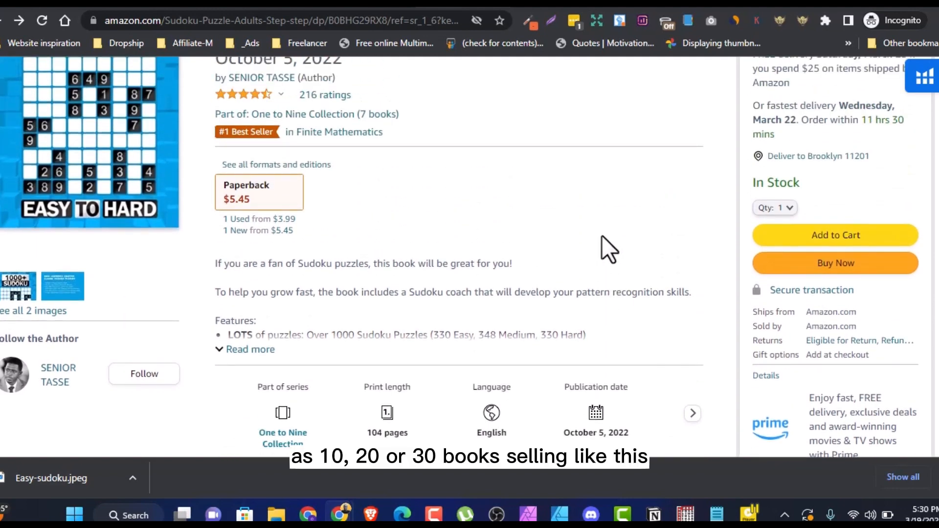
mouse_move(270, 84)
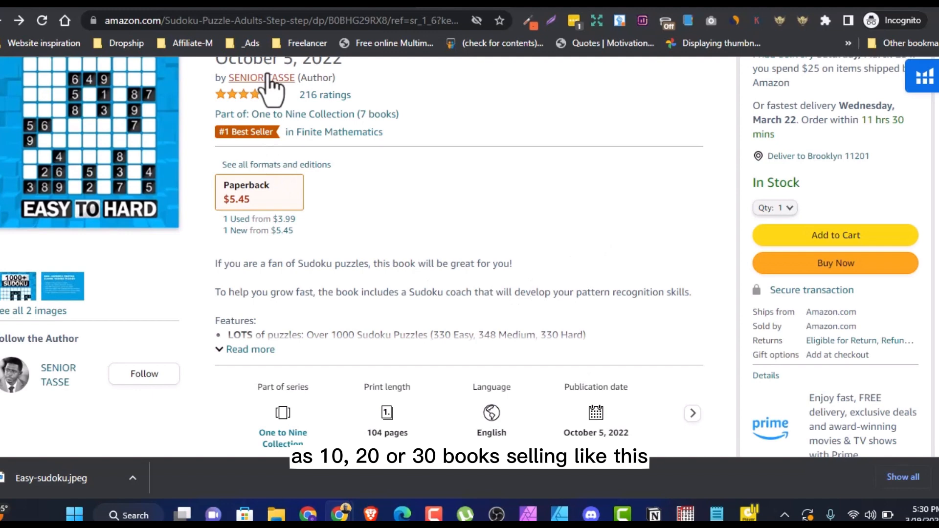
scroll(up, 3)
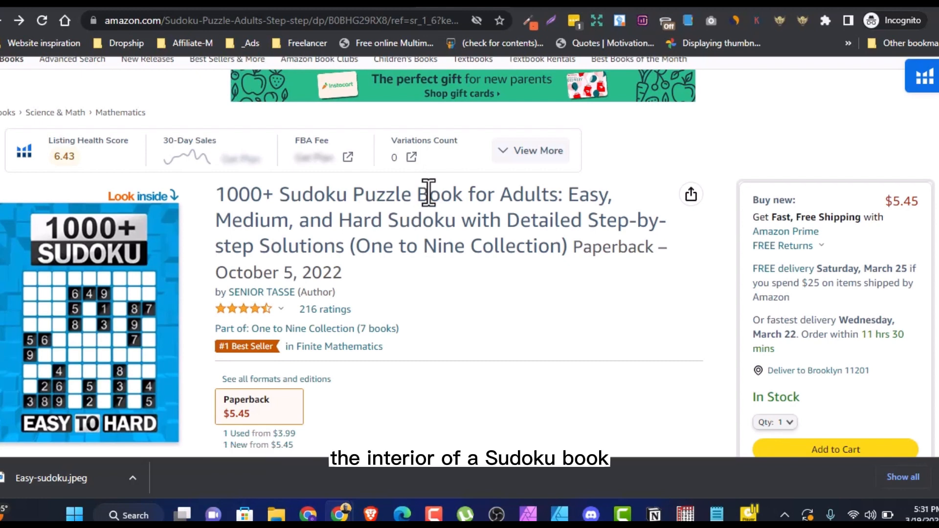
mouse_move(419, 180)
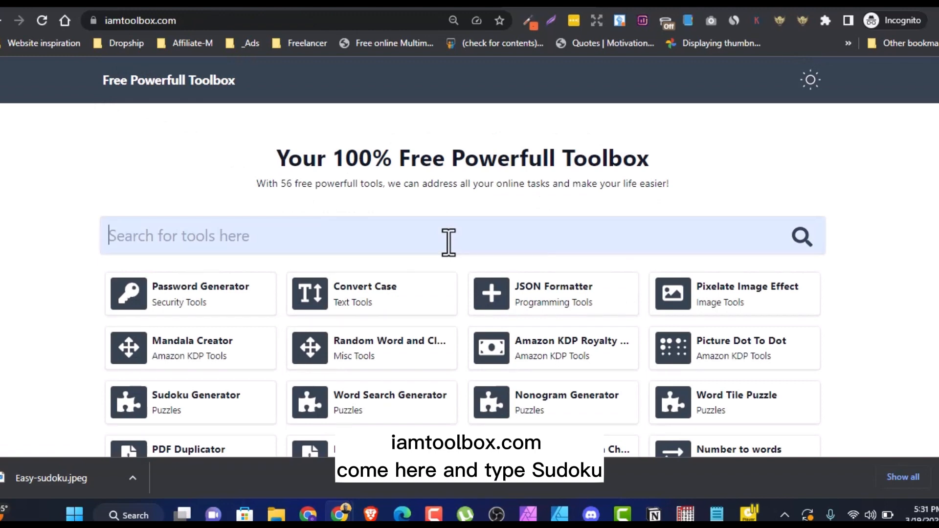
Step: Search the toolbox for 'sudo' and open the Sudoku Generator tool
text(sudo)
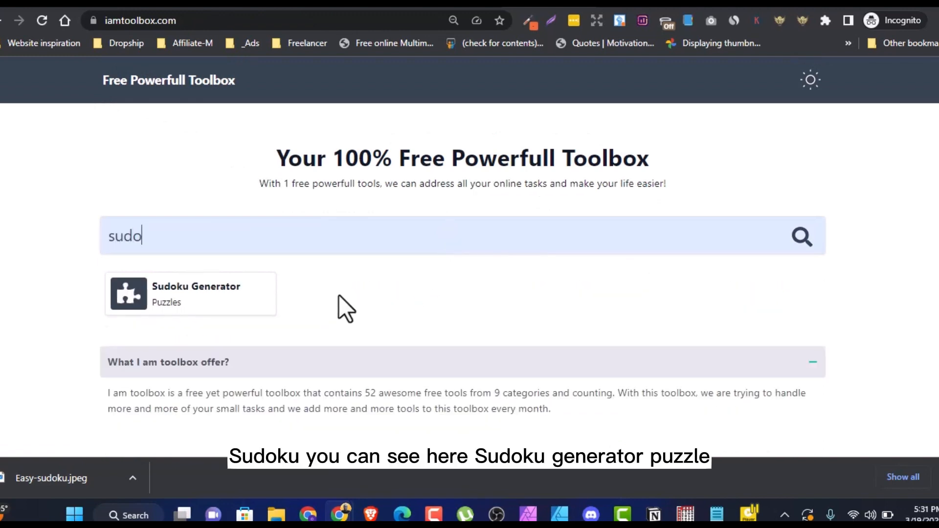
mouse_move(222, 311)
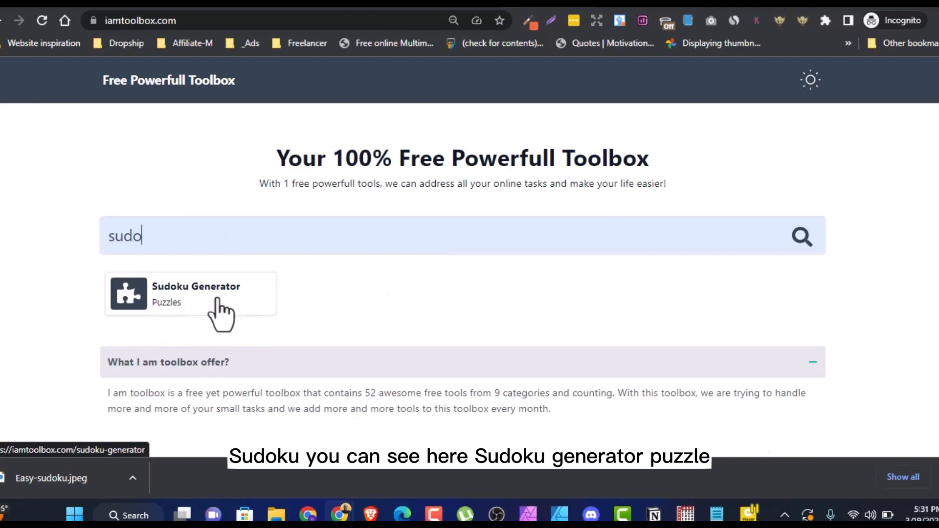
click(190, 294)
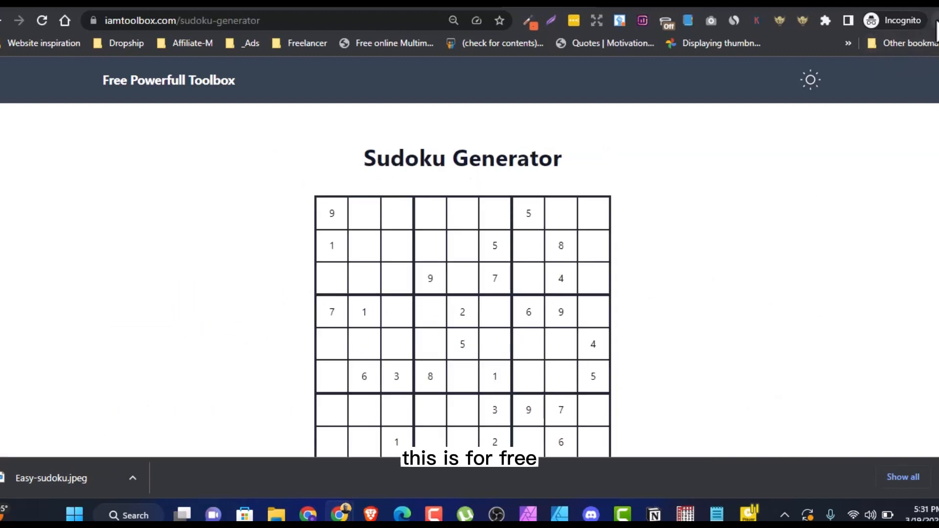
Step: Generate a new puzzle and keep Easy as the difficulty level after reviewing the options
click(848, 20)
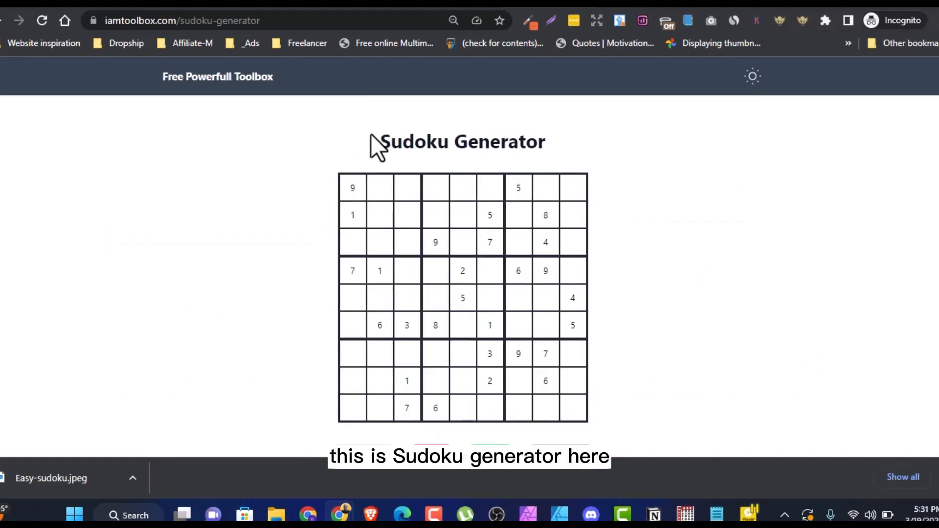
scroll(down, 3)
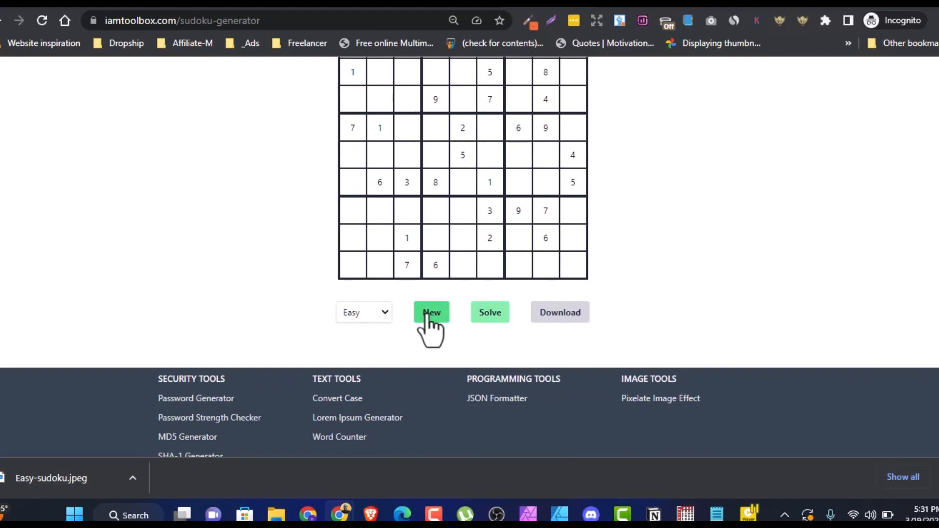
click(430, 312)
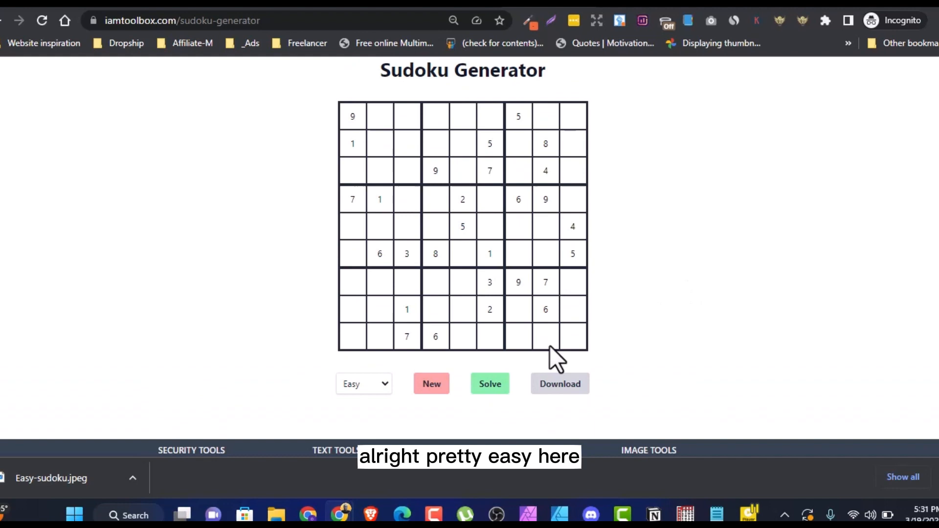
click(363, 383)
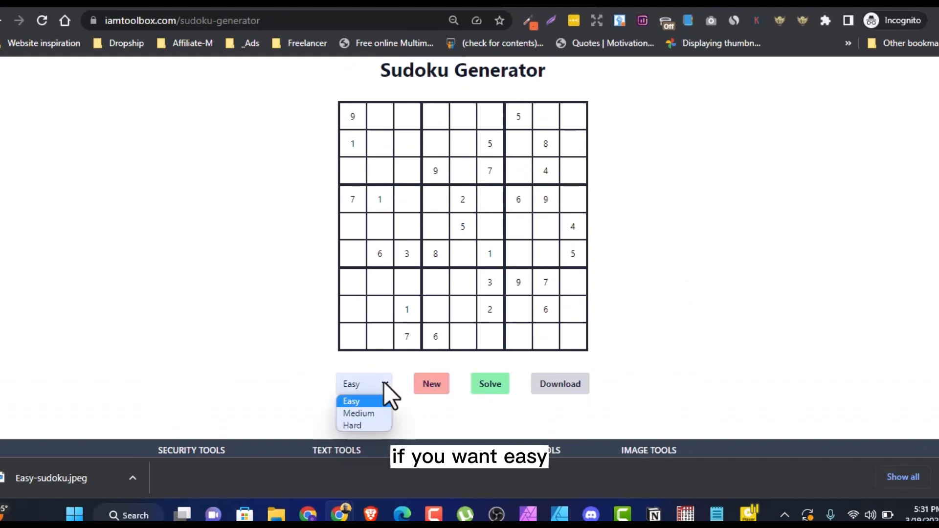
click(352, 401)
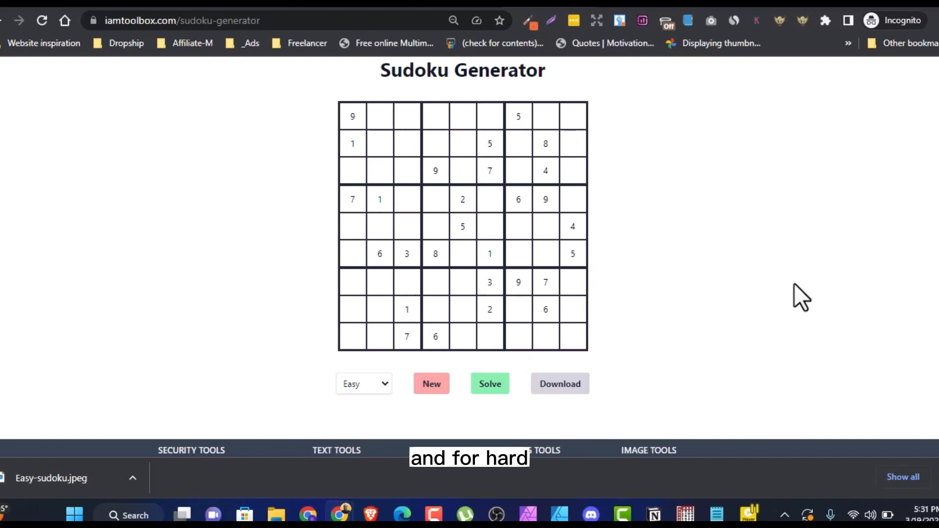
mouse_move(708, 334)
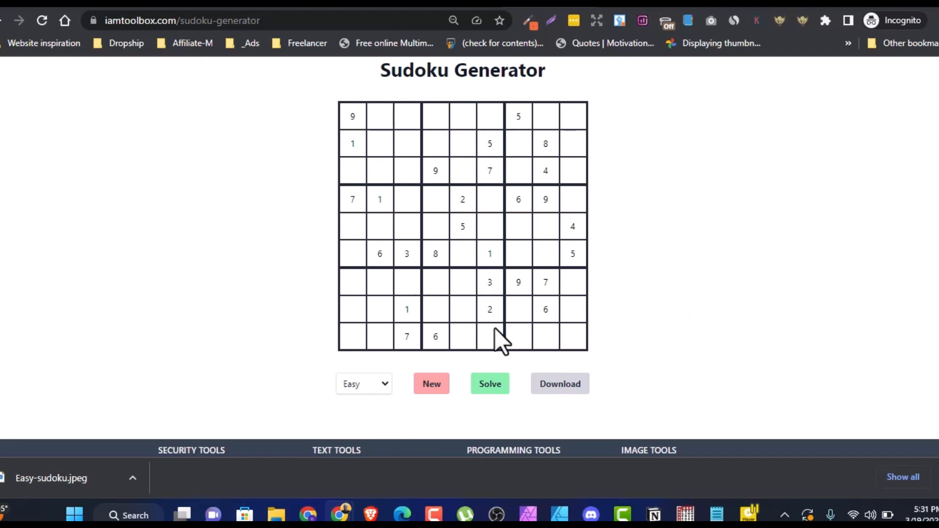
click(363, 384)
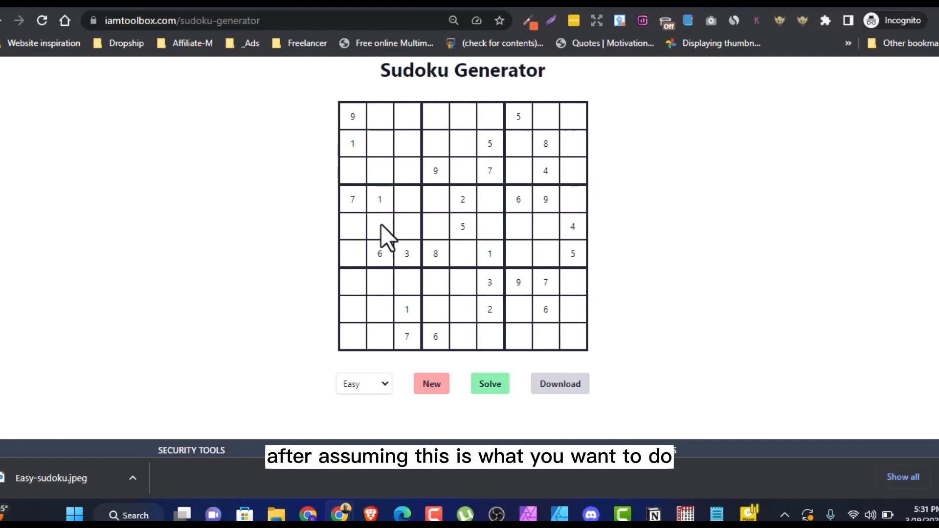
Step: Cycle through several new Easy puzzles, checking their solutions
click(430, 383)
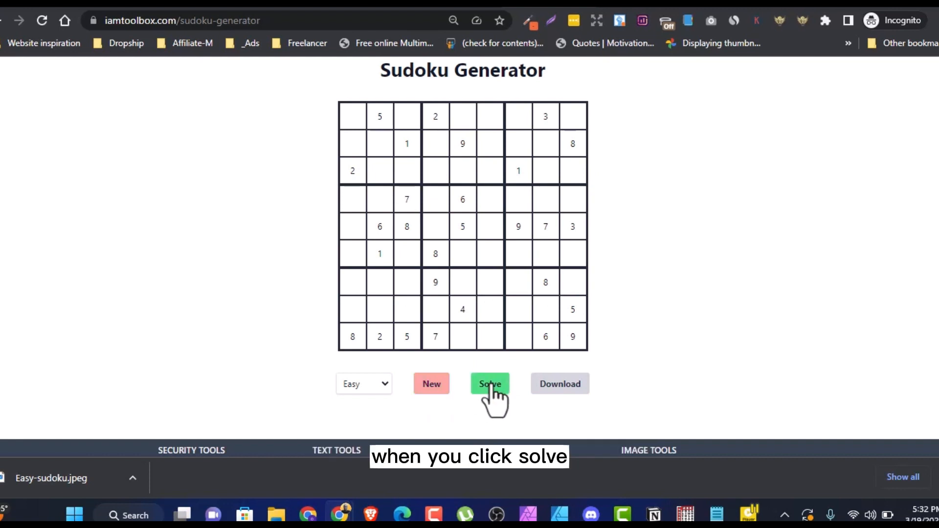
click(489, 383)
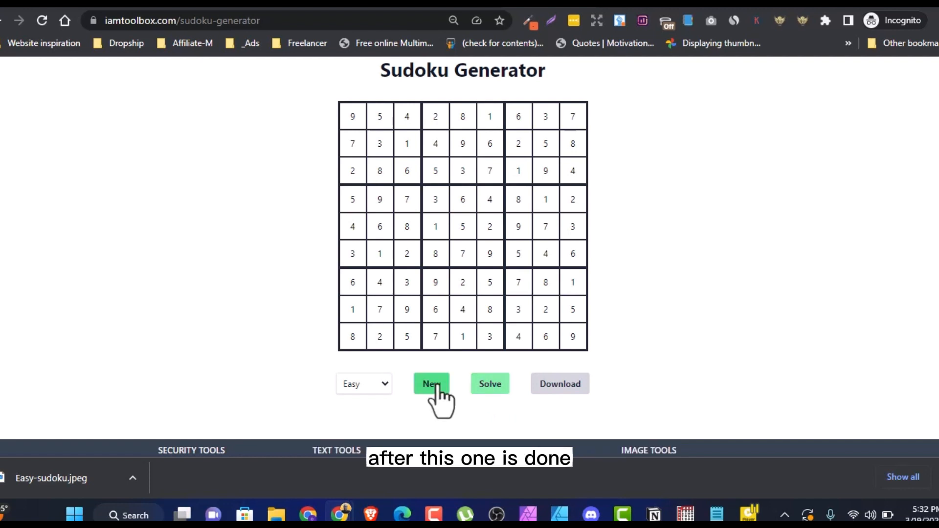
click(431, 383)
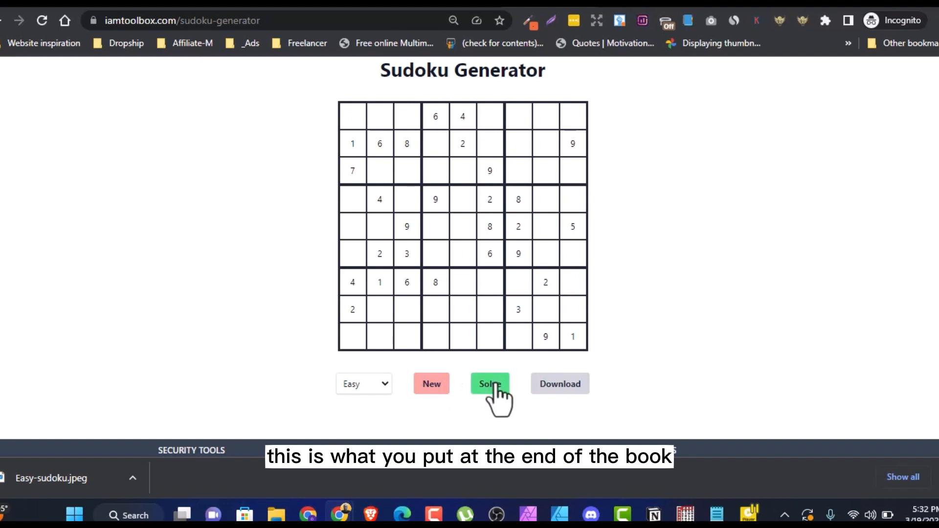
click(430, 383)
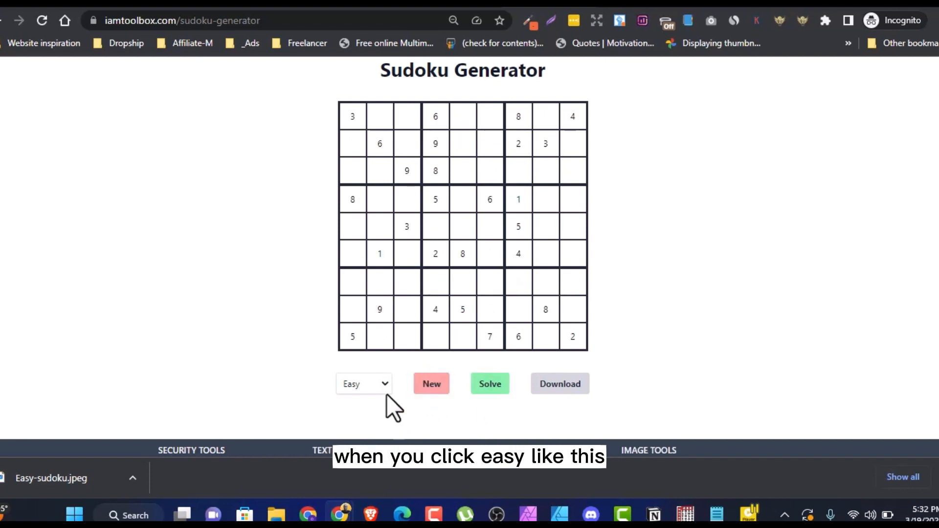
click(430, 384)
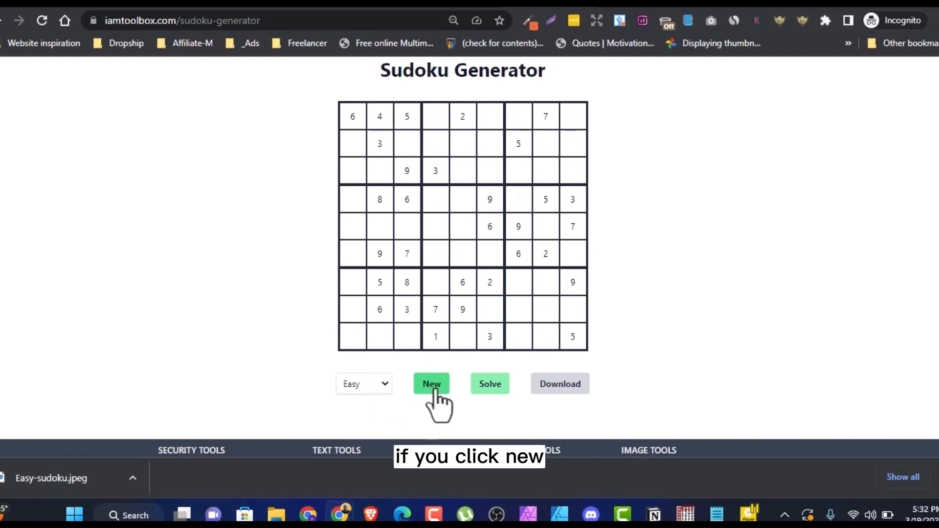
click(431, 383)
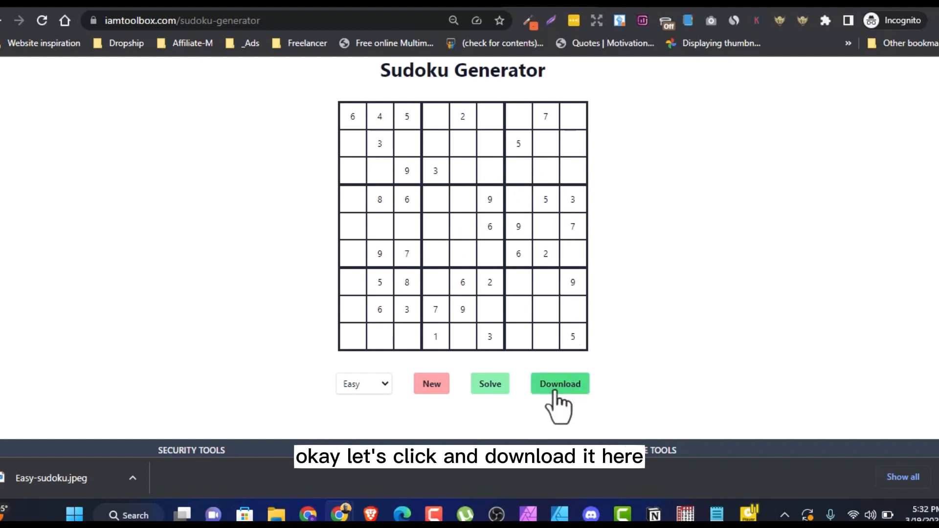
Step: Download the chosen puzzle as Easy-sudoku (1).jpeg and reveal its solution
click(560, 384)
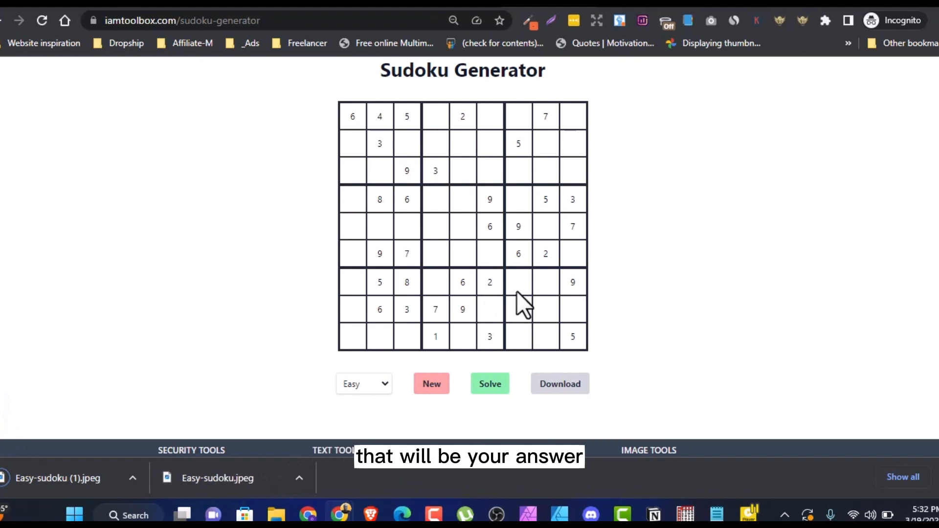
click(489, 384)
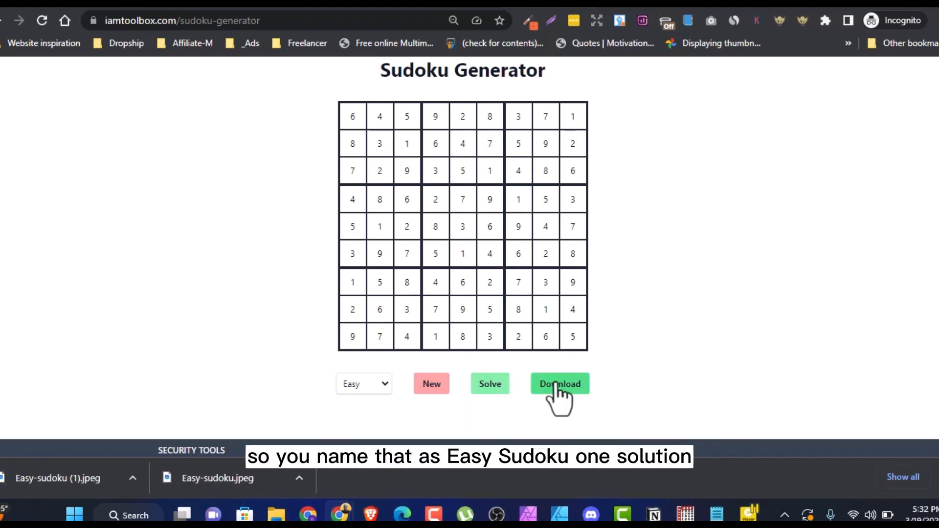
Step: Download the solved grid as an image named Easy-sudoku 1 solution
click(558, 383)
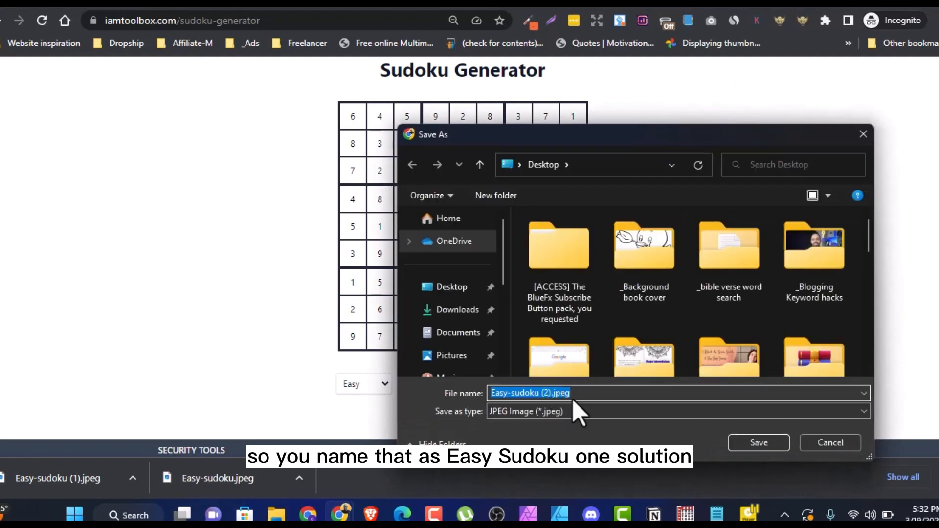
click(757, 442)
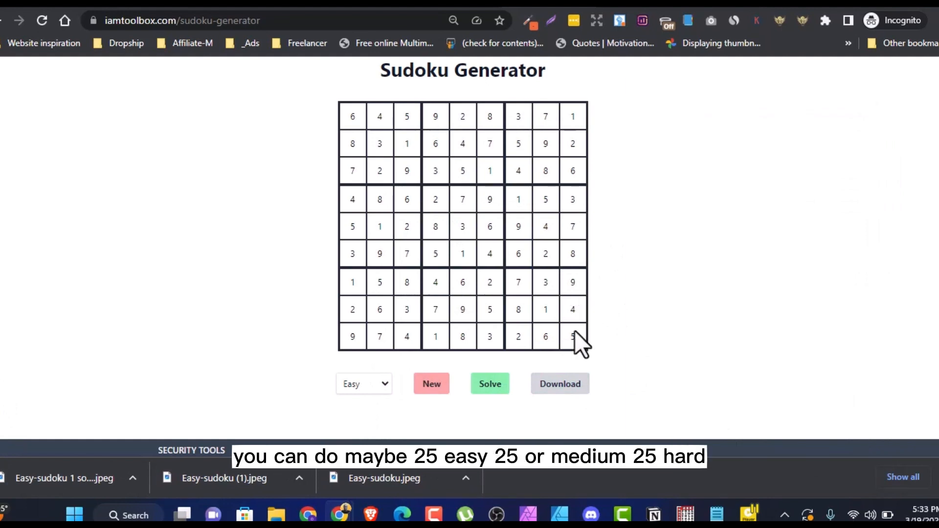
mouse_move(578, 332)
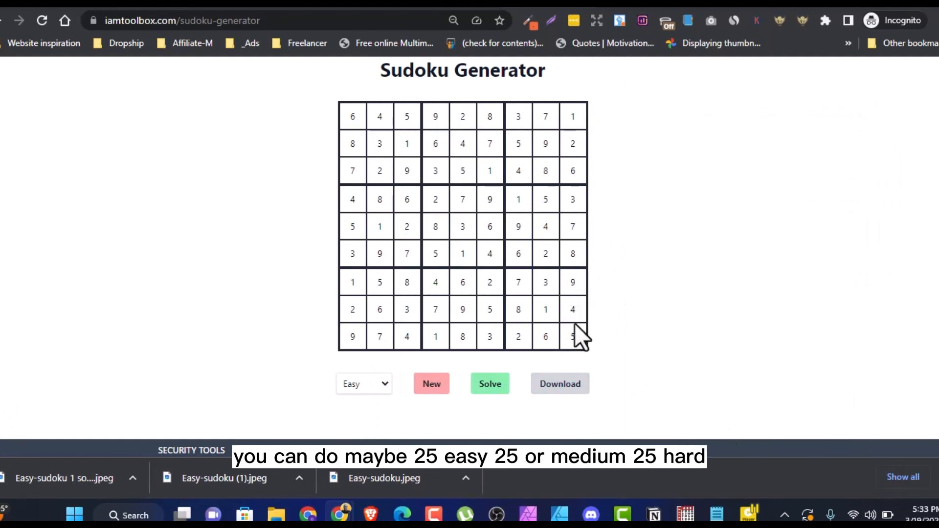
click(362, 383)
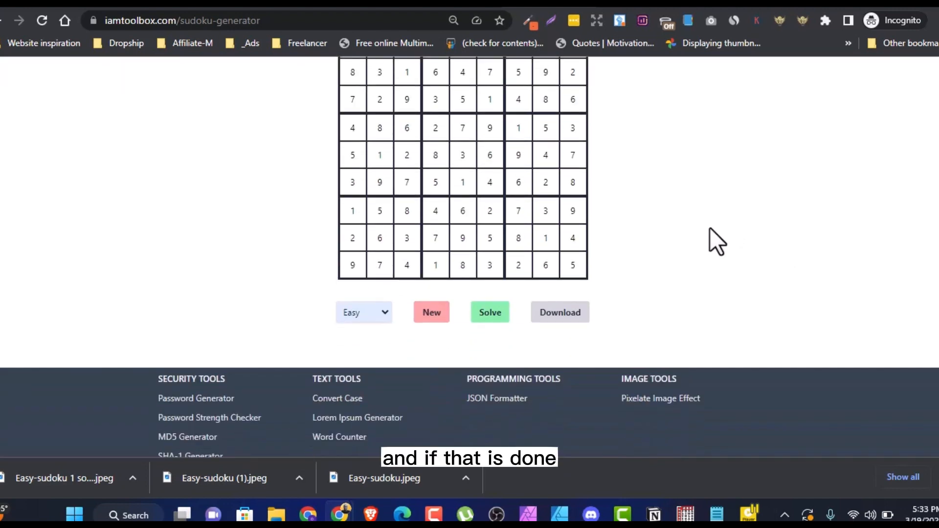
mouse_move(672, 232)
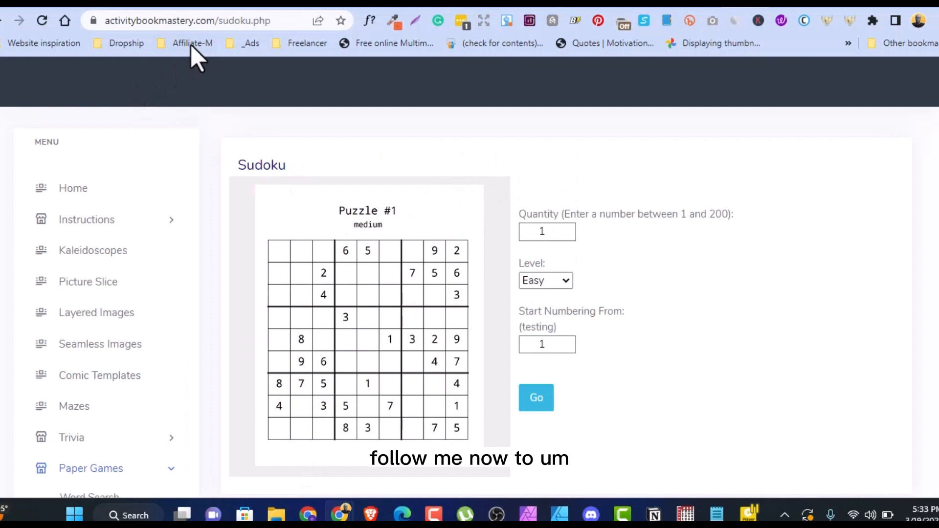
mouse_move(842, 193)
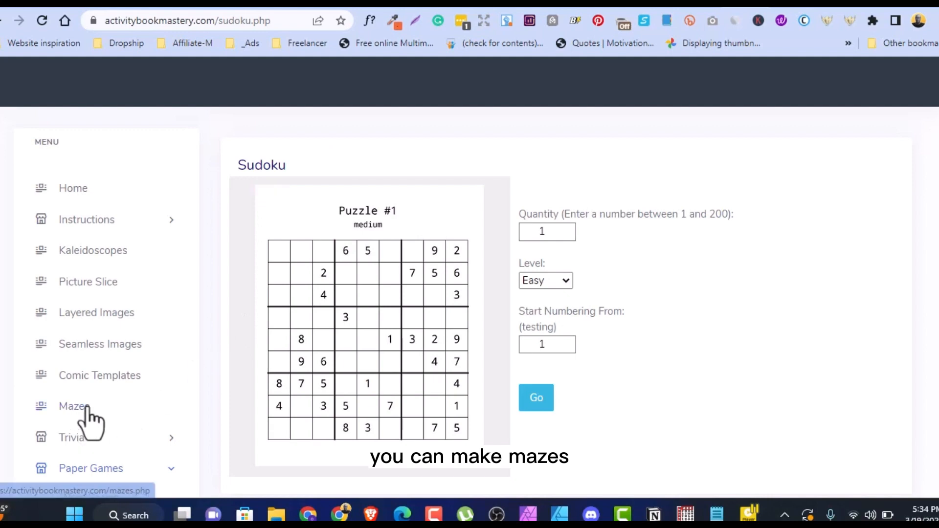
mouse_move(102, 292)
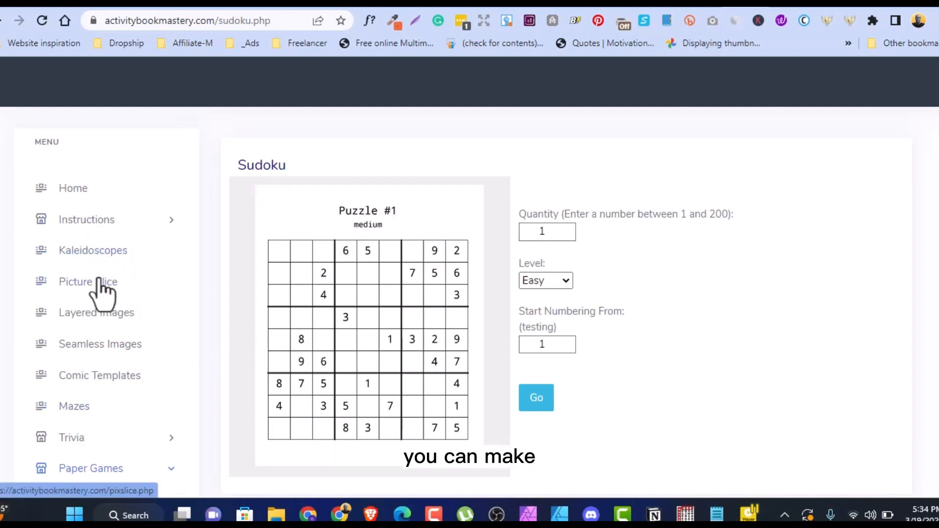
mouse_move(112, 312)
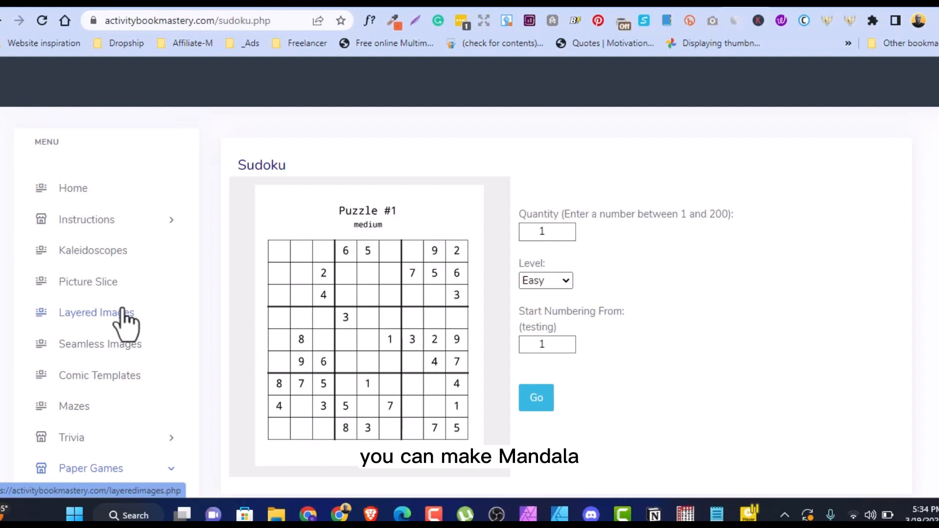
Step: Review the Level options and set the Sudoku quantity to 200 puzzles
scroll(down, 3)
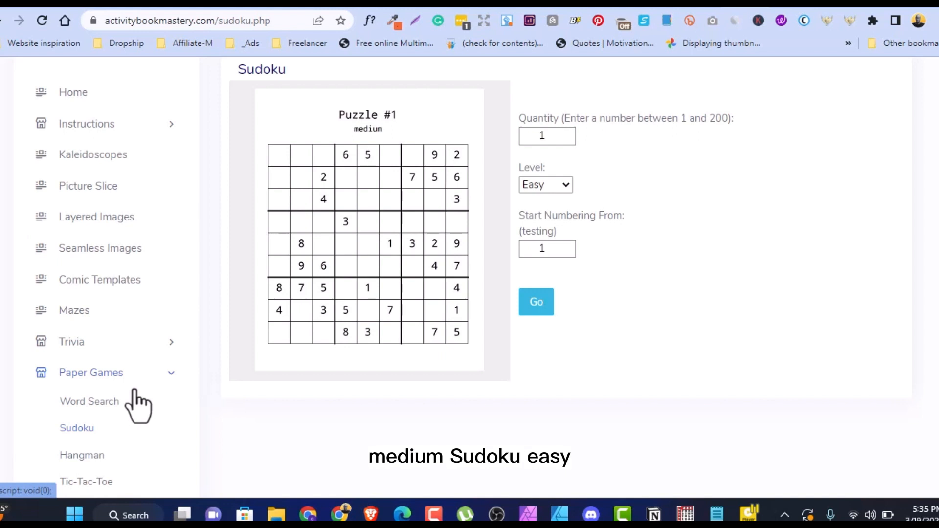
mouse_move(345, 314)
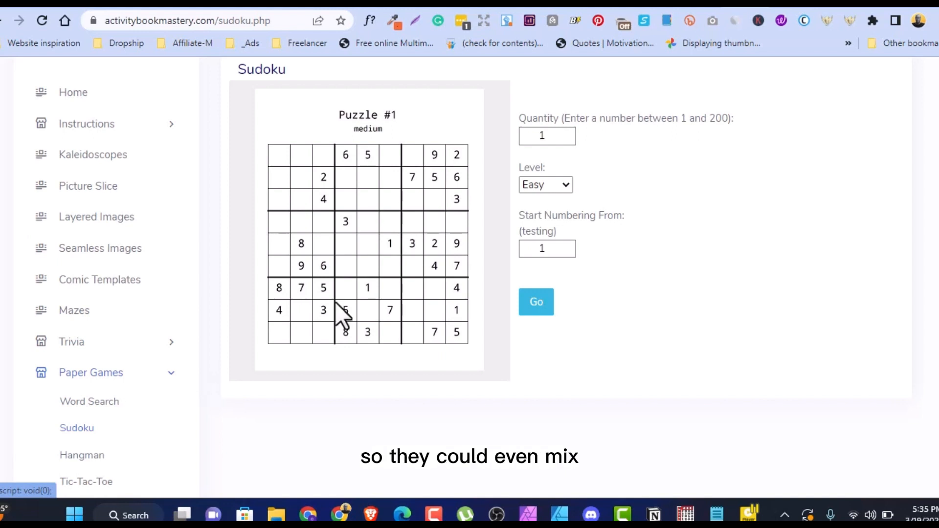
click(543, 185)
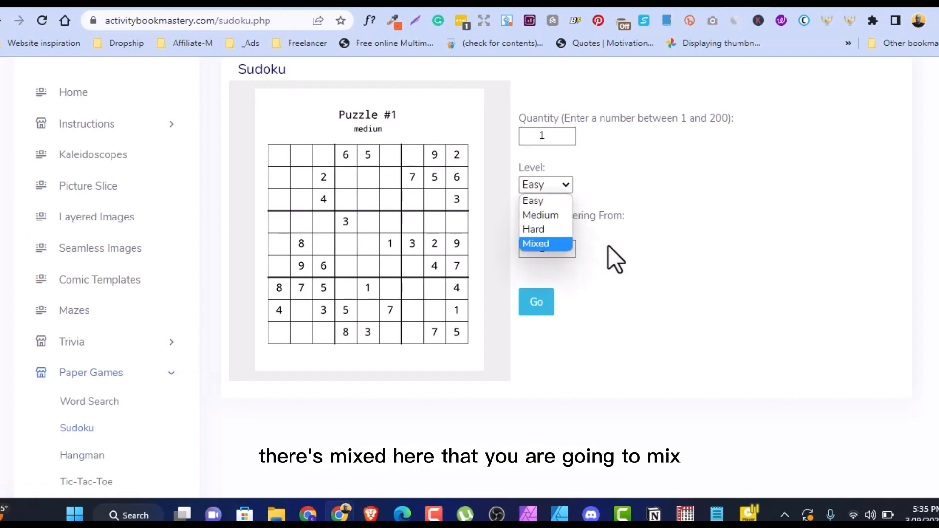
mouse_move(640, 276)
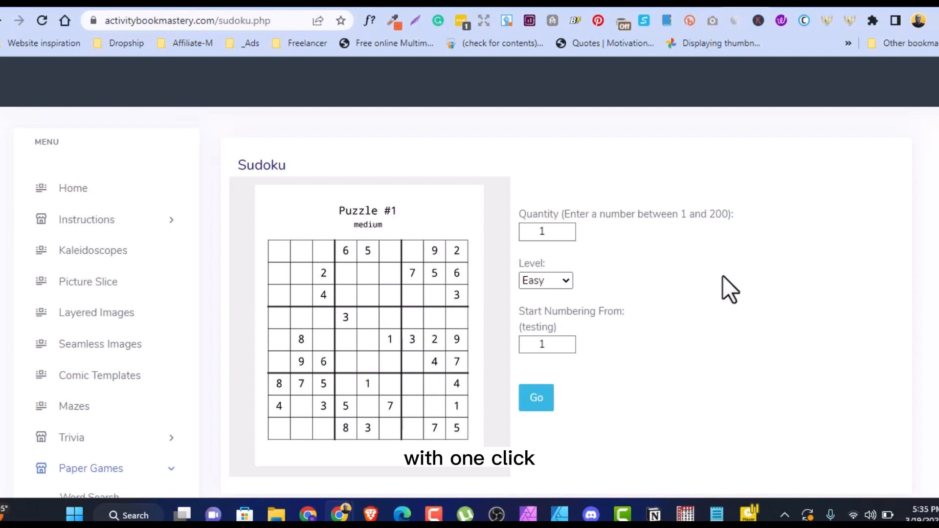
mouse_move(628, 260)
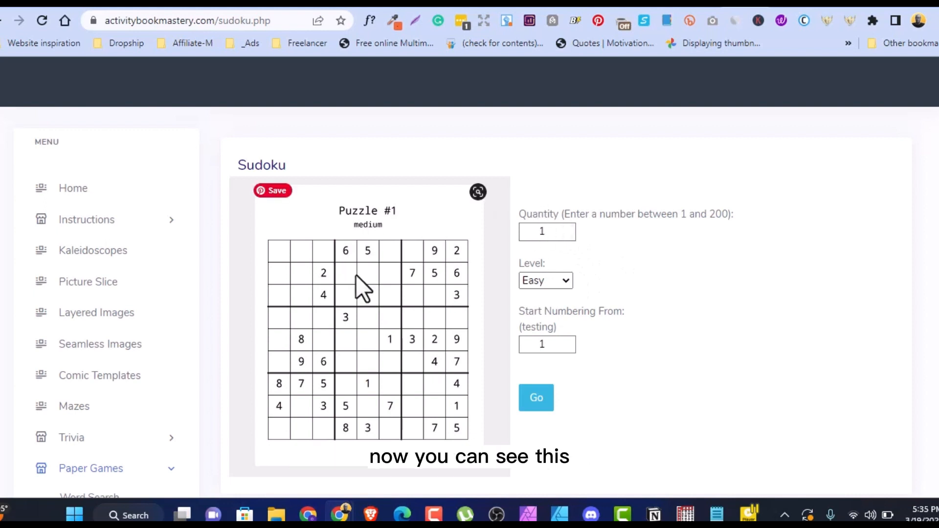
mouse_move(443, 282)
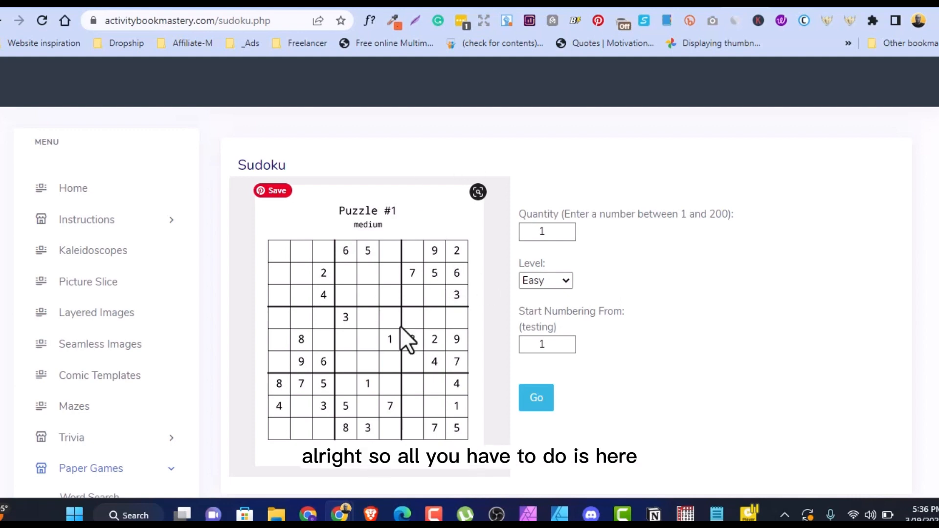
click(542, 233)
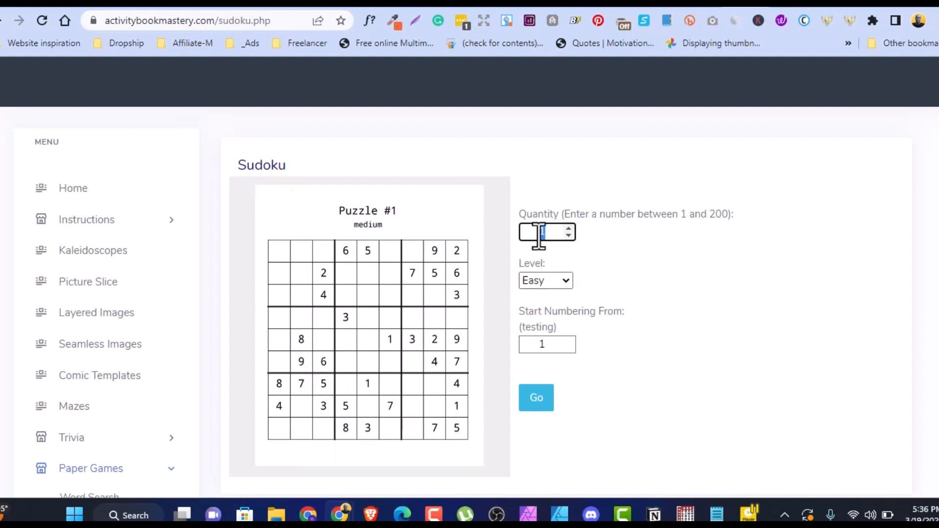
text(200)
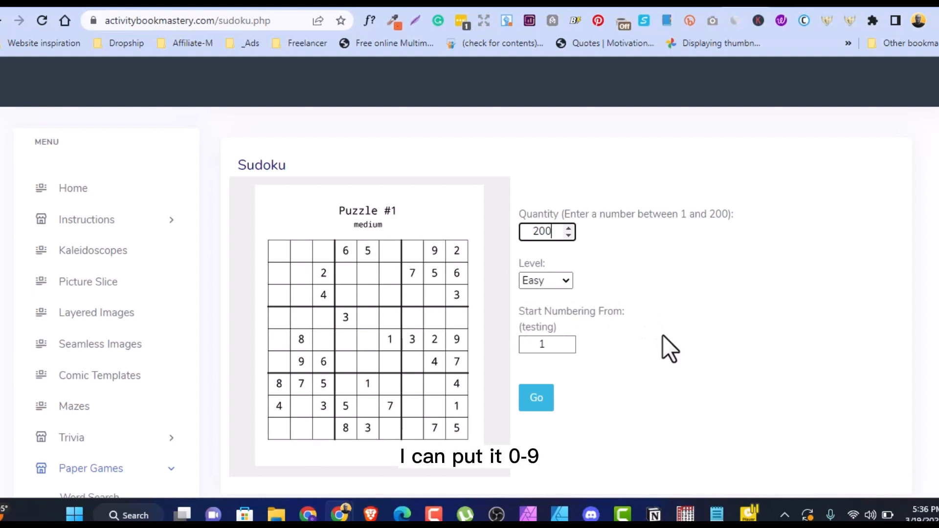
click(541, 344)
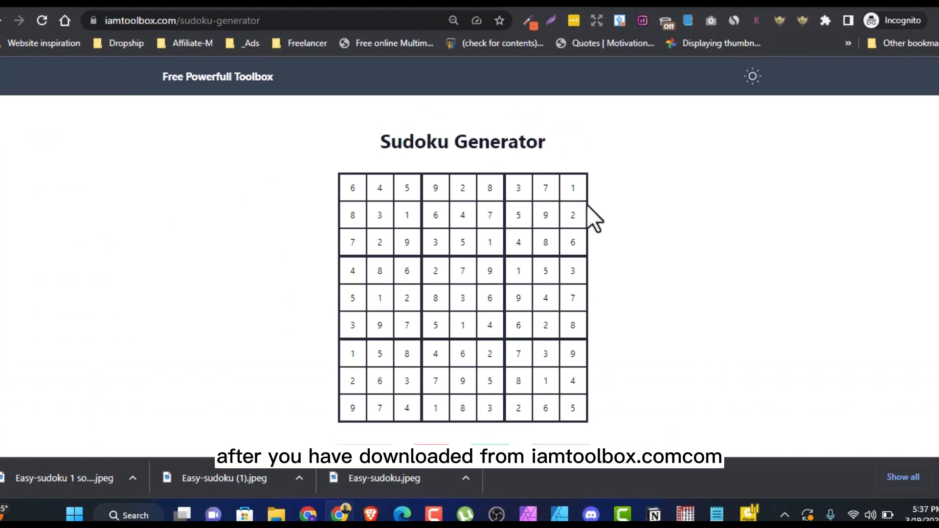
Step: Scroll down the iamtoolbox page before returning to Canva's home page
scroll(down, 3)
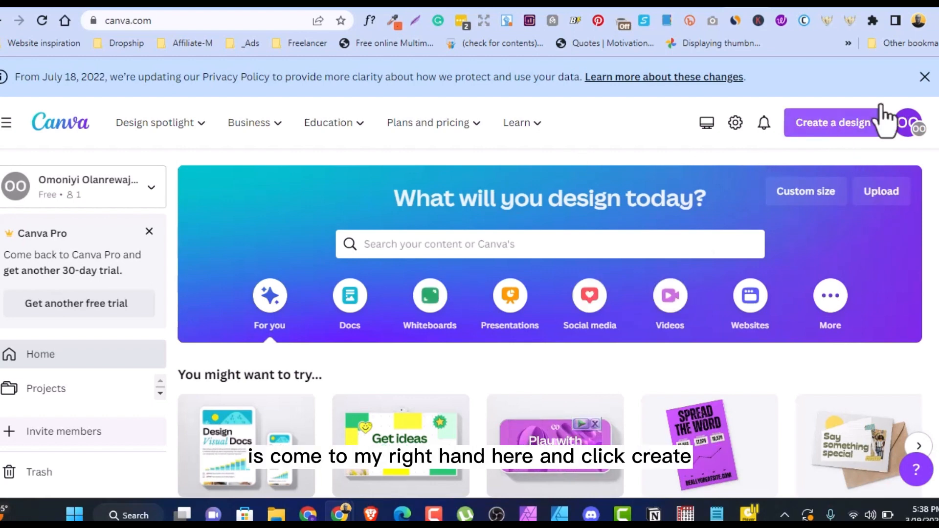
Step: Create a new custom-size design 8.5 in wide by 11 in high
click(832, 122)
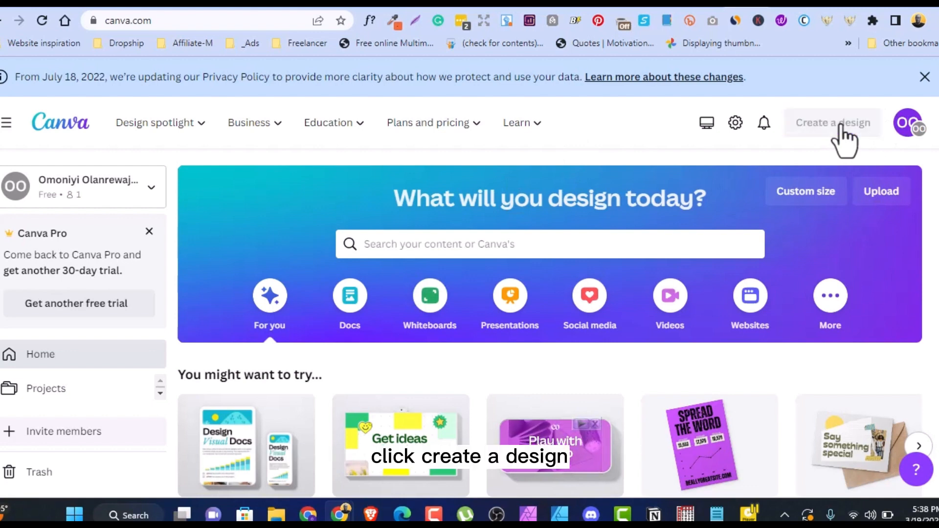
click(832, 123)
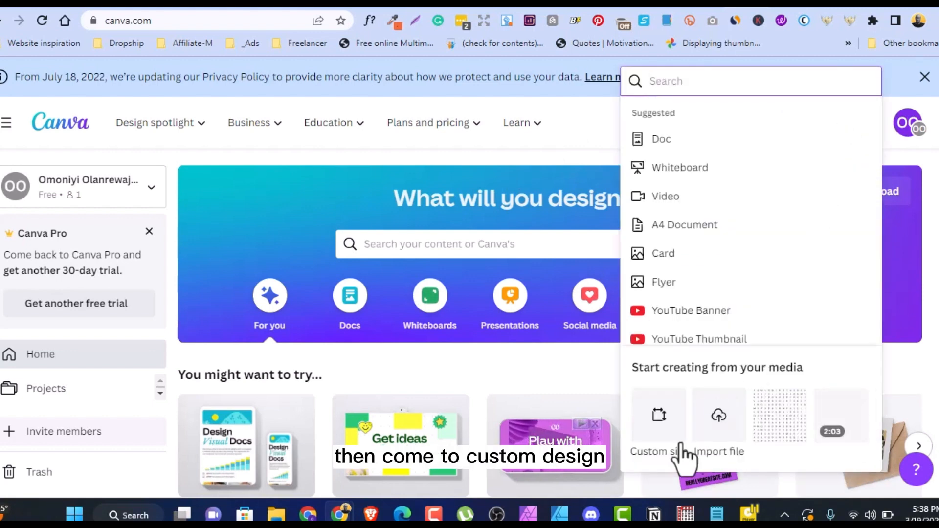
click(657, 425)
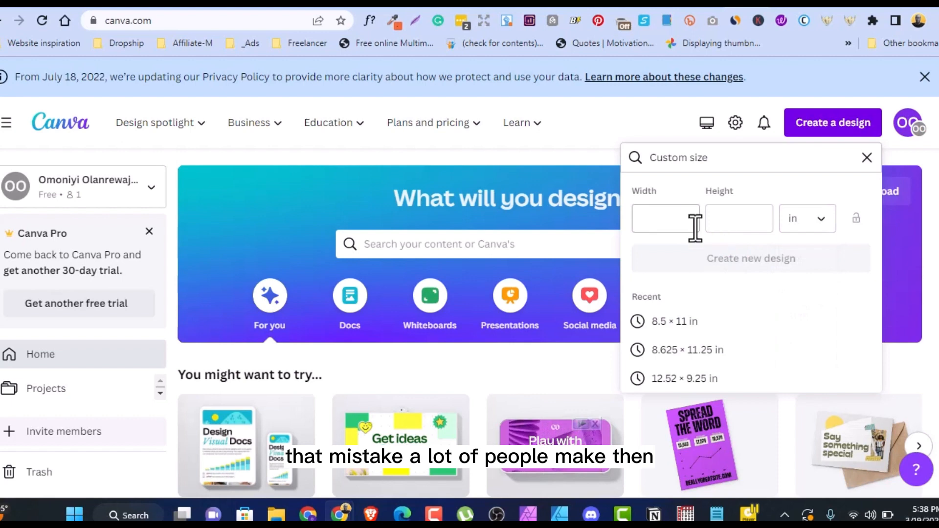
click(665, 219)
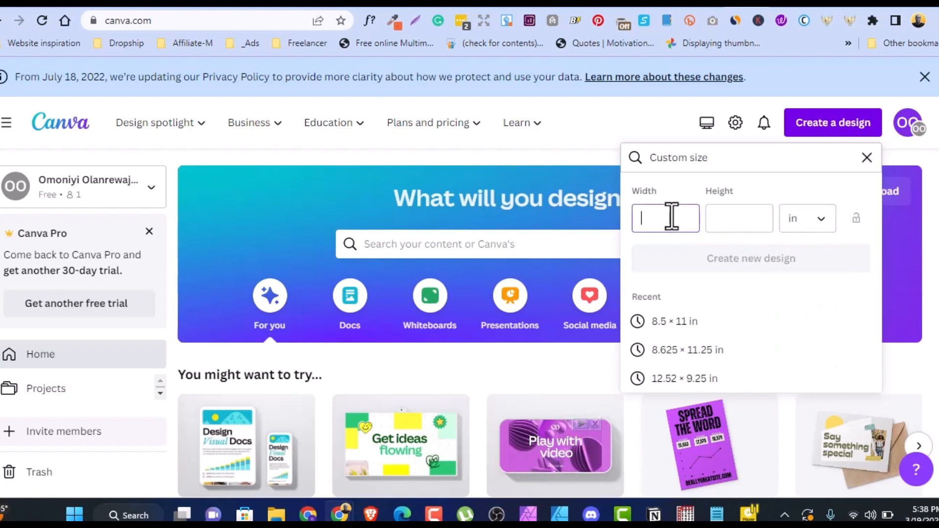
text(8.5)
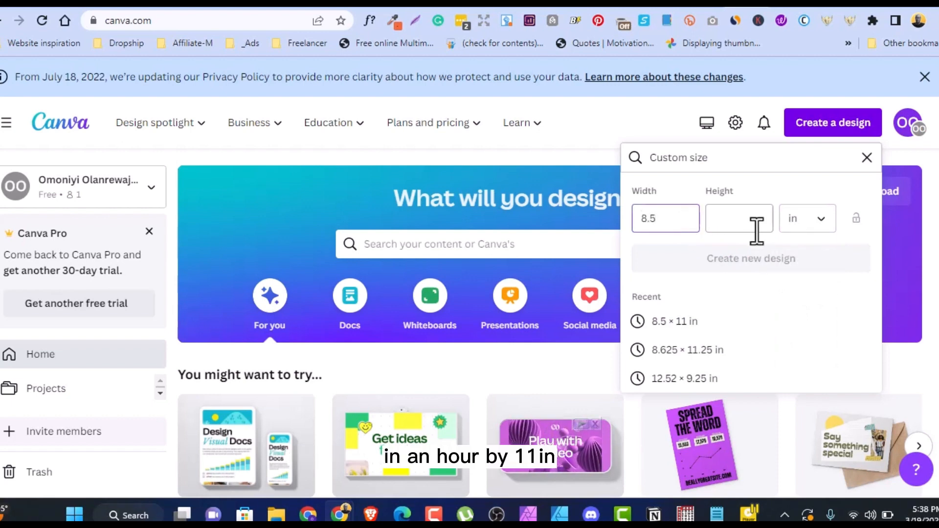
text(11)
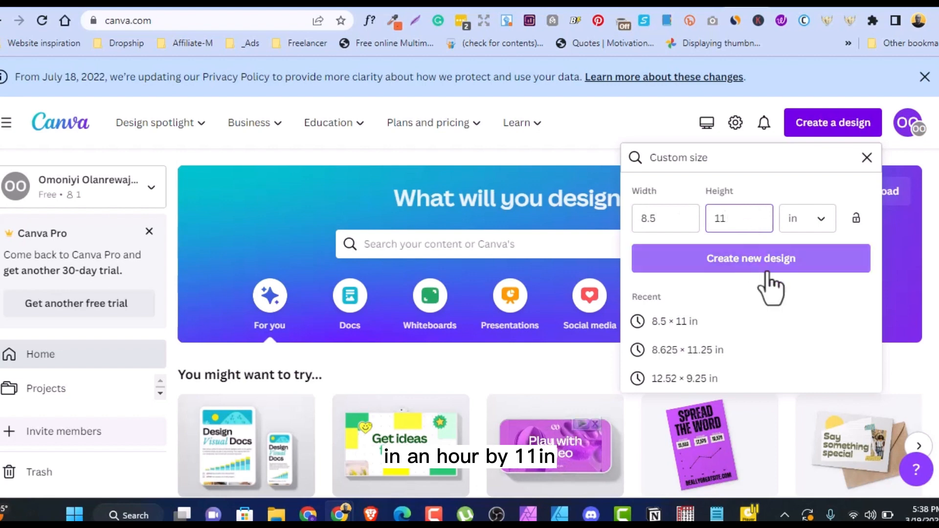
click(750, 258)
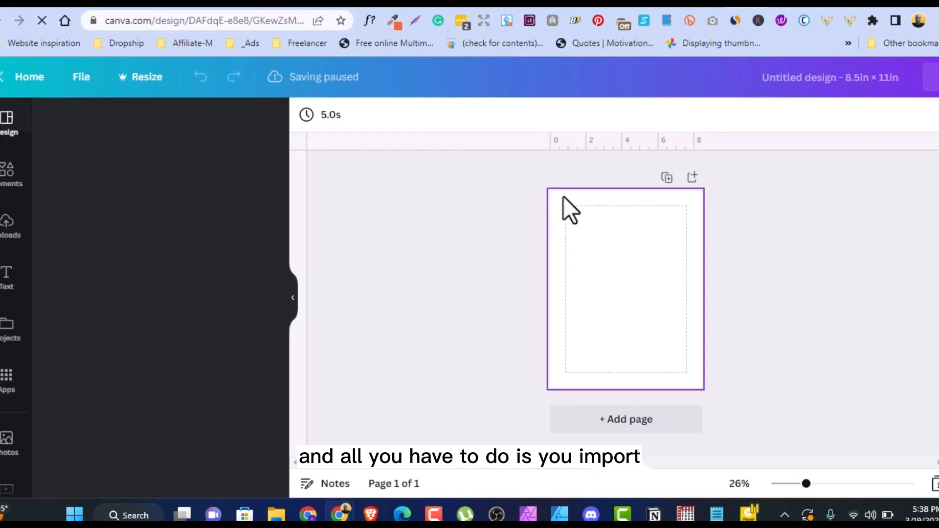
Step: Upload the Sudoku puzzle image, place it on the page and enlarge it to span the page width
click(8, 123)
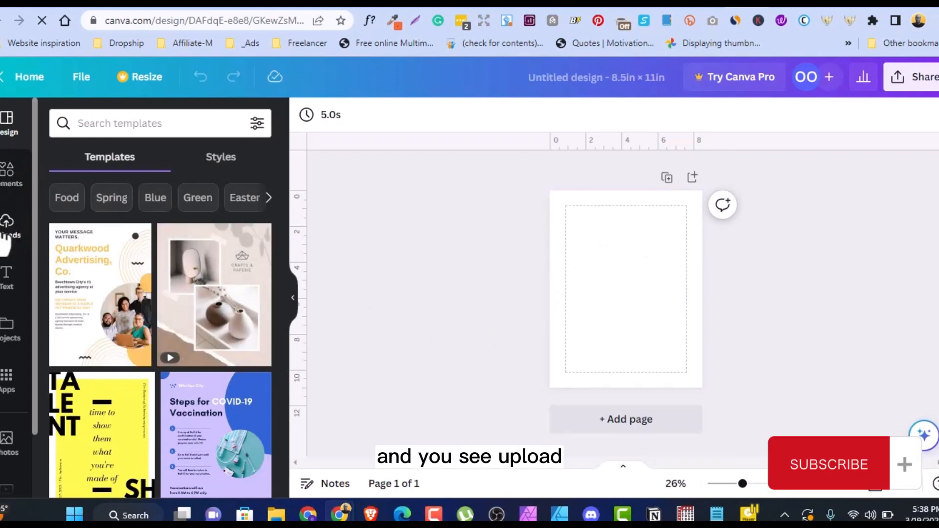
click(9, 222)
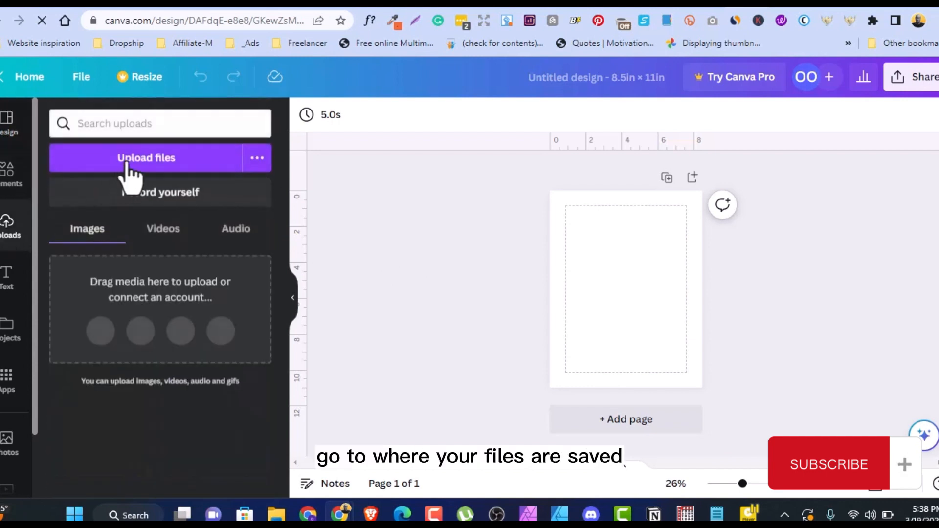
click(146, 157)
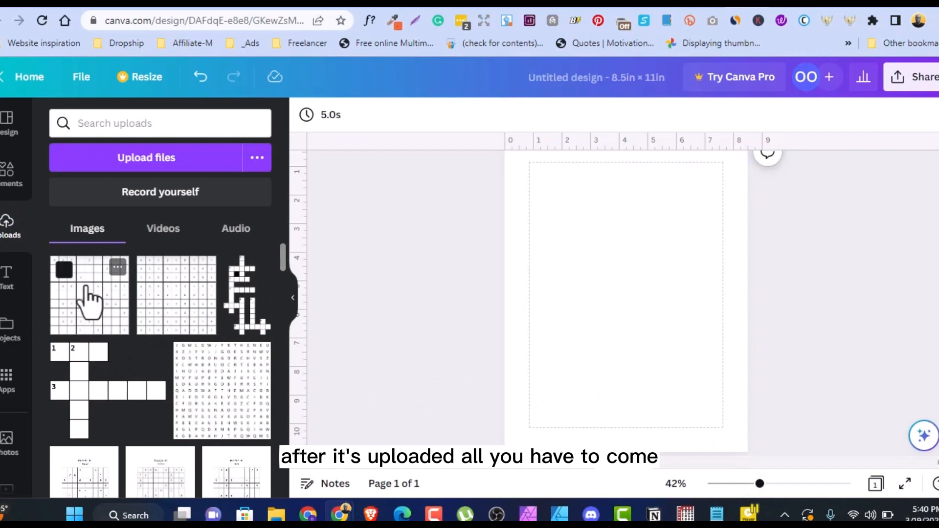
click(89, 295)
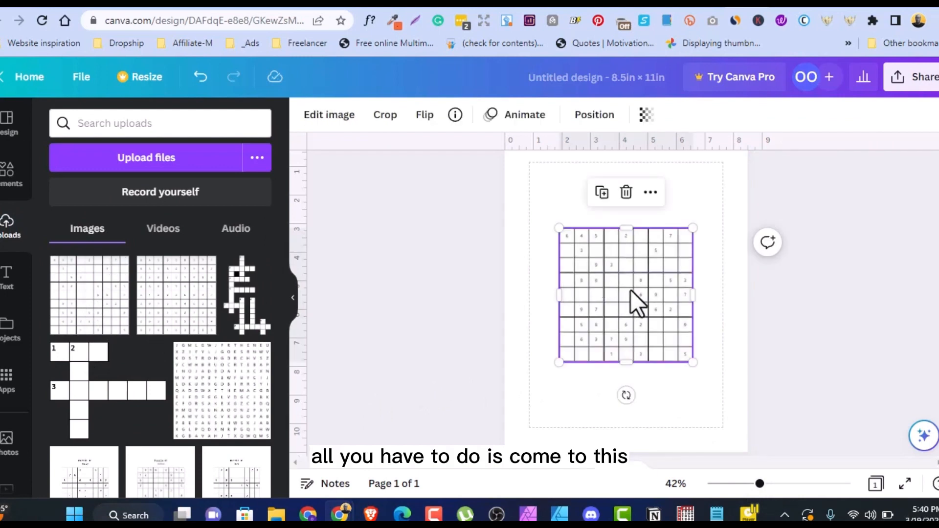
drag(638, 299, 632, 291)
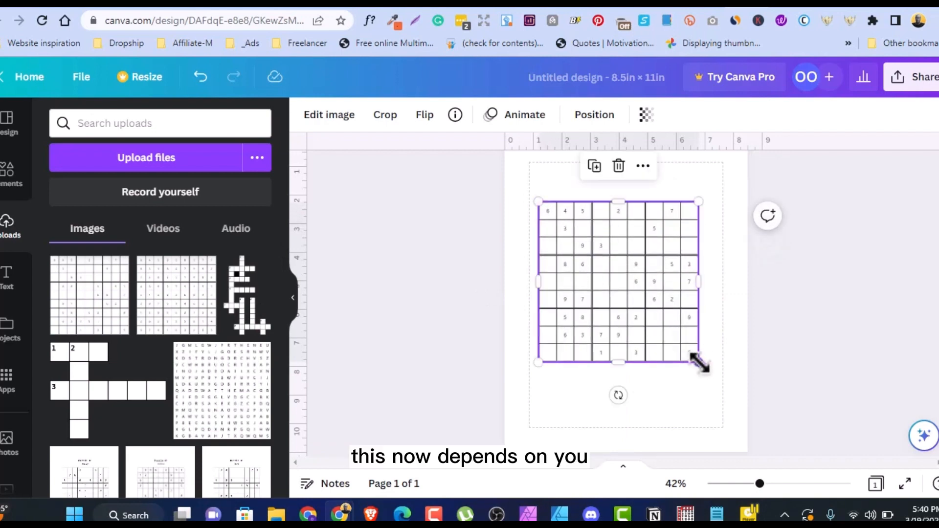
drag(699, 366, 703, 380)
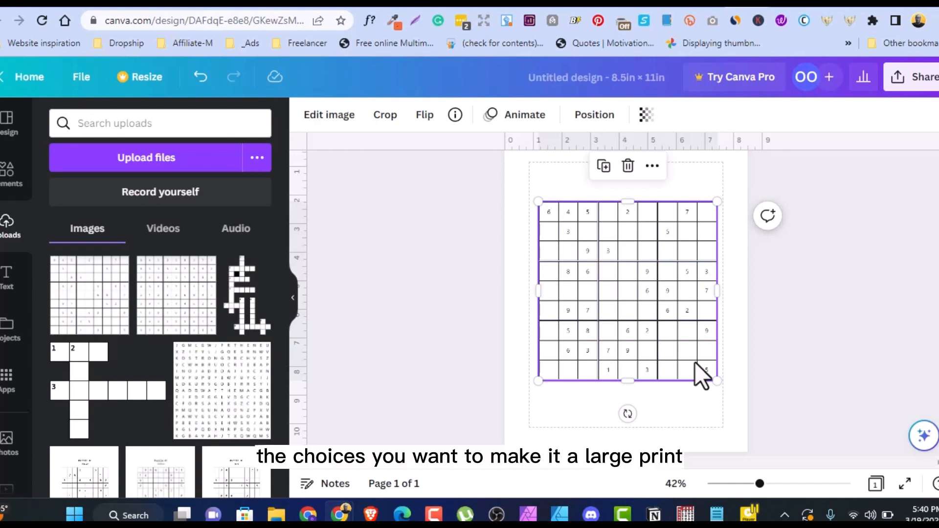
mouse_move(666, 293)
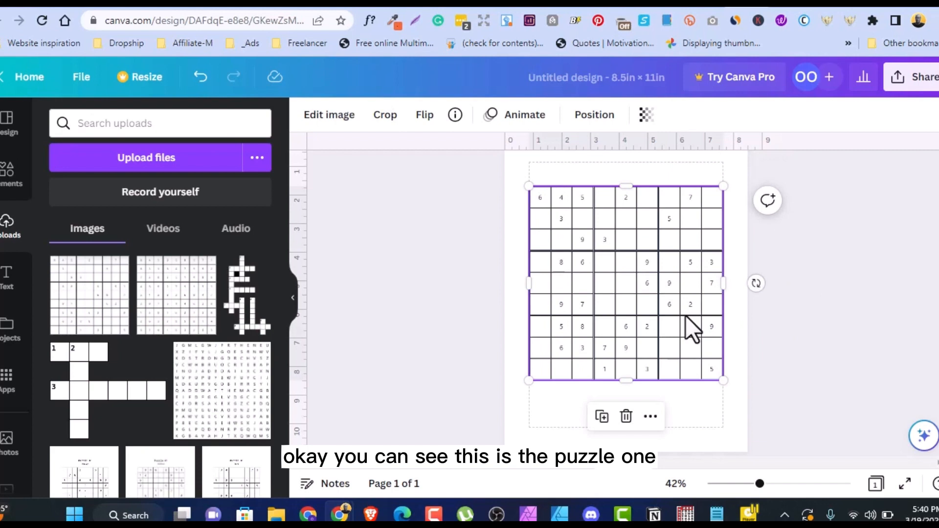
mouse_move(838, 353)
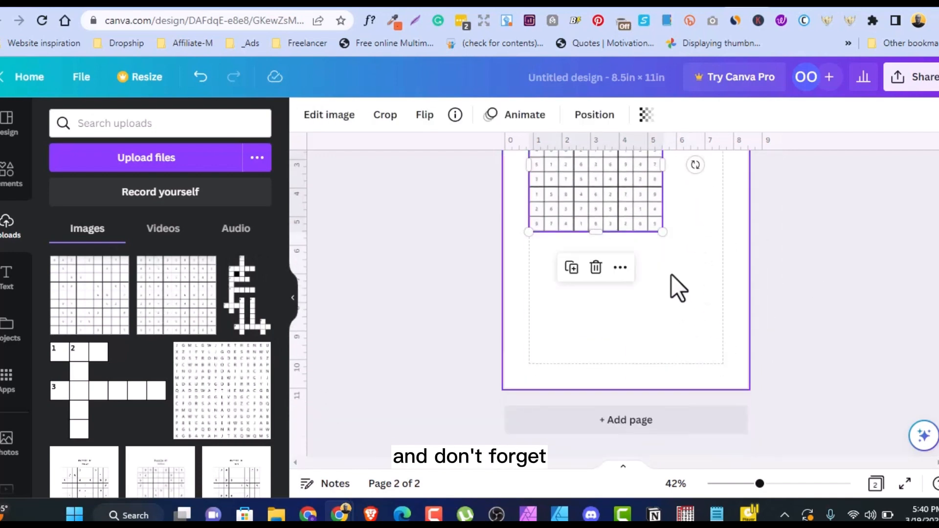
Step: Enlarge the solution grid on the second page to span the page width
drag(663, 232, 713, 287)
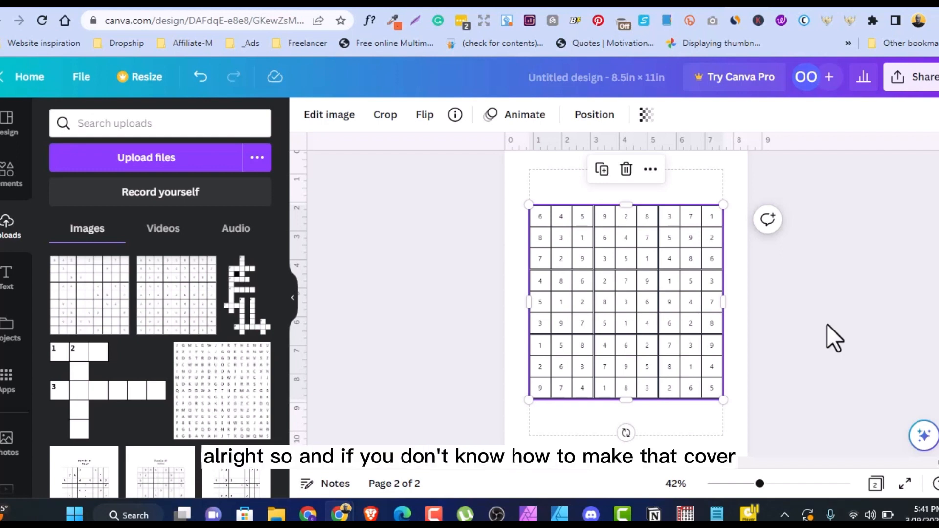
mouse_move(500, 332)
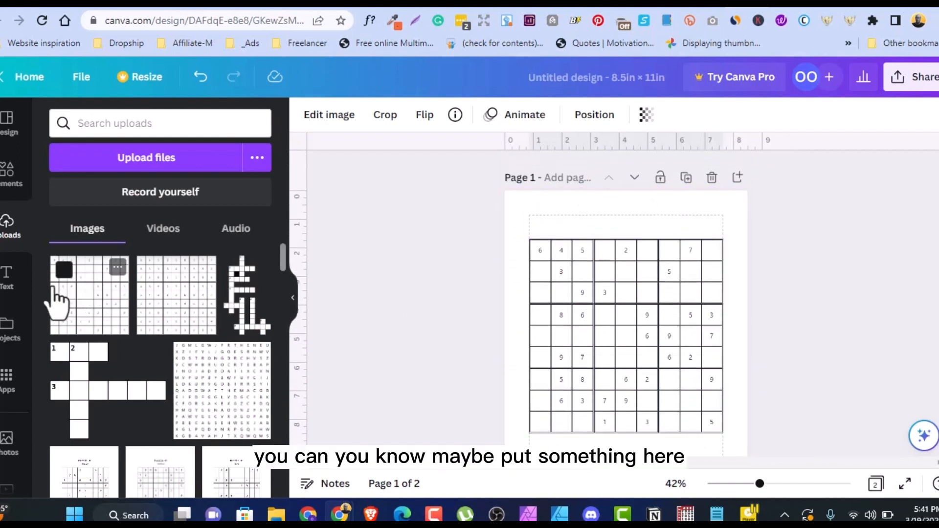
Step: Add an 'Easy Puzzle' title above the puzzle, duplicate it and move the copy above the solution grid
click(7, 276)
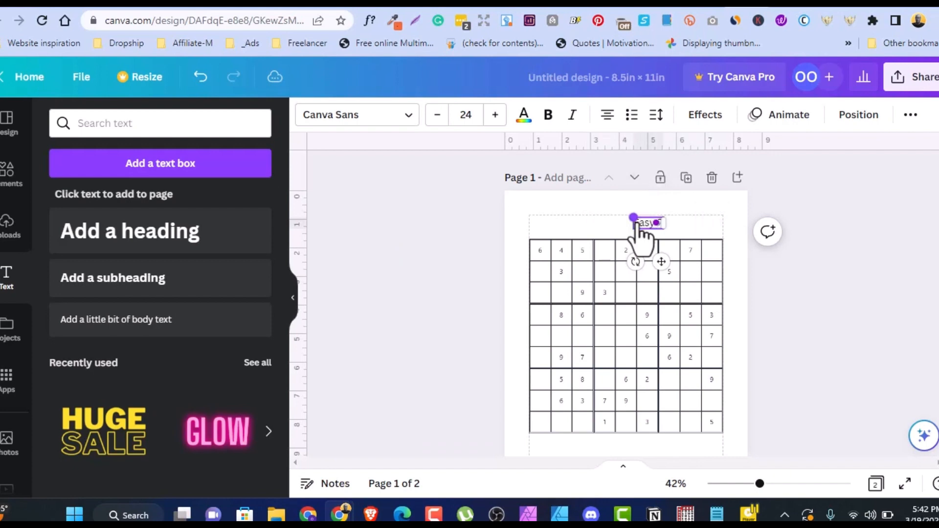
text(Easy Puzzle #1)
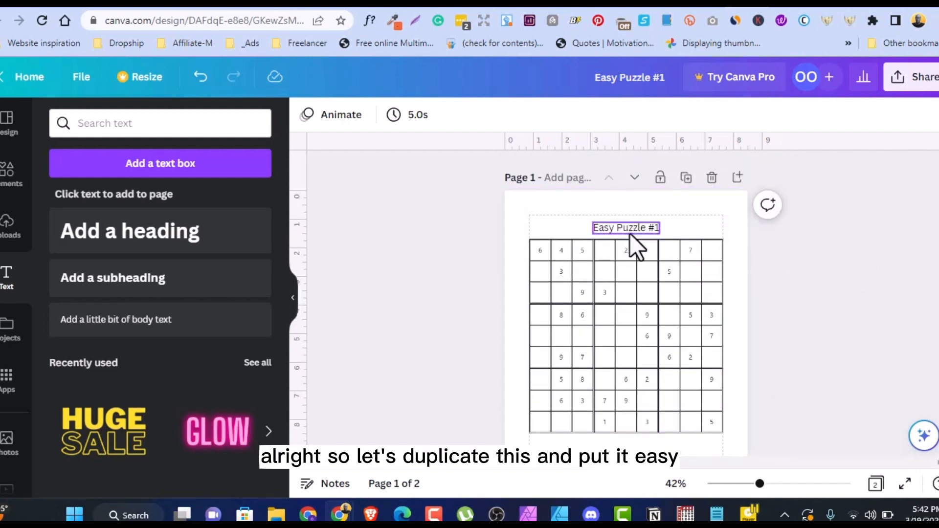
click(625, 227)
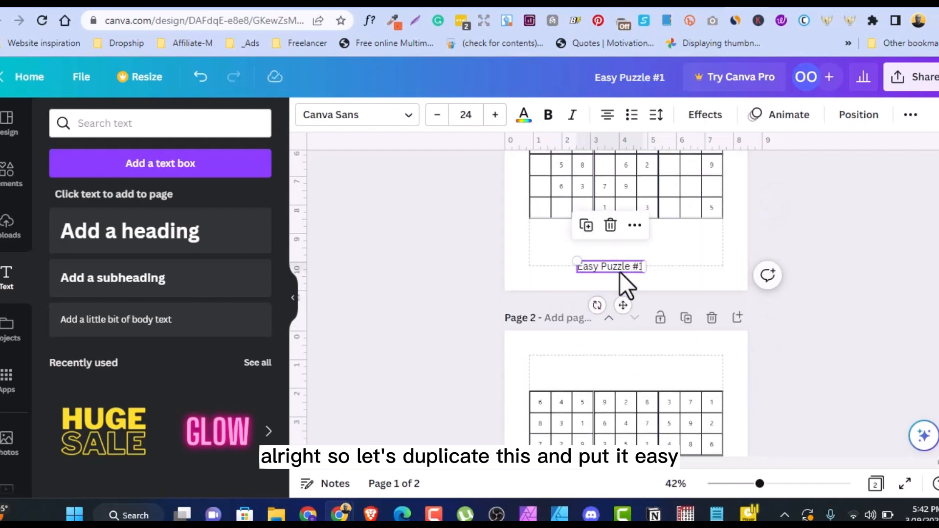
drag(609, 266, 626, 364)
text( Solution)
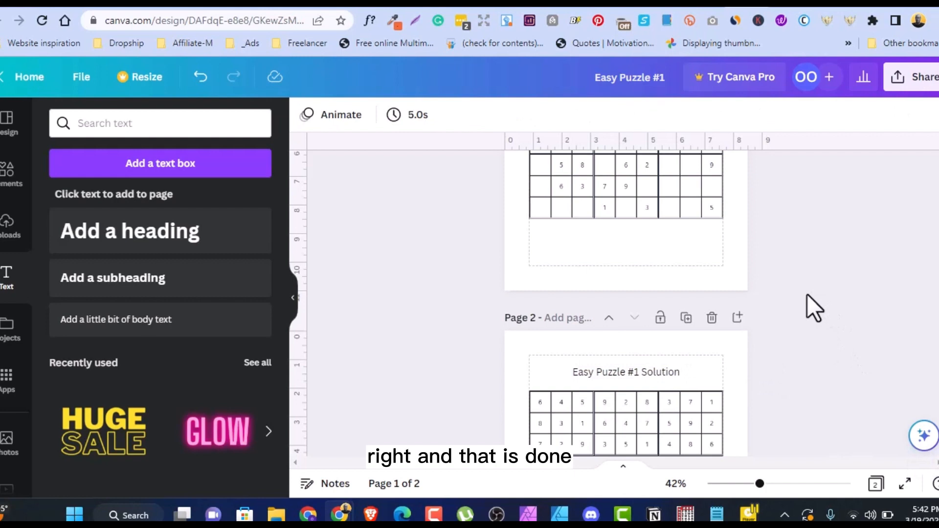
Step: Choose PDF Print as the download file type for both pages via Share > Download
scroll(down, 3)
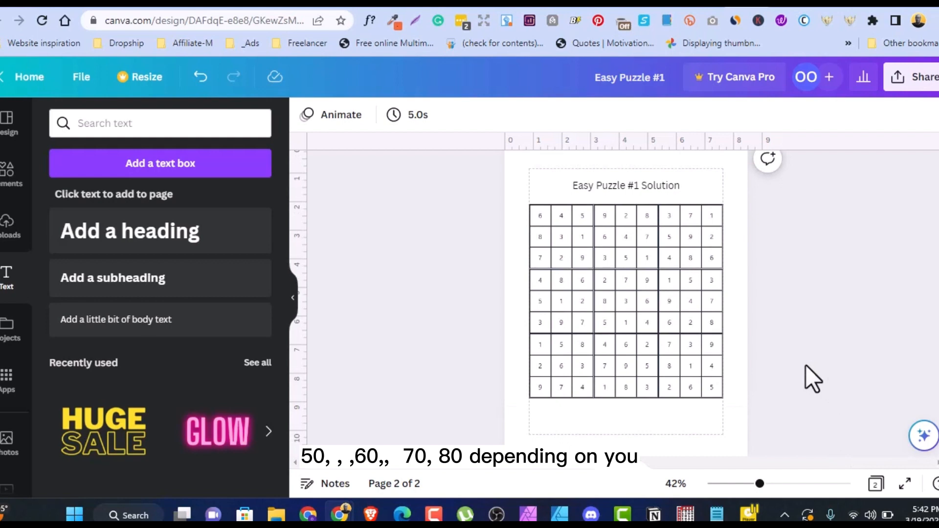
mouse_move(789, 358)
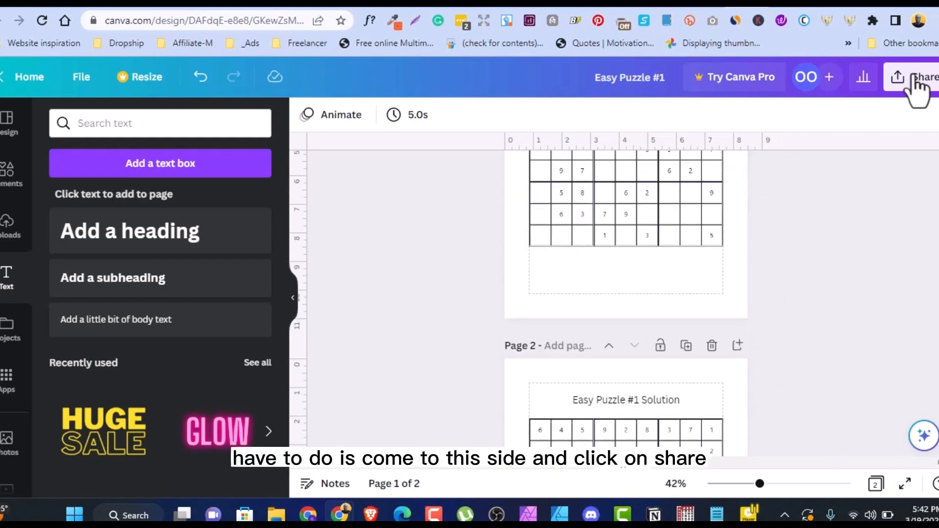
click(927, 77)
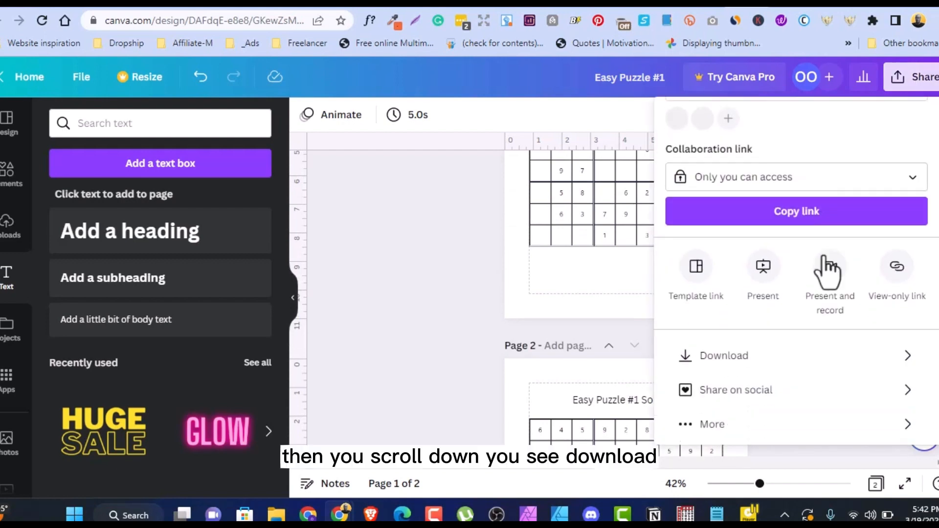
click(722, 355)
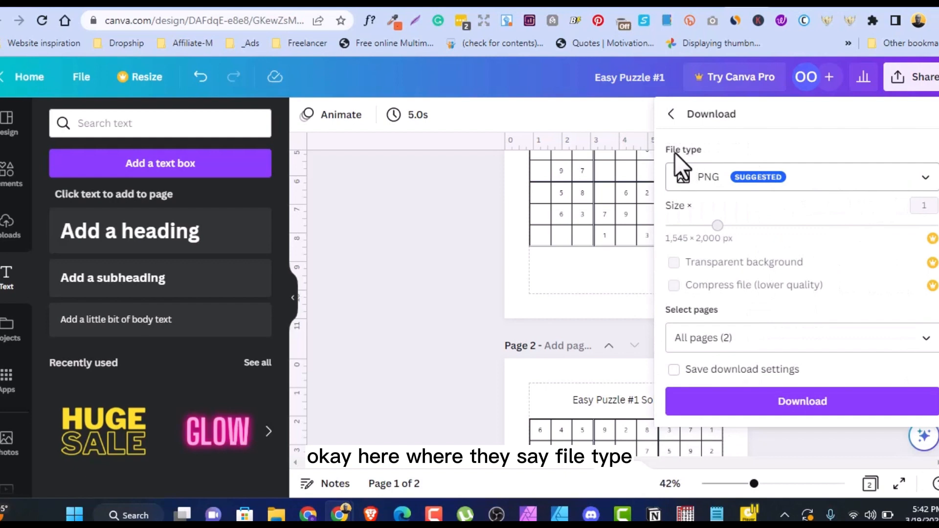
click(801, 177)
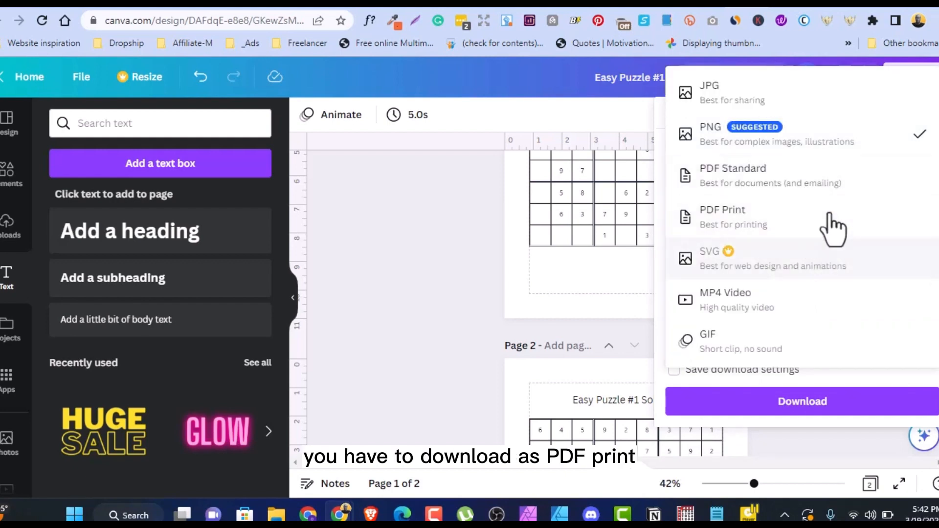
mouse_move(863, 249)
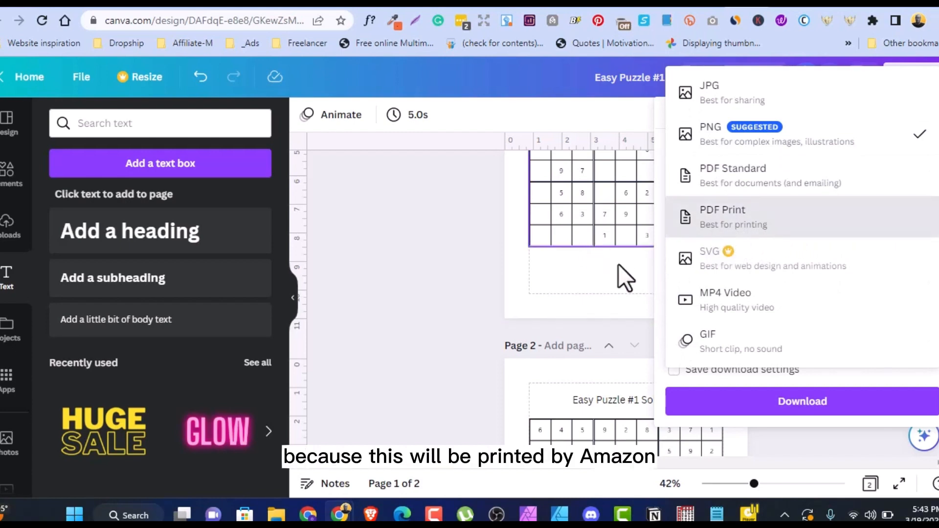
click(721, 217)
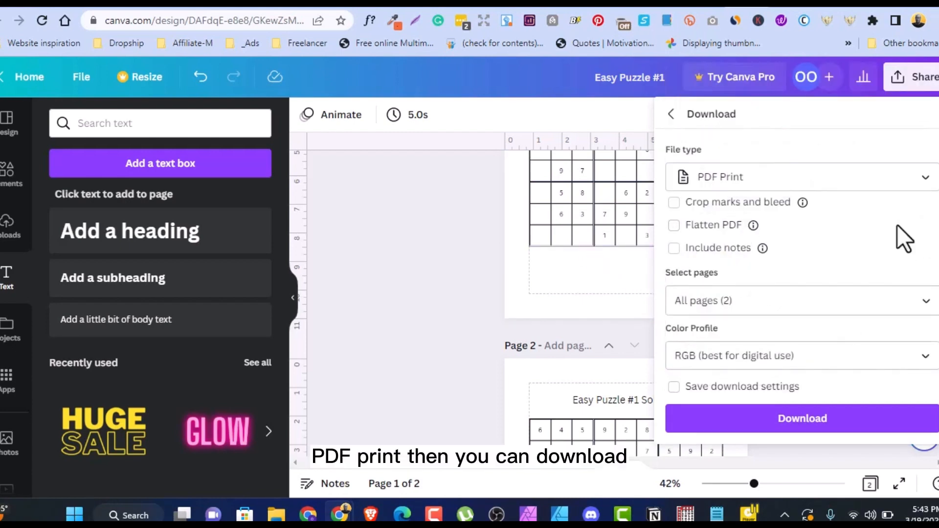